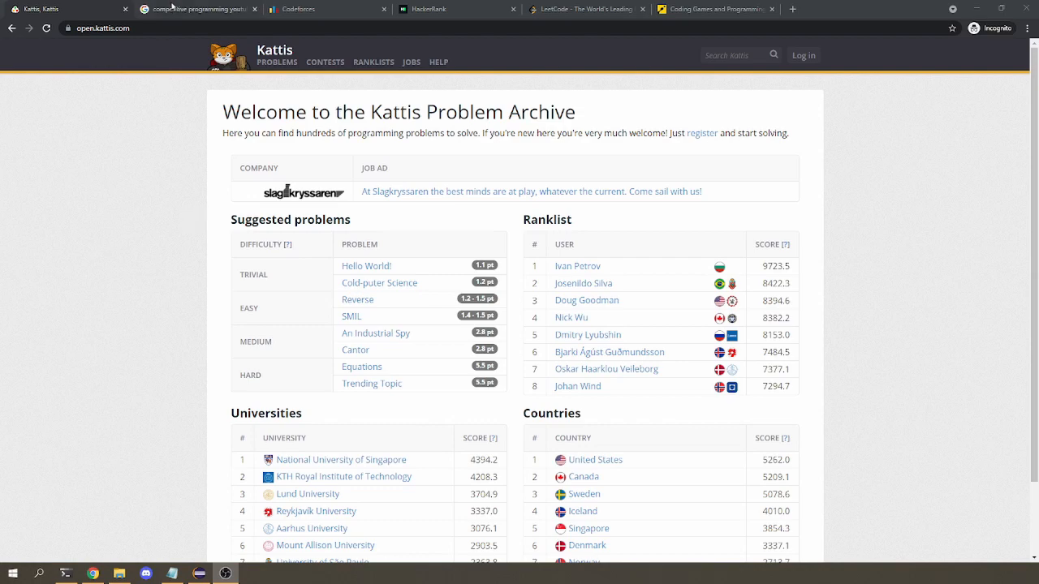
- Leave the video results and list Kattis archive problems sorted by difficulty, easiest first
left_click(198, 8)
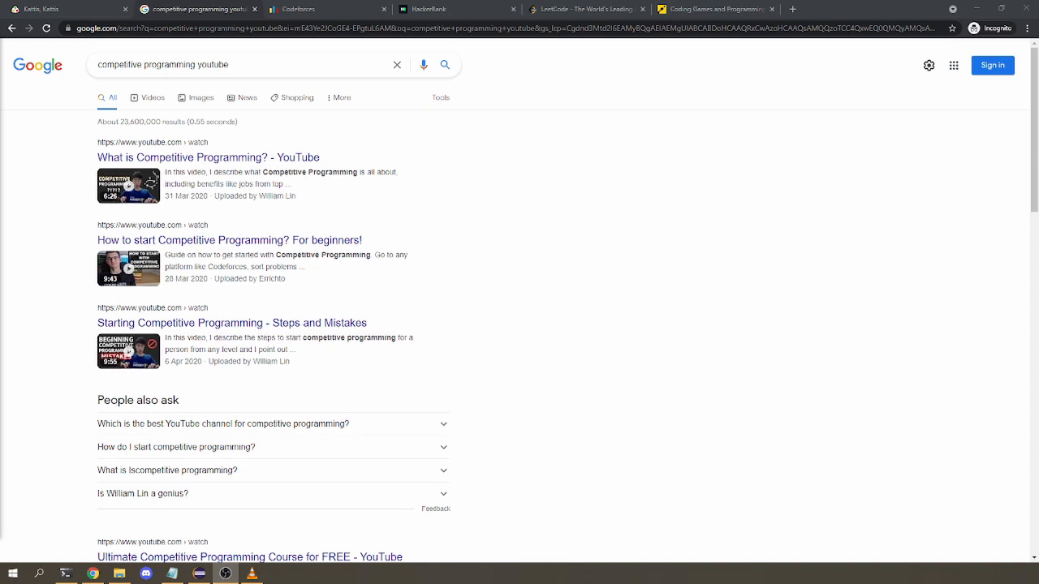
mouse_move(579, 219)
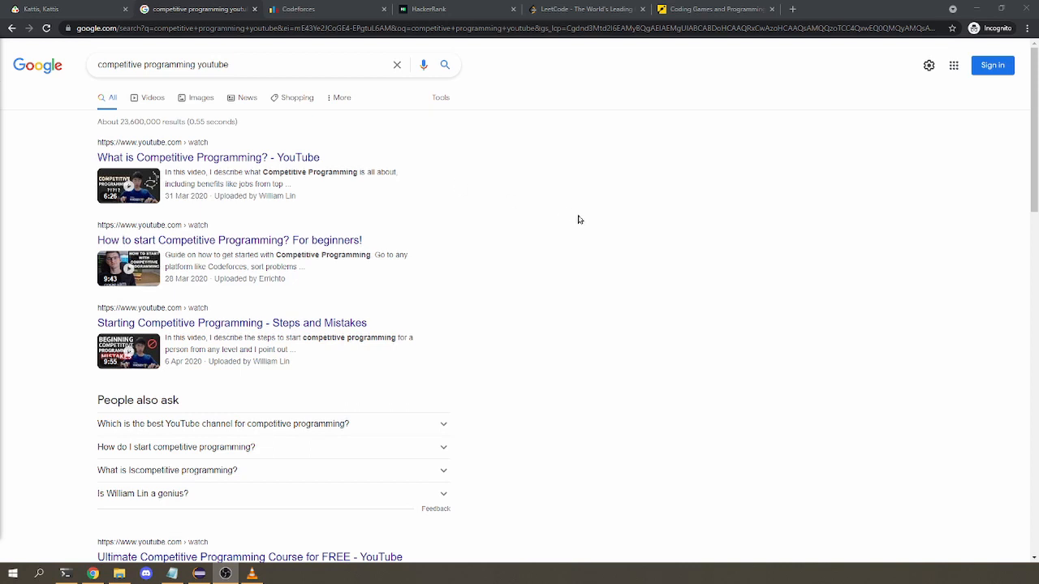
mouse_move(615, 236)
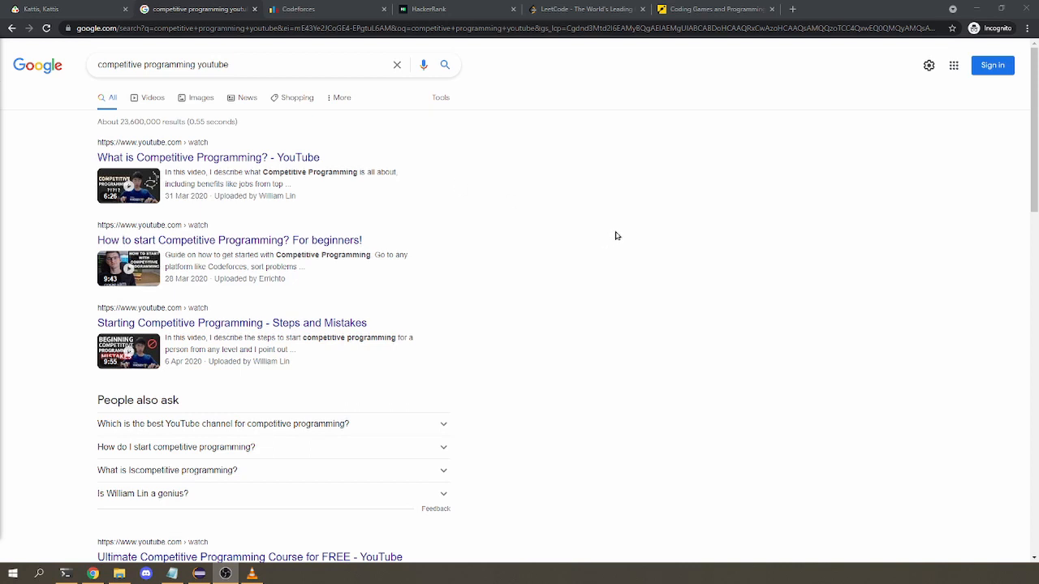
mouse_move(605, 237)
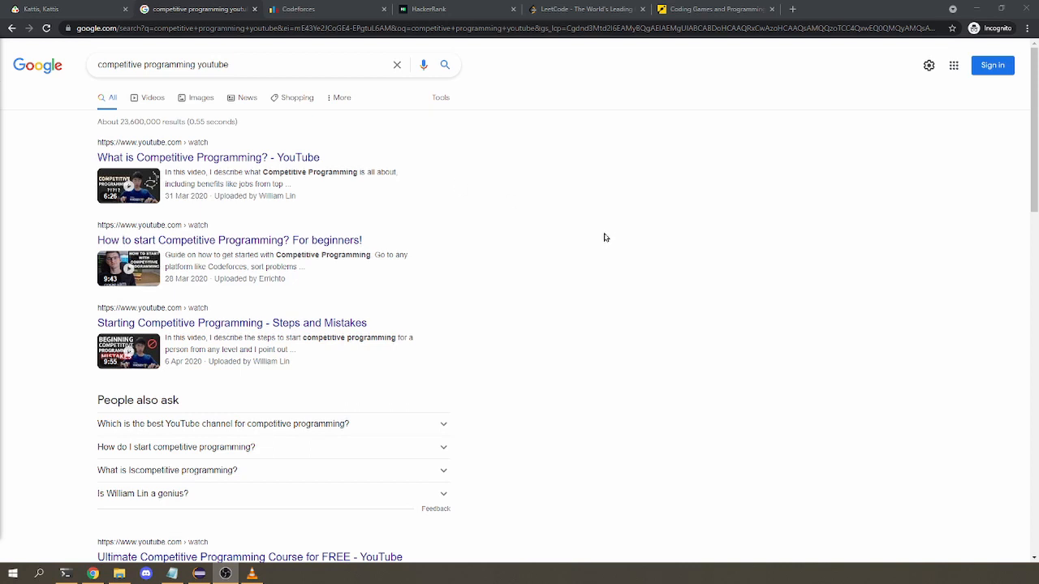
left_click(40, 9)
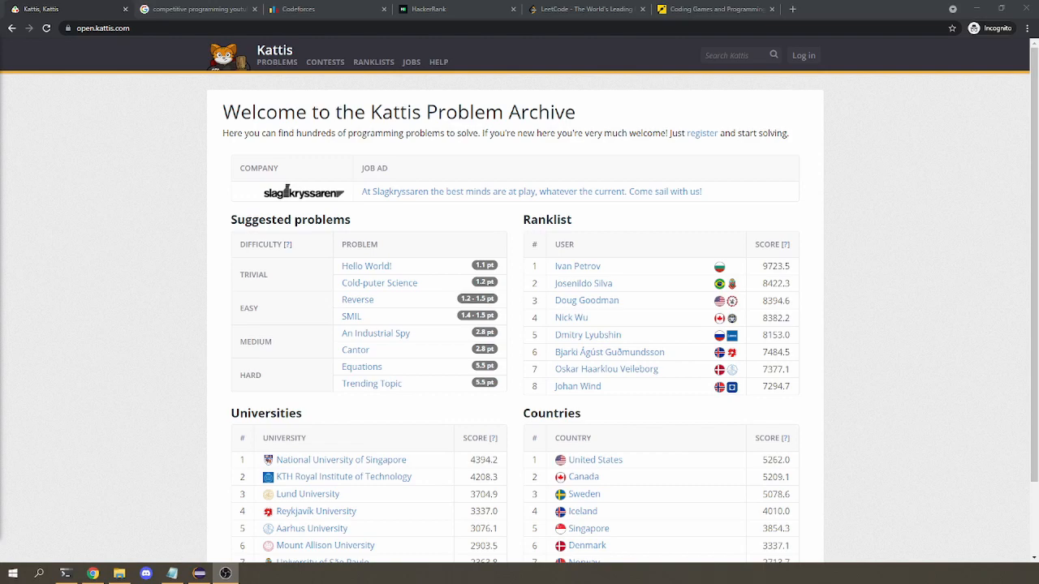
mouse_move(185, 225)
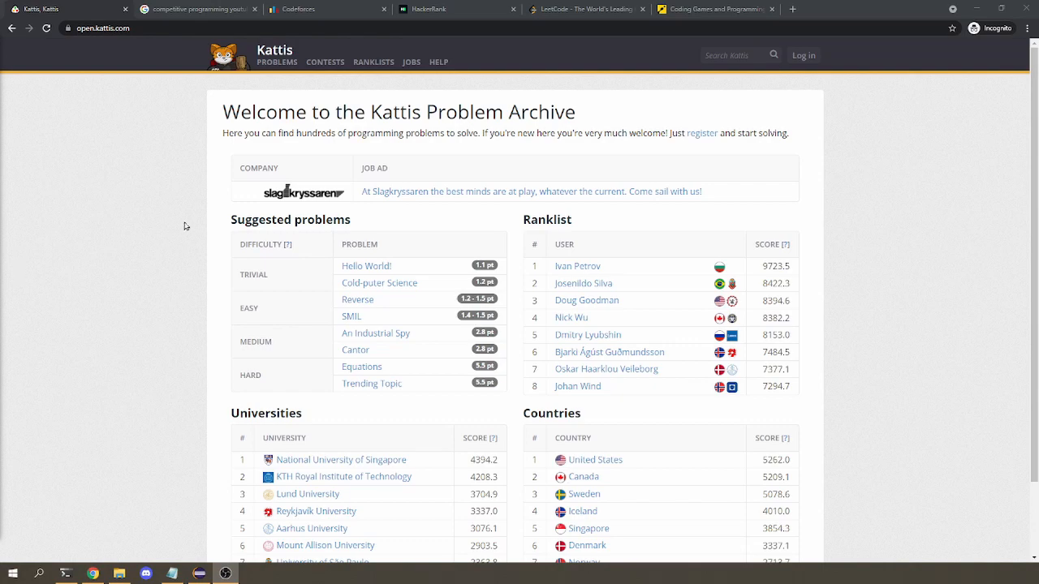
mouse_move(236, 198)
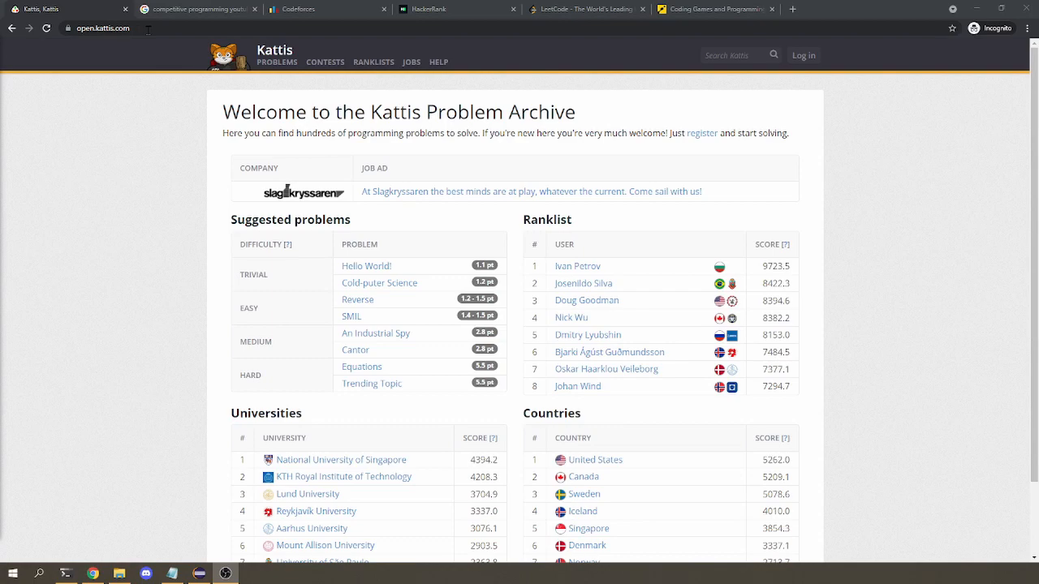
mouse_move(139, 50)
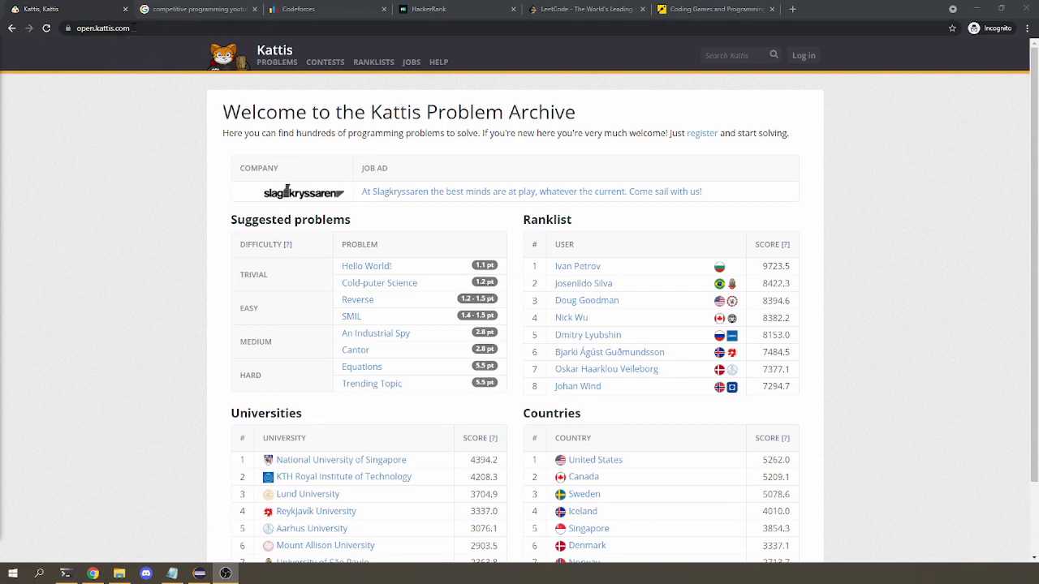
mouse_move(197, 166)
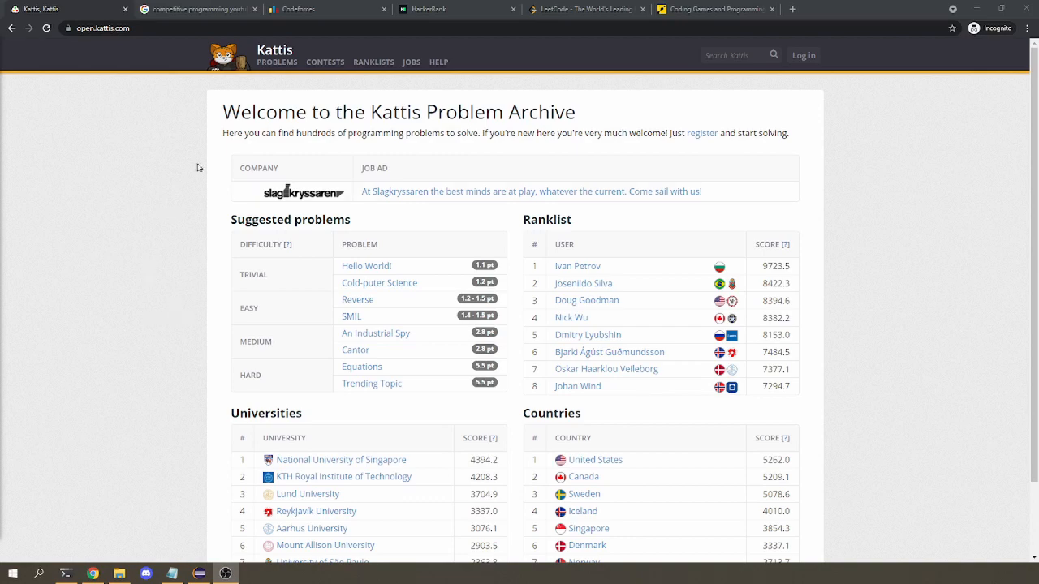
mouse_move(143, 312)
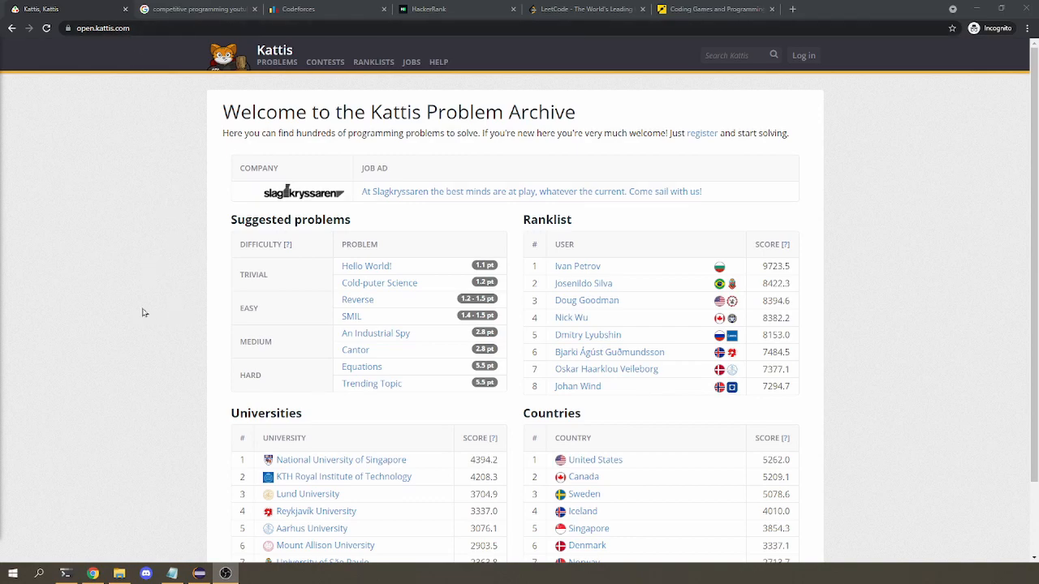
mouse_move(160, 297)
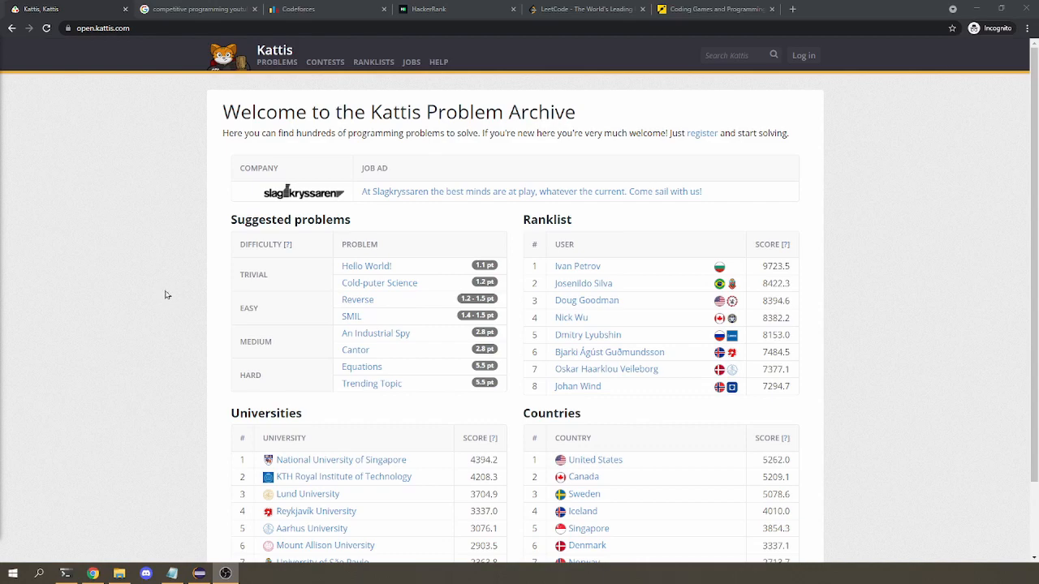
mouse_move(412, 277)
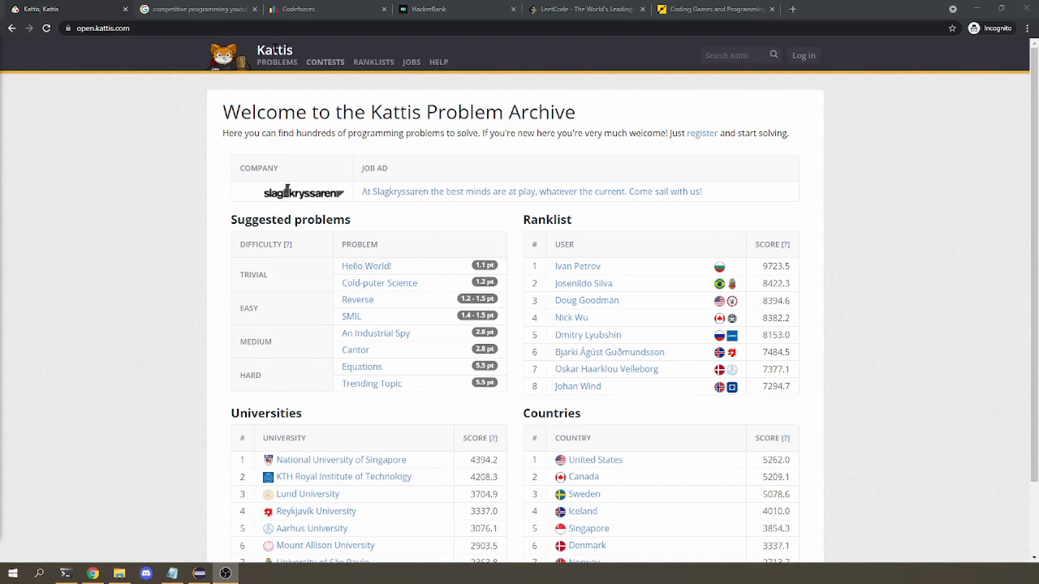
left_click(276, 61)
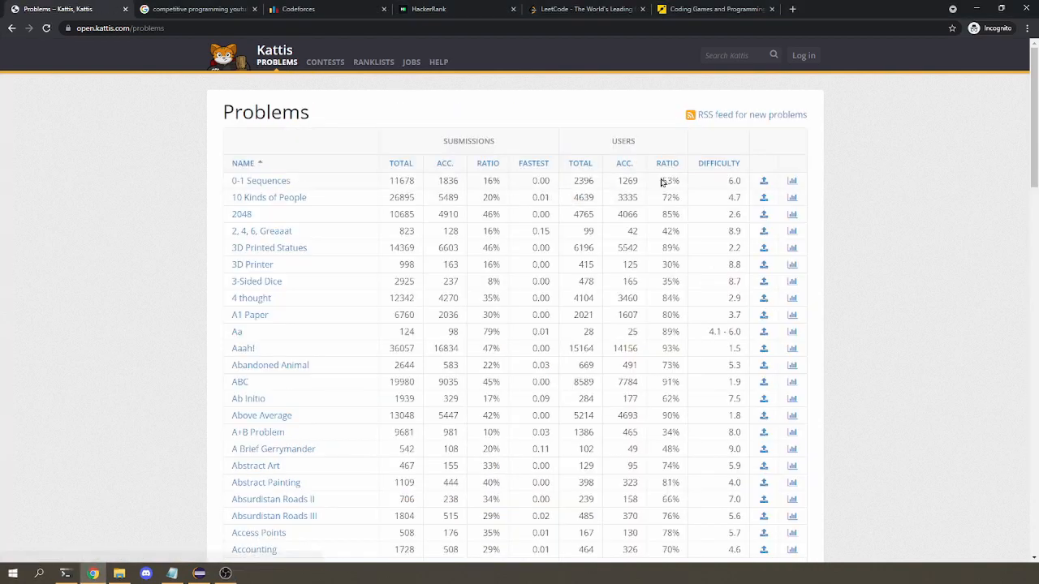
left_click(718, 163)
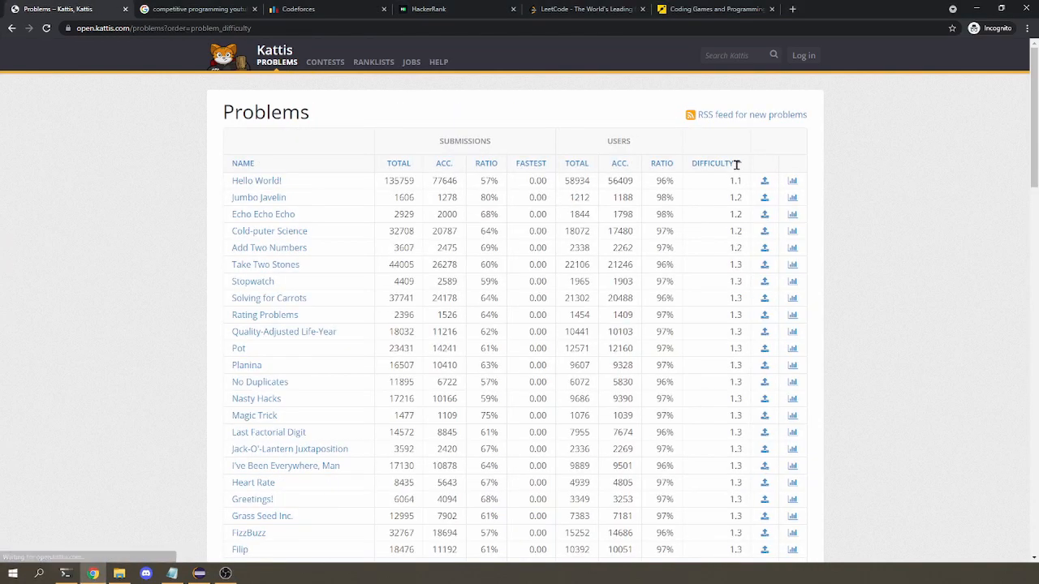
left_click(713, 163)
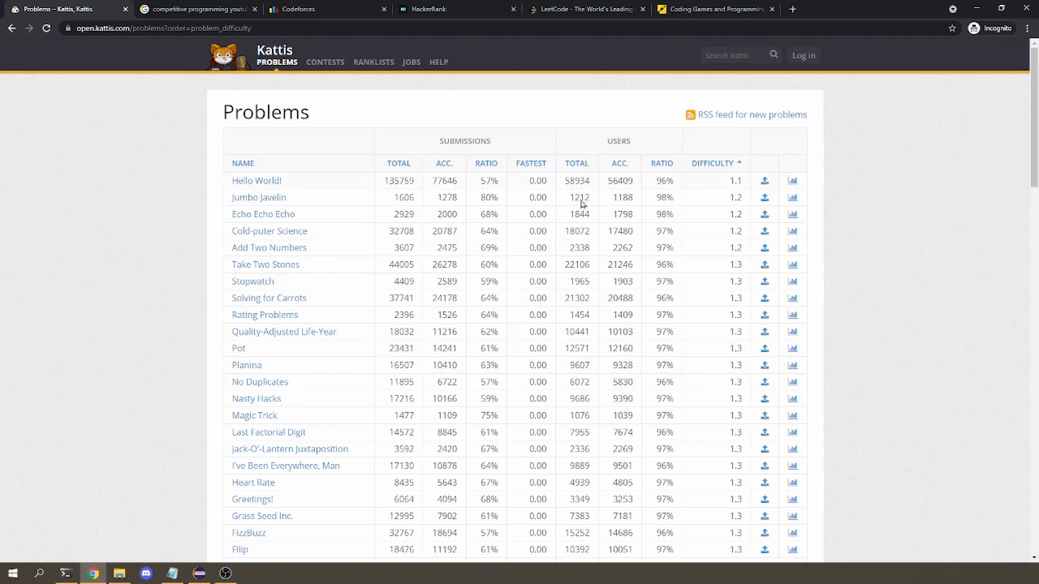
mouse_move(580, 203)
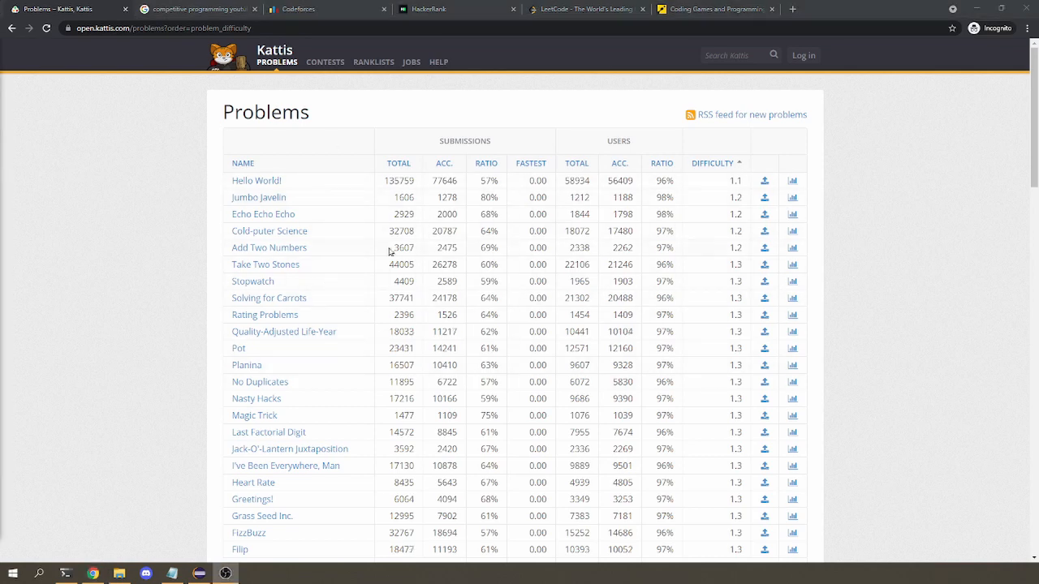
mouse_move(404, 298)
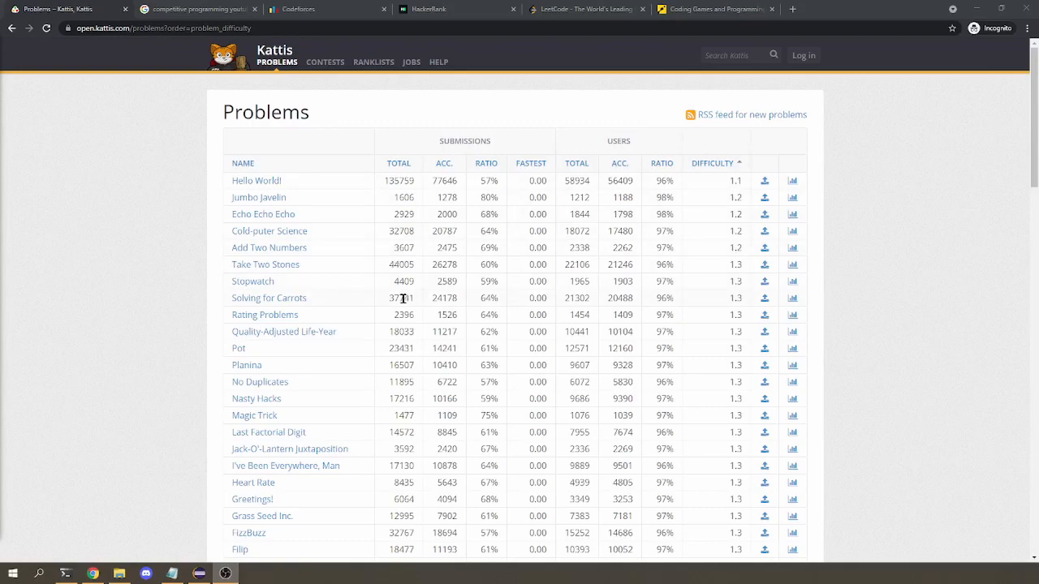
- Browse the Codeforces, HackerRank, LeetCode and CodinGame sites in turn, ending on CodinGame
left_click(308, 9)
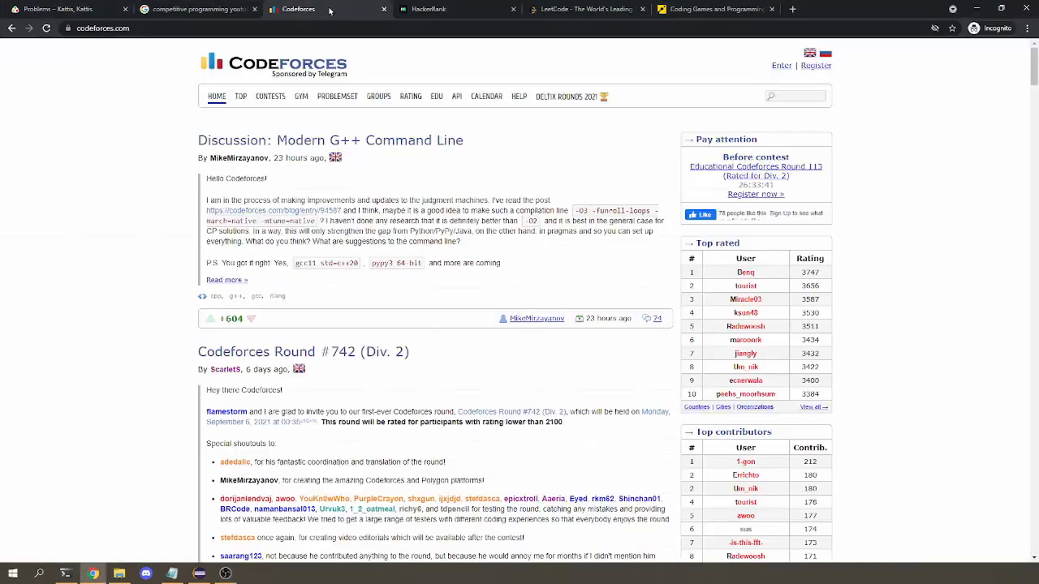
left_click(429, 9)
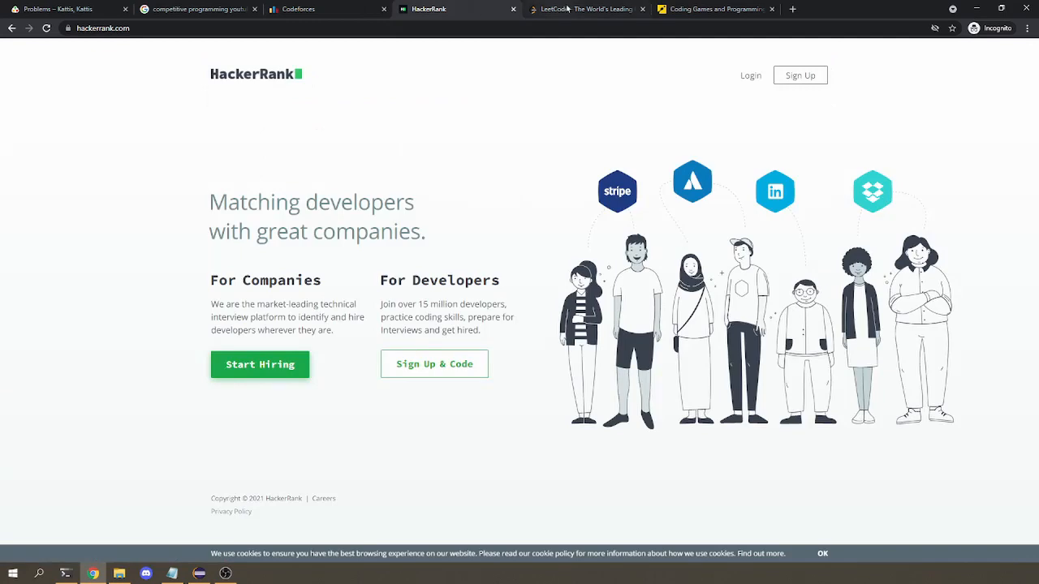
left_click(585, 9)
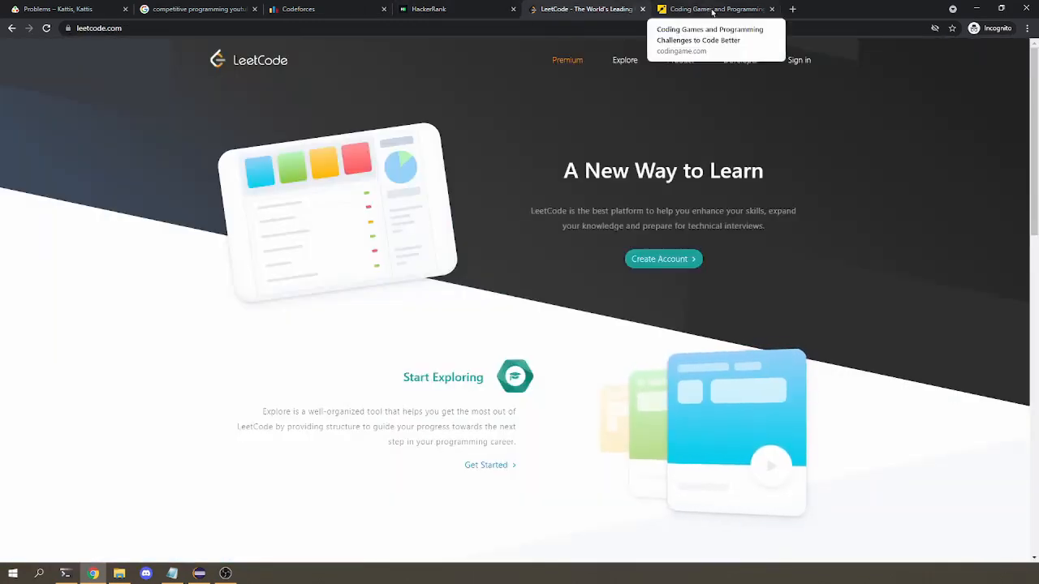
left_click(714, 9)
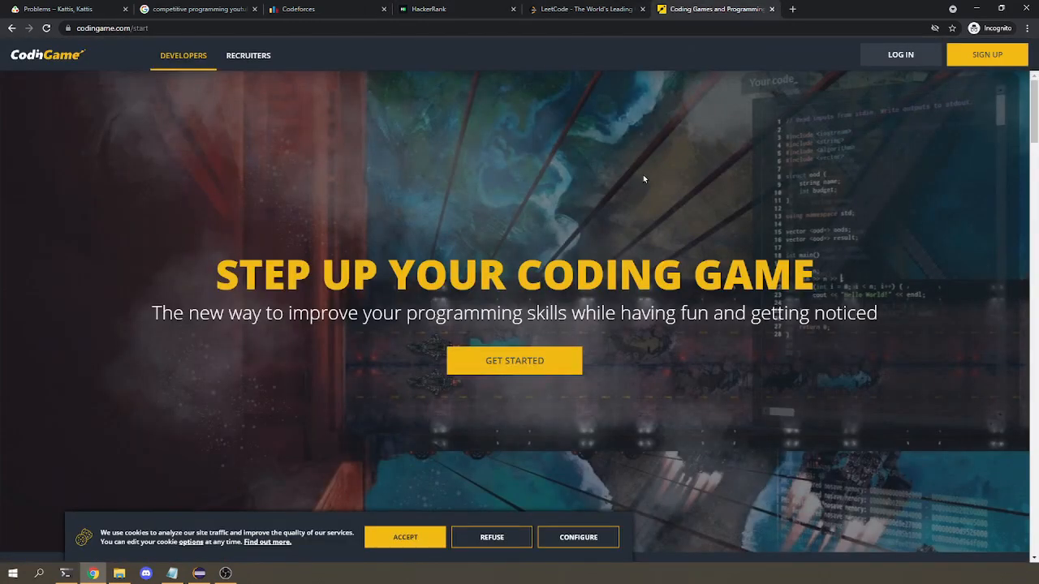
mouse_move(490, 214)
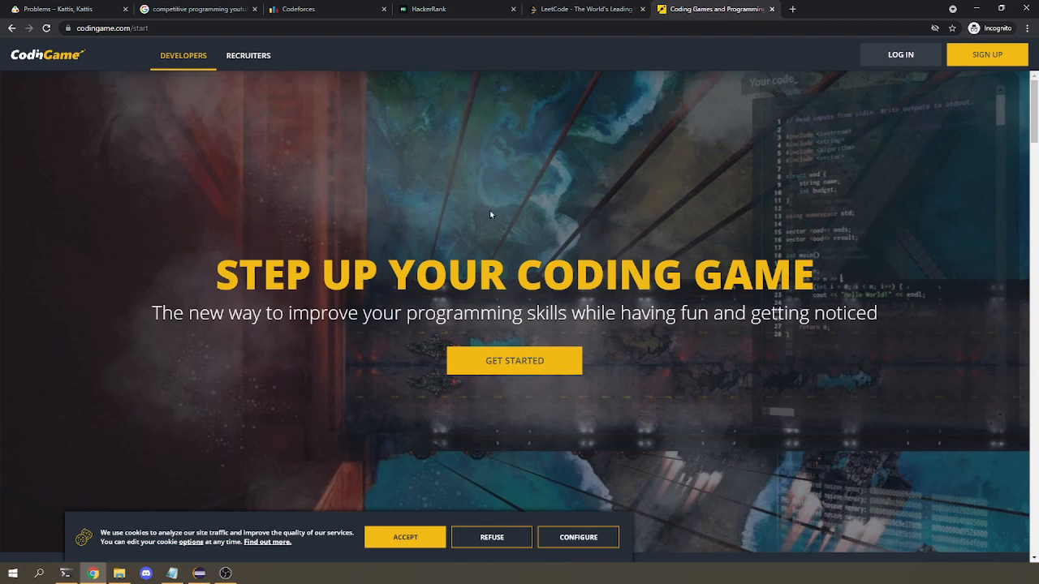
mouse_move(501, 213)
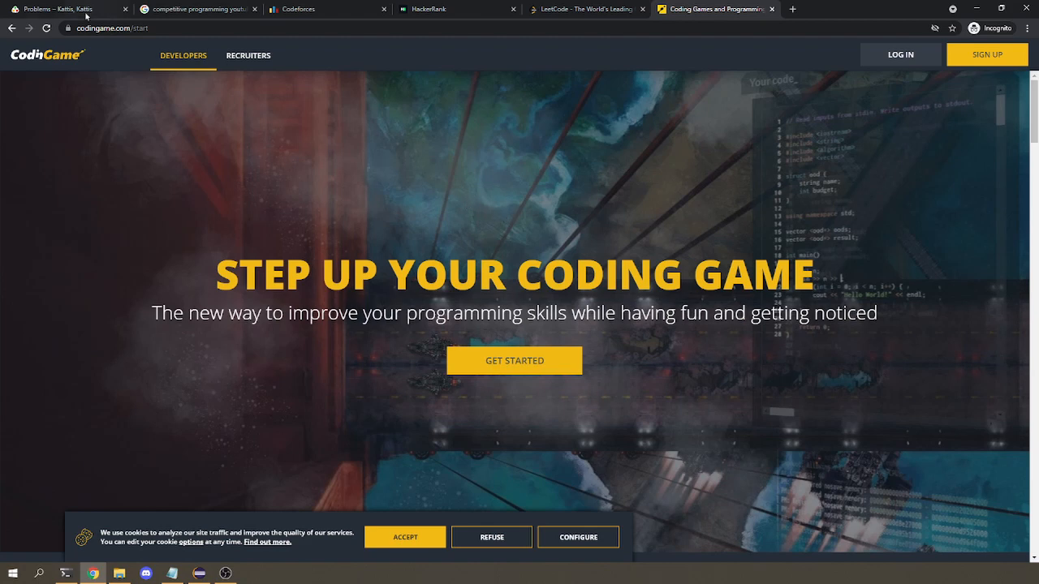
- Open Cold-puter Science from the Kattis home page's Suggested problems
left_click(60, 9)
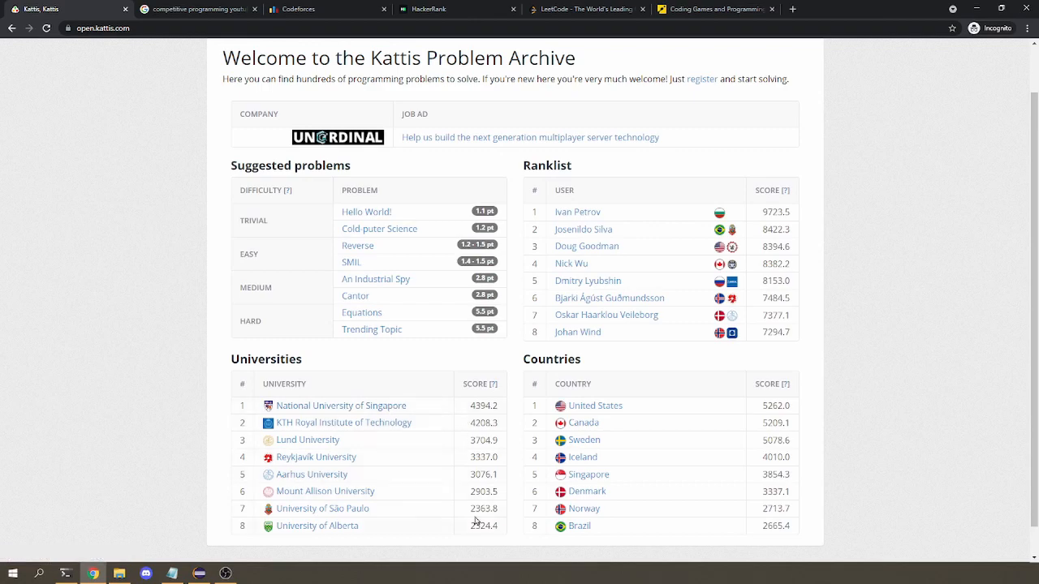
mouse_move(190, 397)
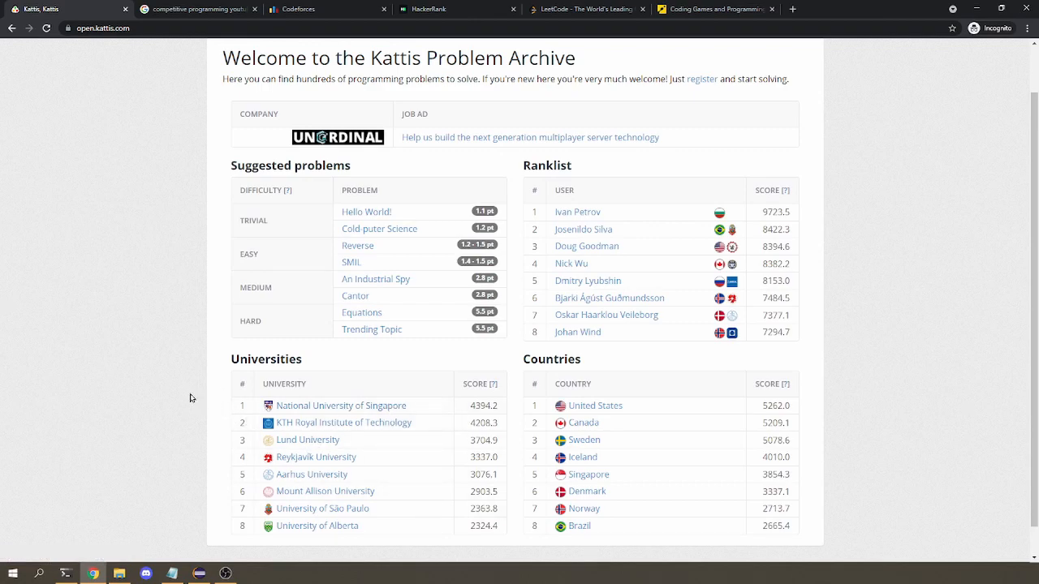
mouse_move(175, 390)
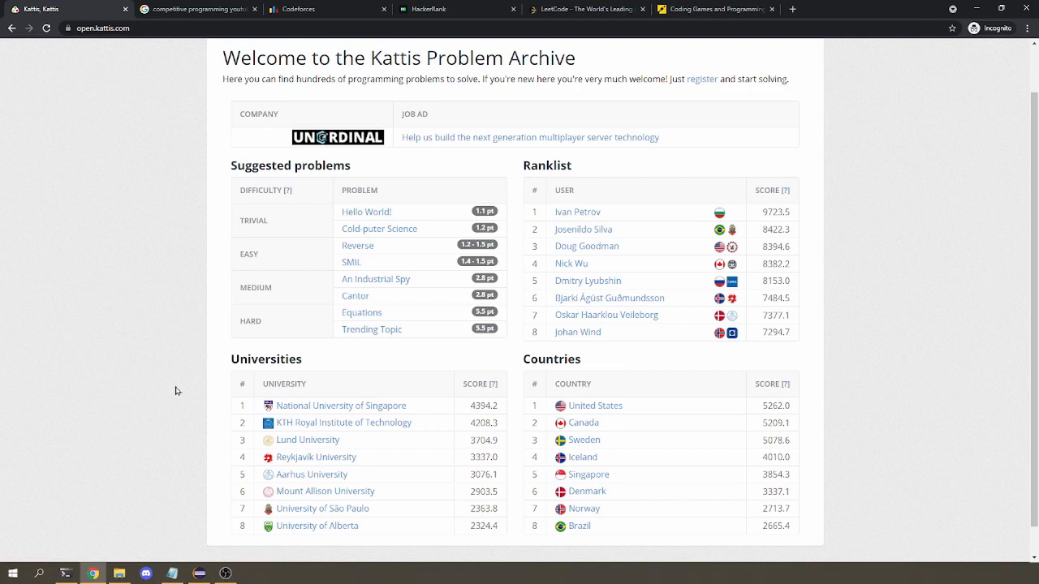
mouse_move(394, 228)
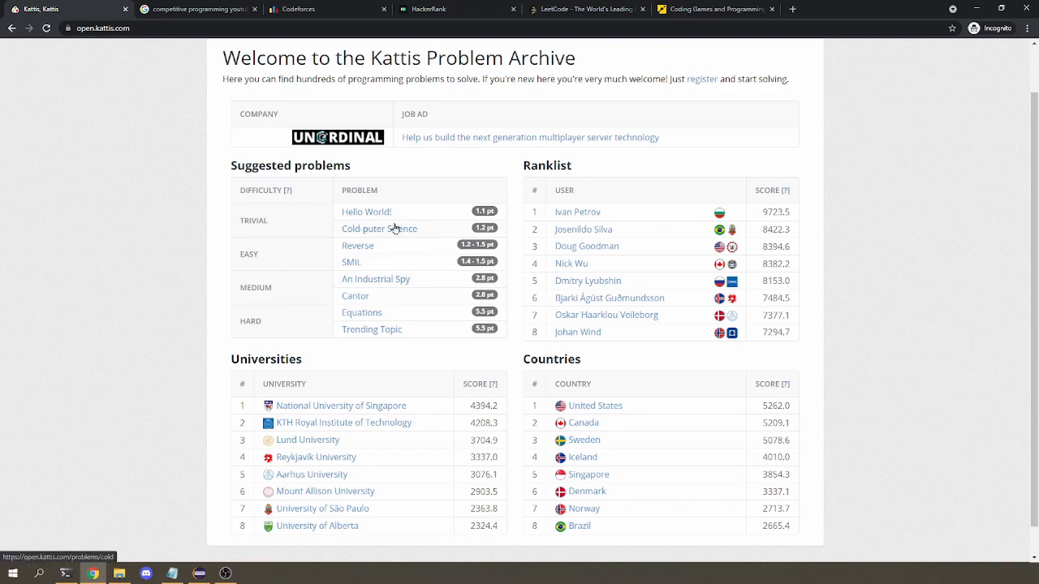
left_click(378, 228)
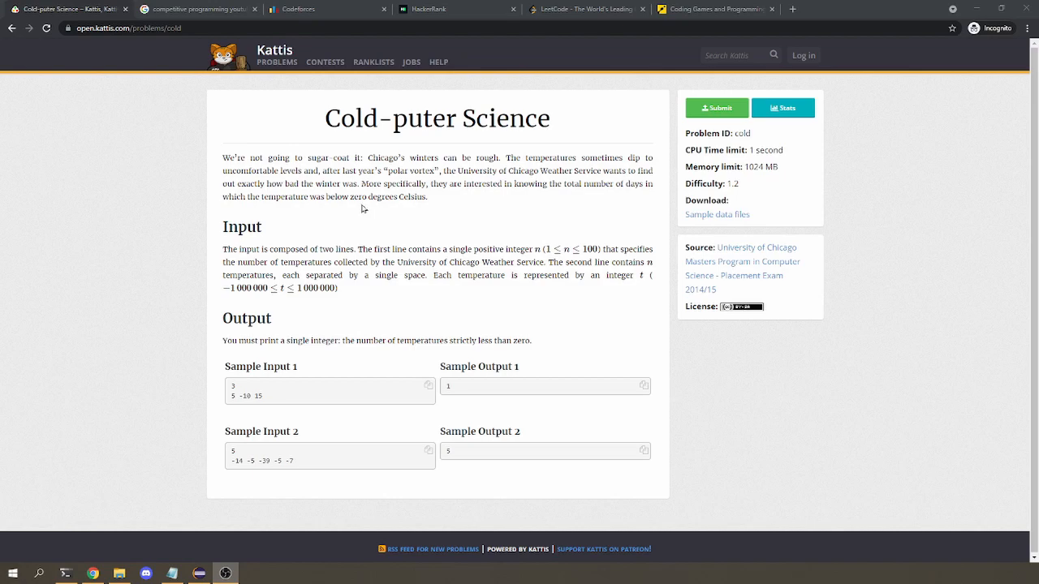
mouse_move(362, 201)
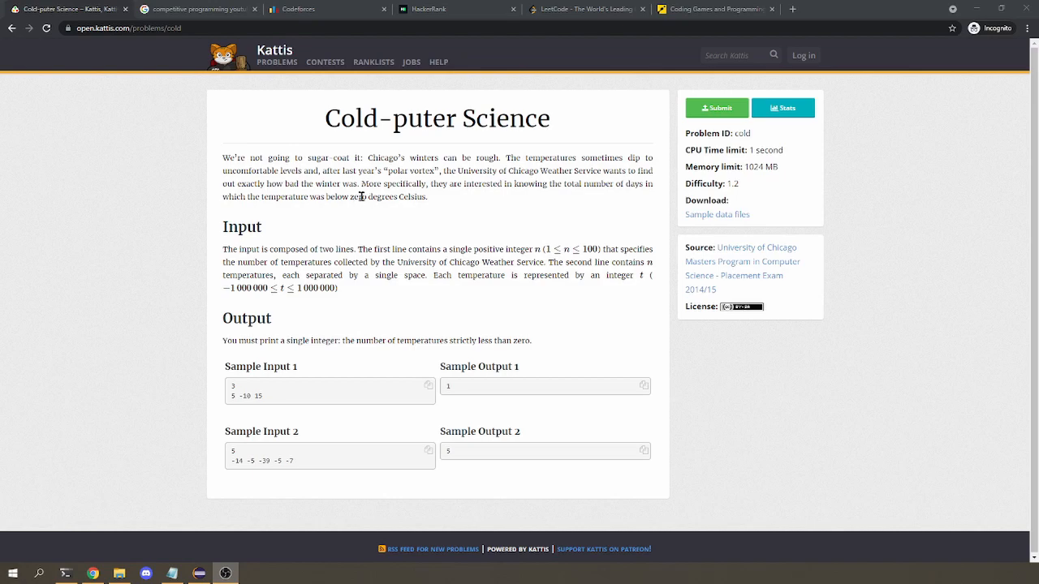
left_click_drag(224, 157, 438, 196)
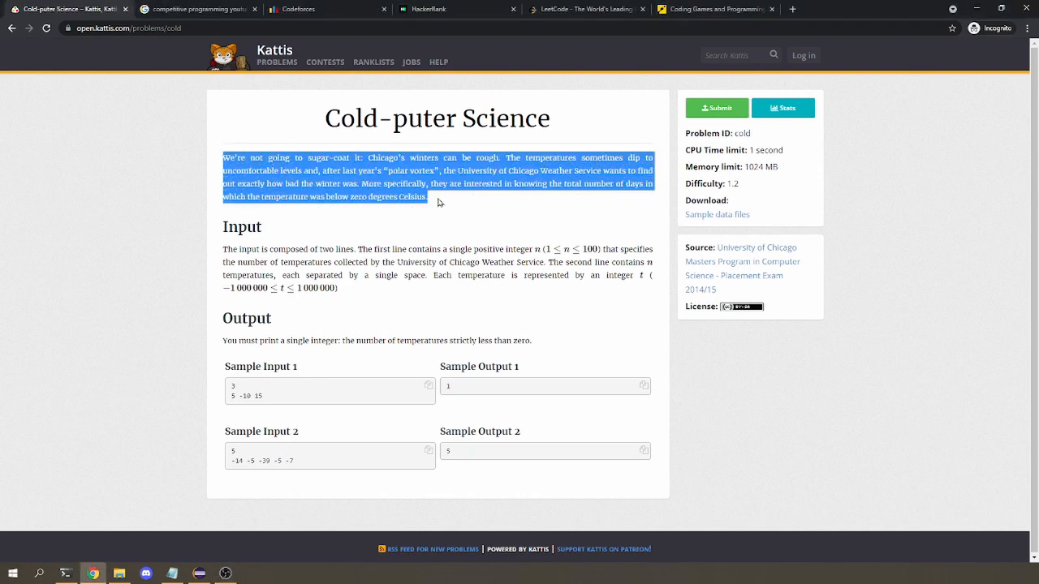
mouse_move(452, 207)
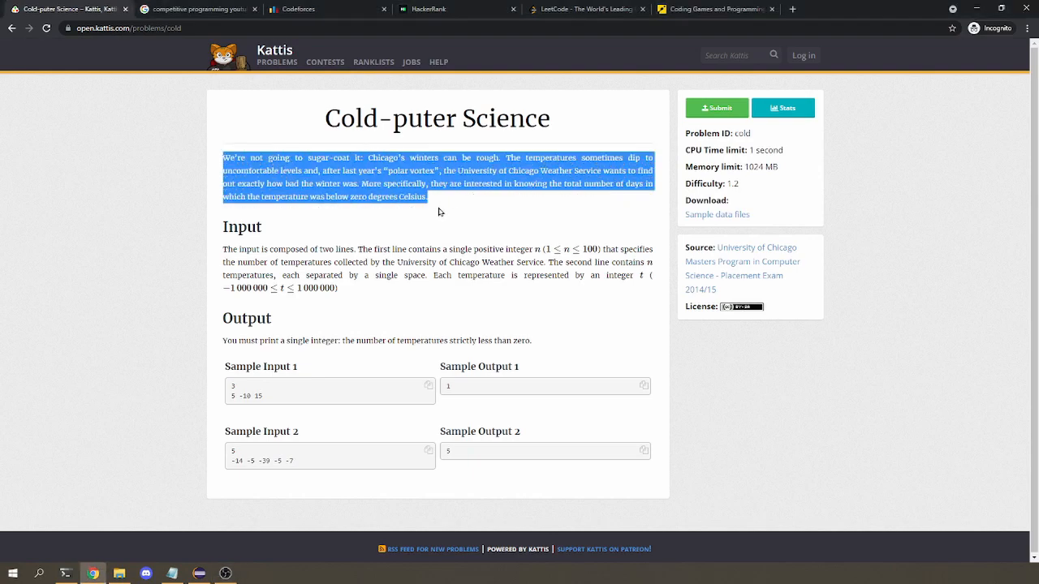
left_click(418, 213)
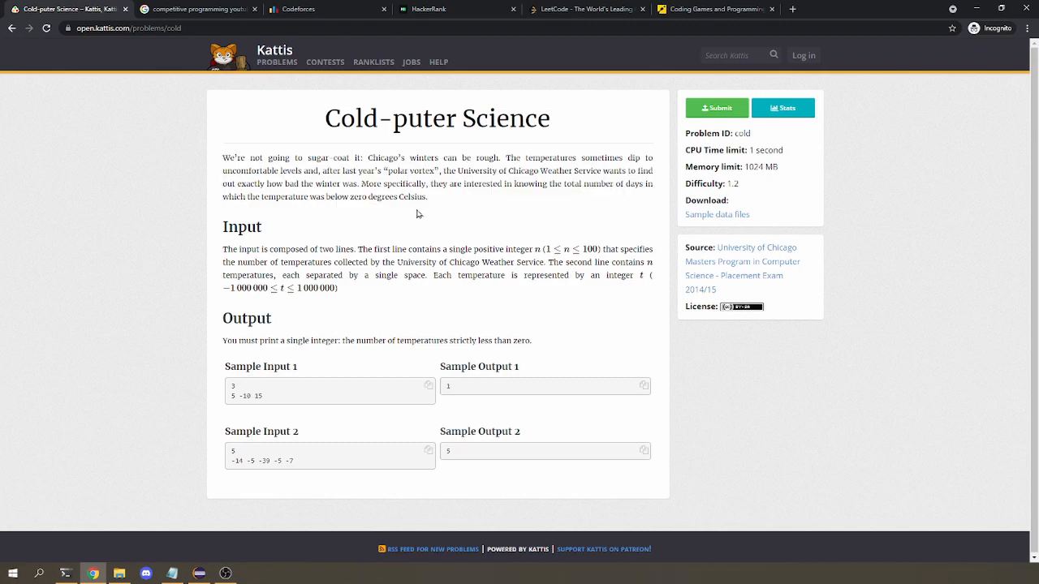
mouse_move(415, 211)
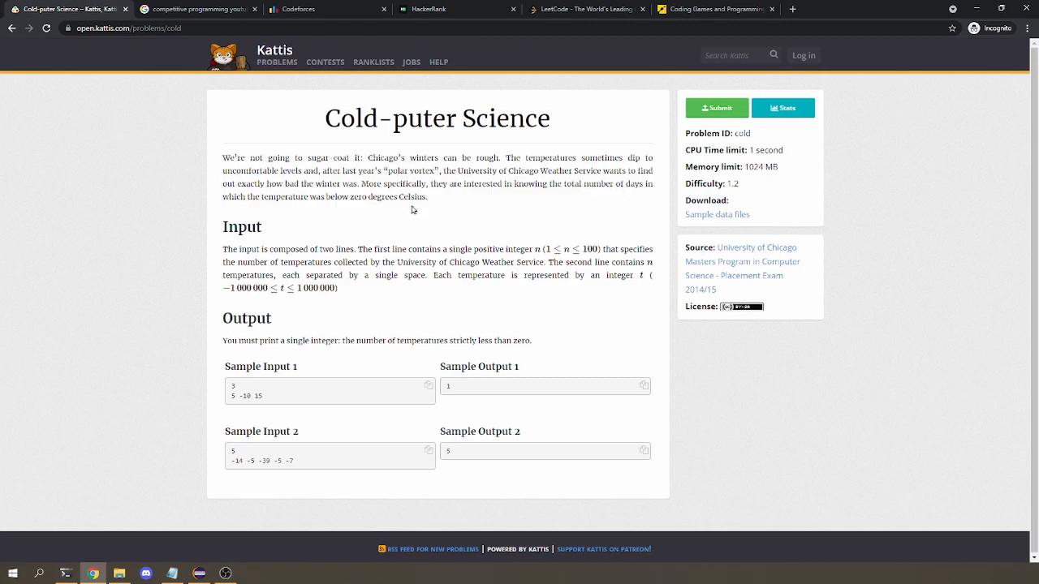
mouse_move(420, 205)
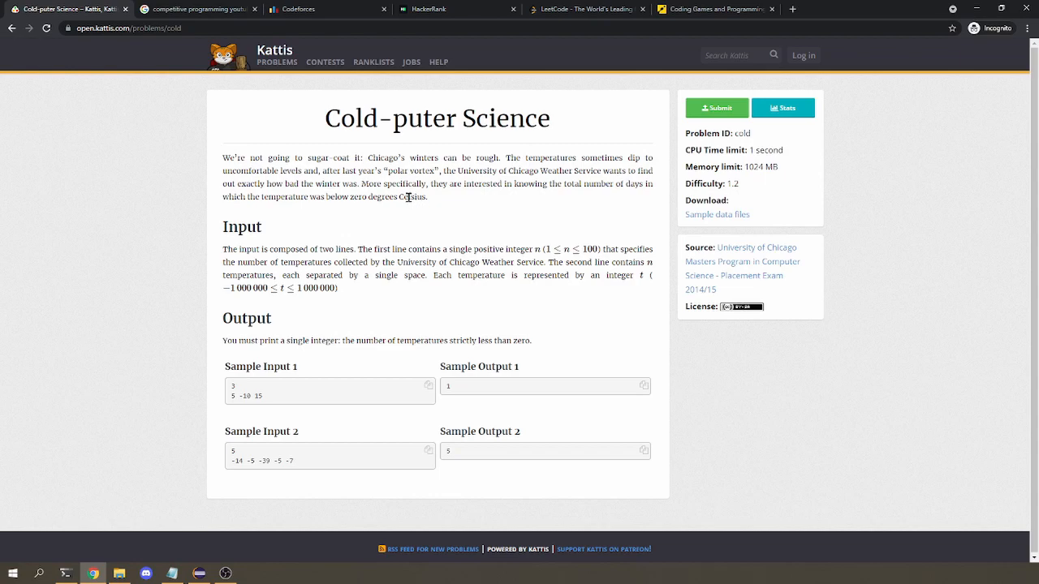
mouse_move(338, 340)
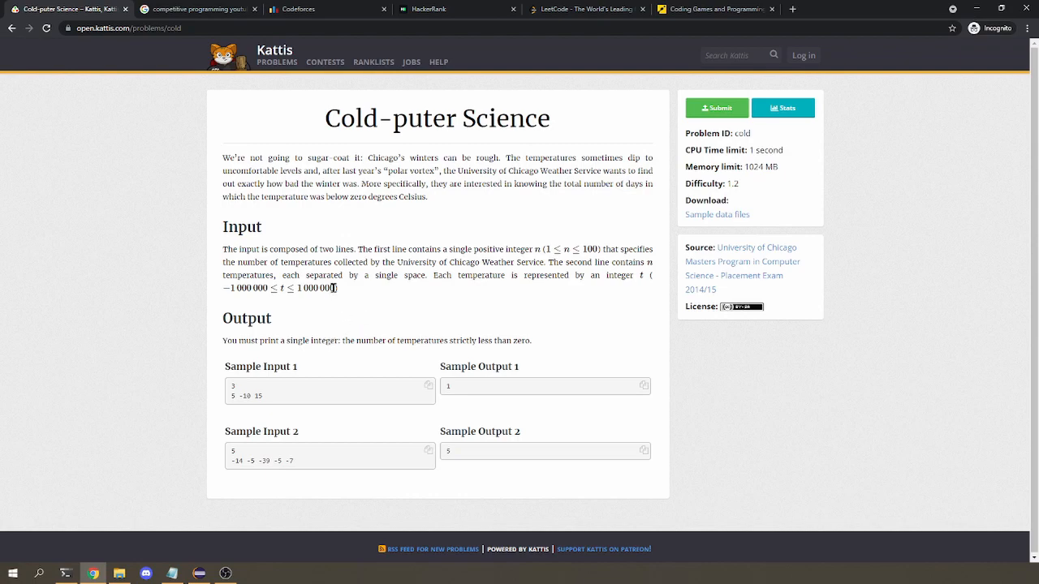
mouse_move(400, 318)
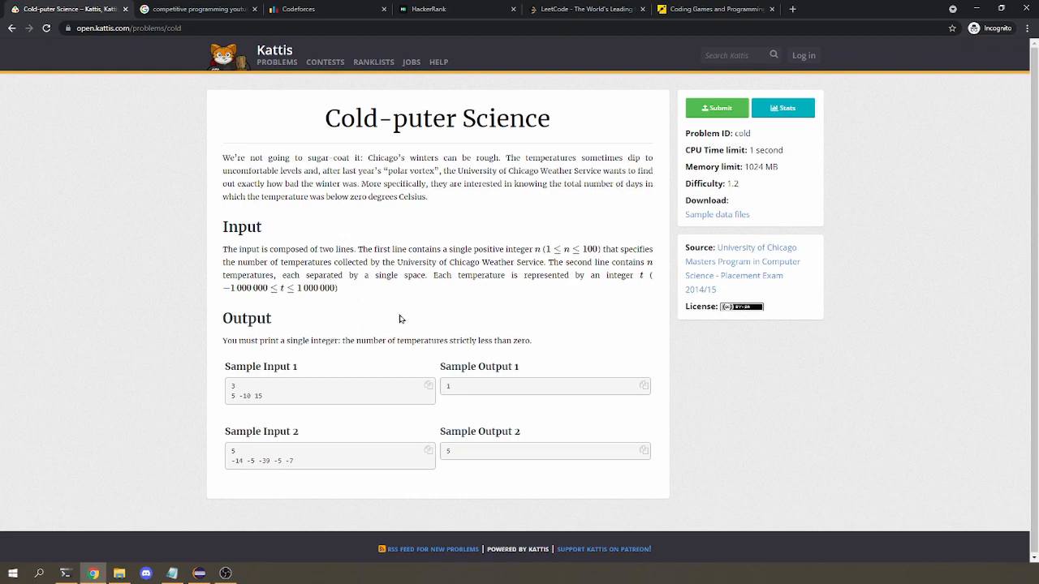
mouse_move(447, 328)
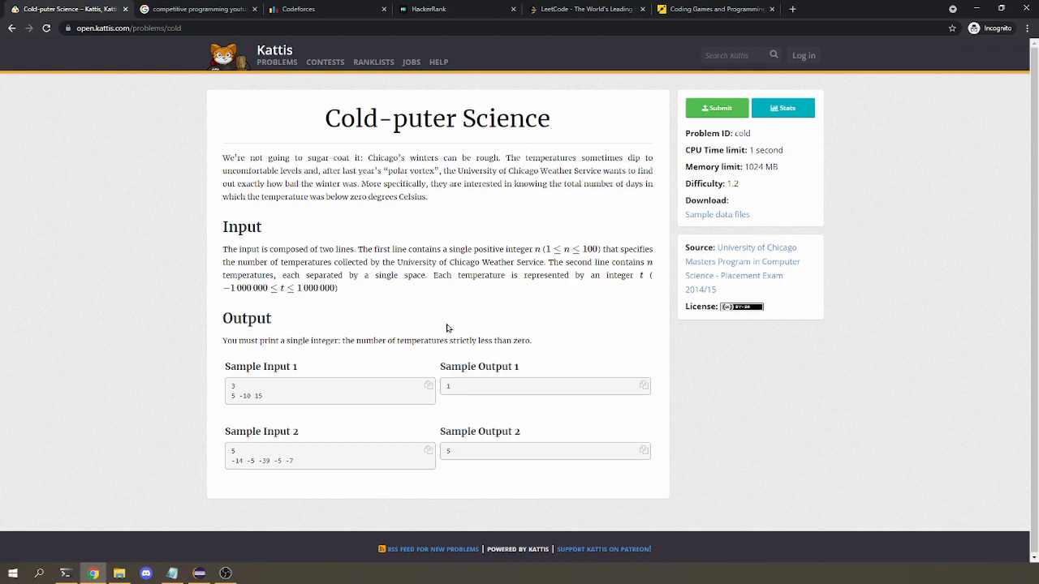
mouse_move(284, 414)
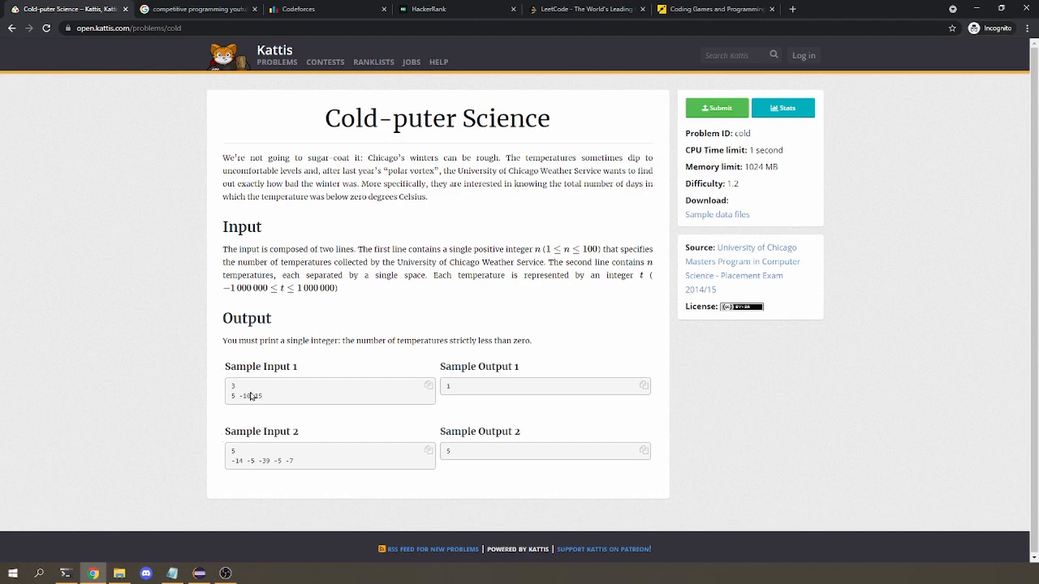
mouse_move(292, 404)
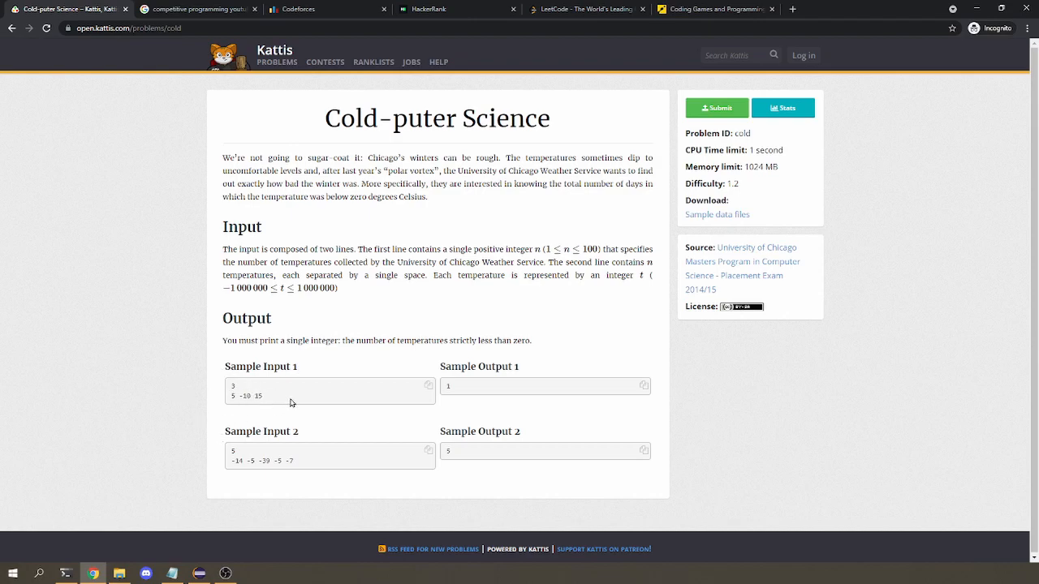
mouse_move(307, 439)
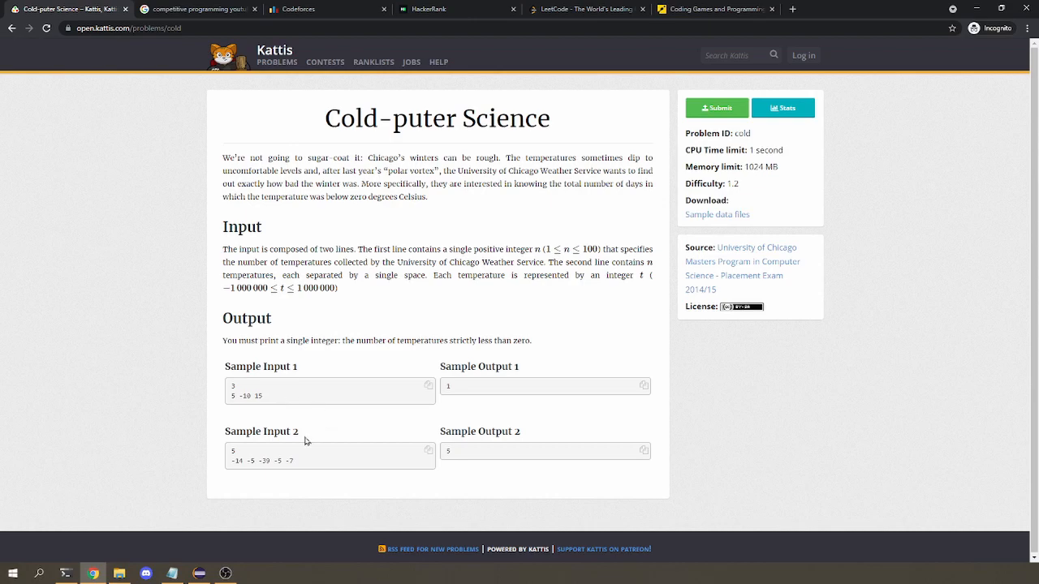
mouse_move(318, 458)
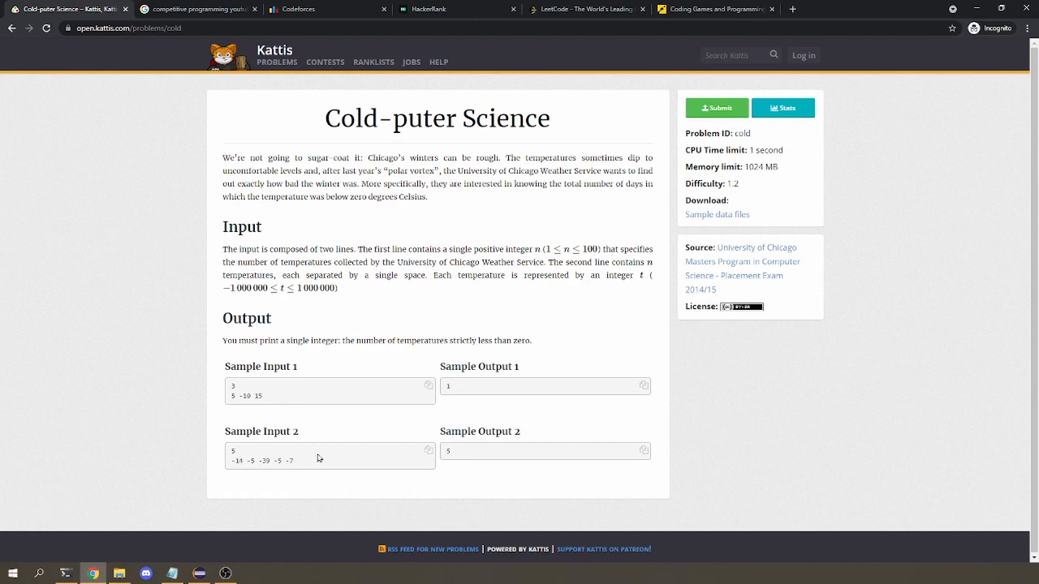
mouse_move(374, 469)
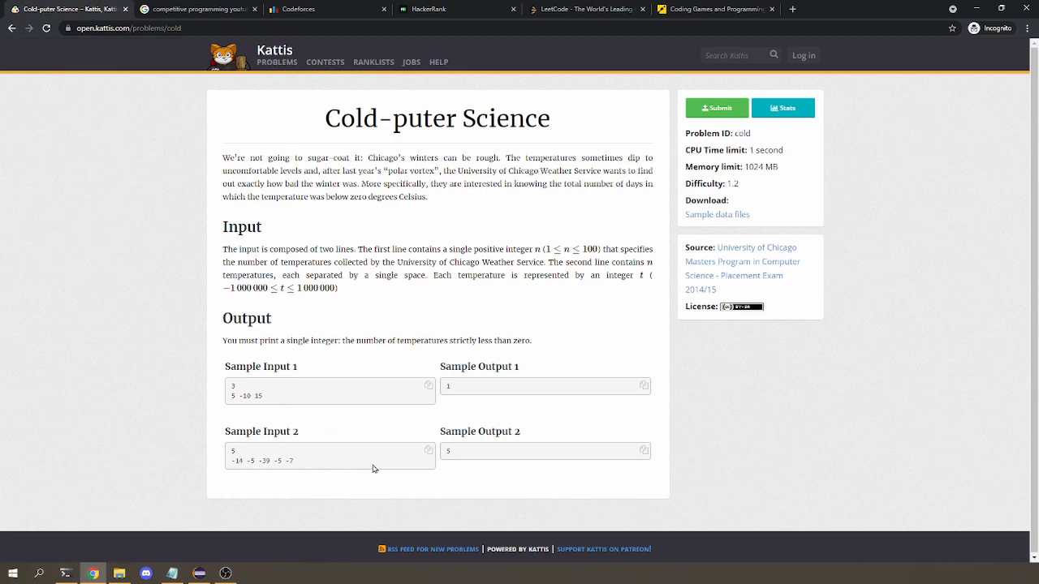
mouse_move(388, 400)
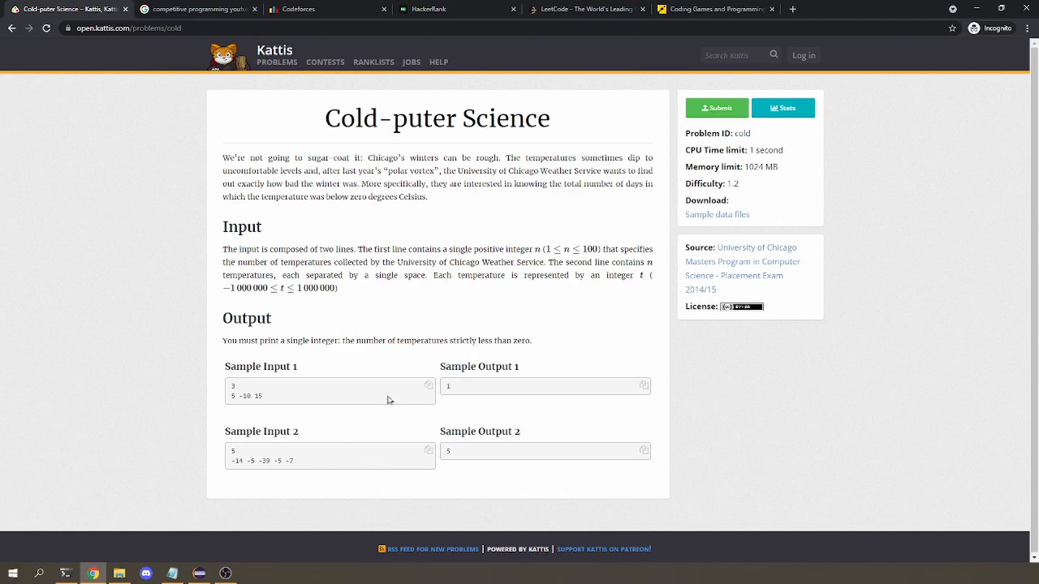
mouse_move(307, 402)
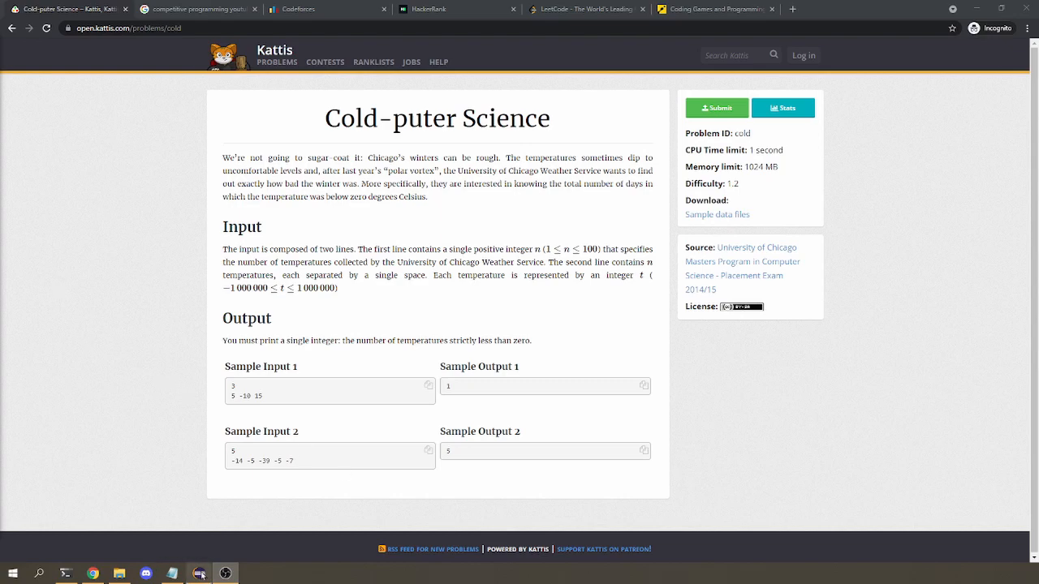
- In Main.java, add Scanner in = new Scanner(System.in); to main
left_click(198, 574)
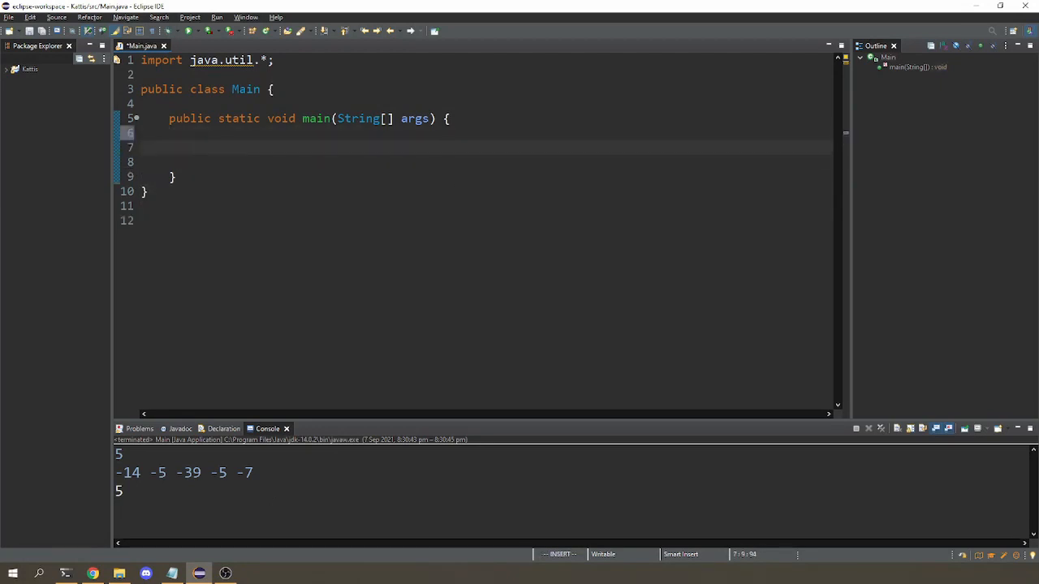
type("Sca")
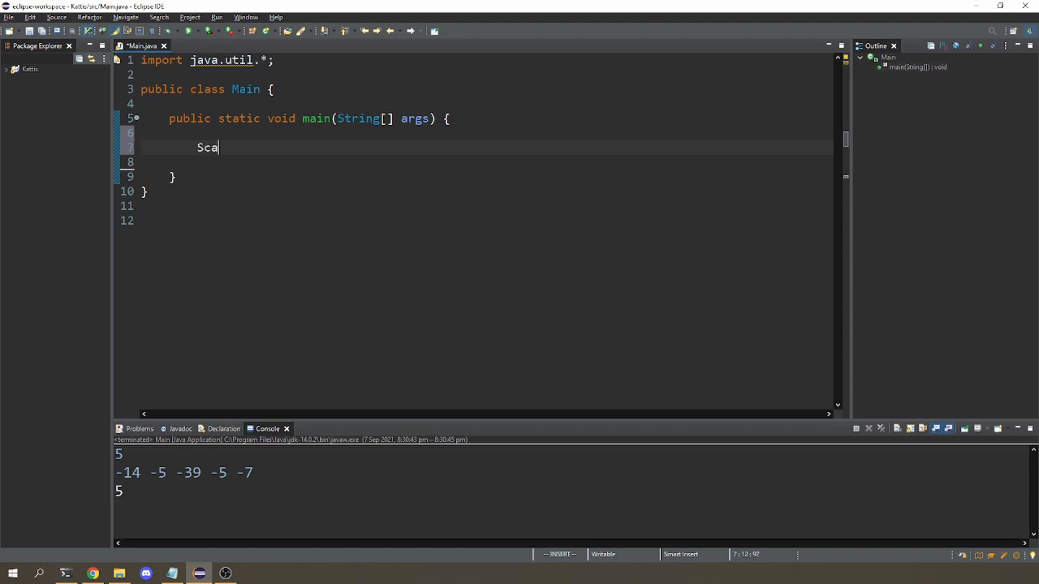
type("nner in")
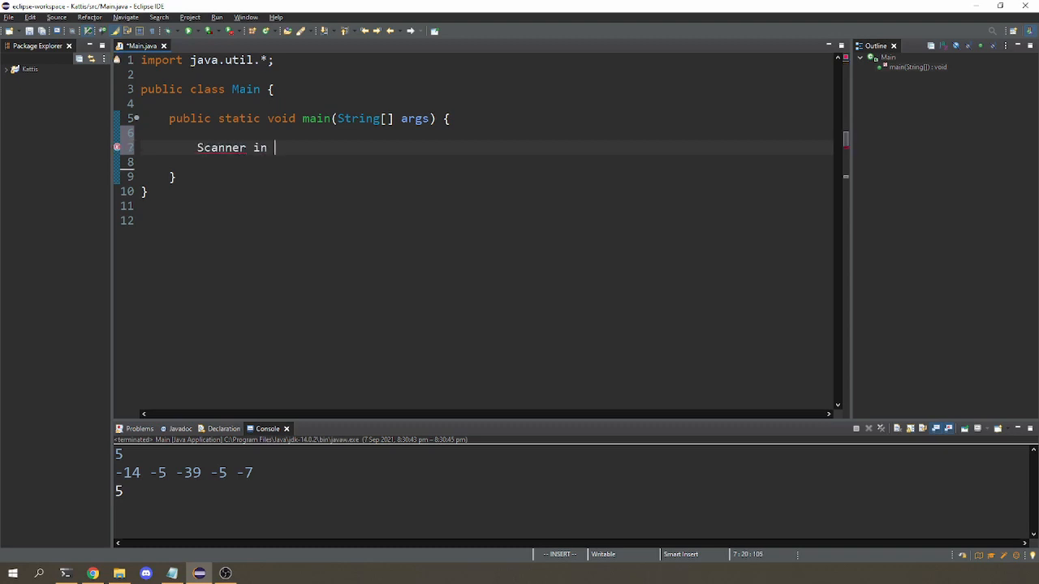
type("= new Scanner(System.in);")
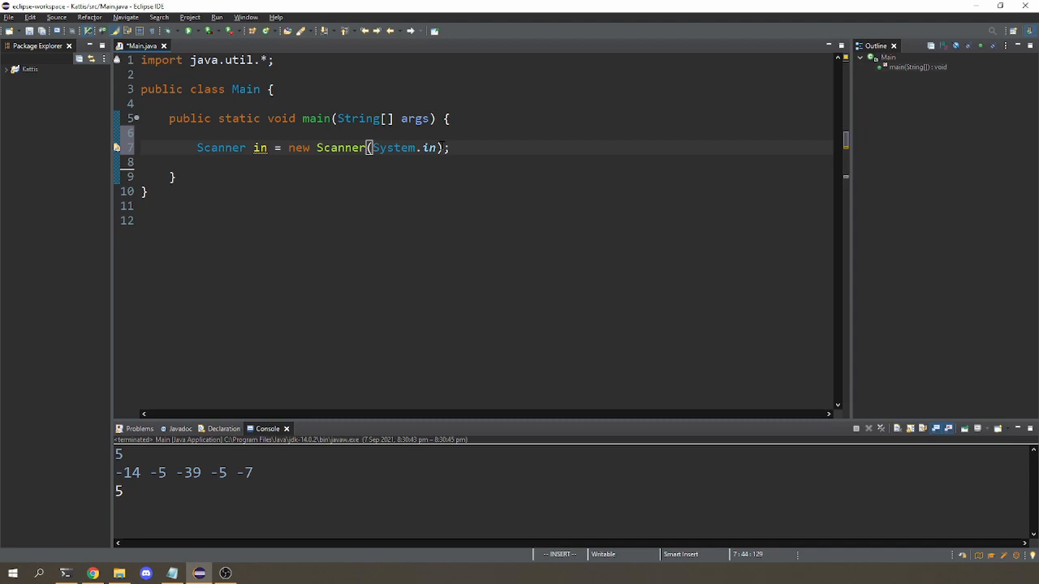
key("Escape")
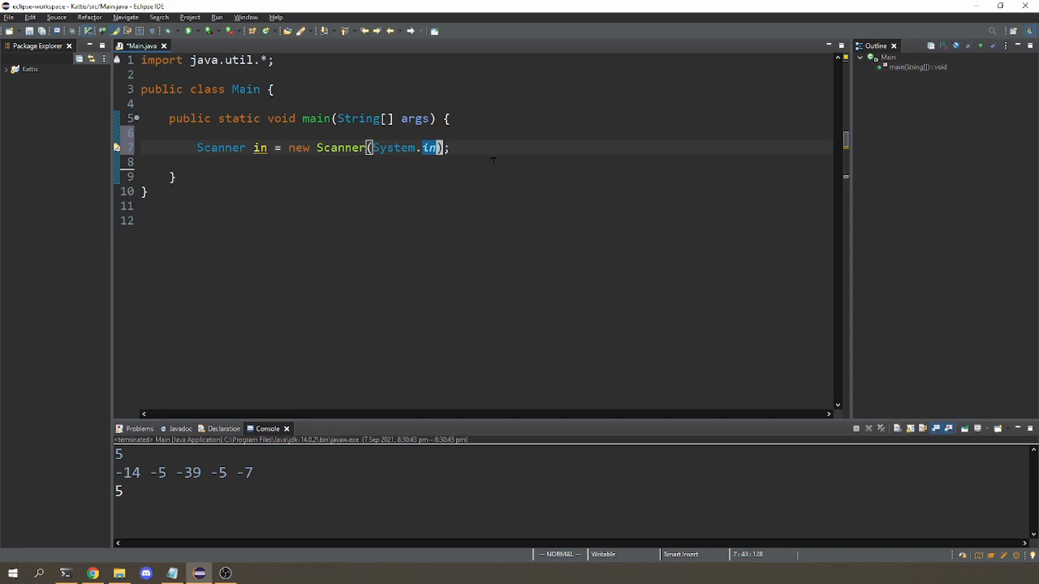
mouse_move(537, 145)
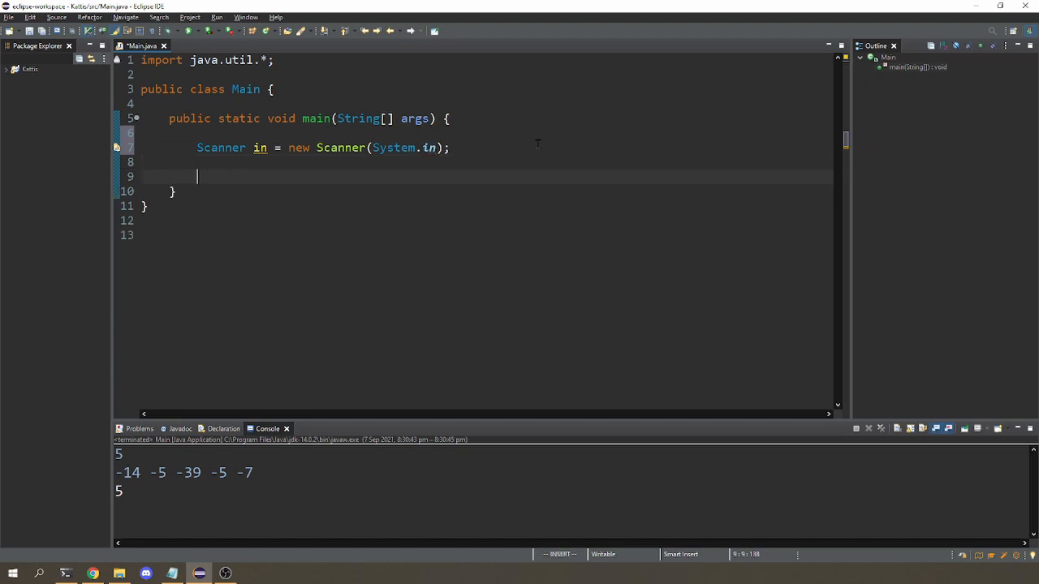
- Read the temperature count with int n = in.nextInt() via content assist
type("in.")
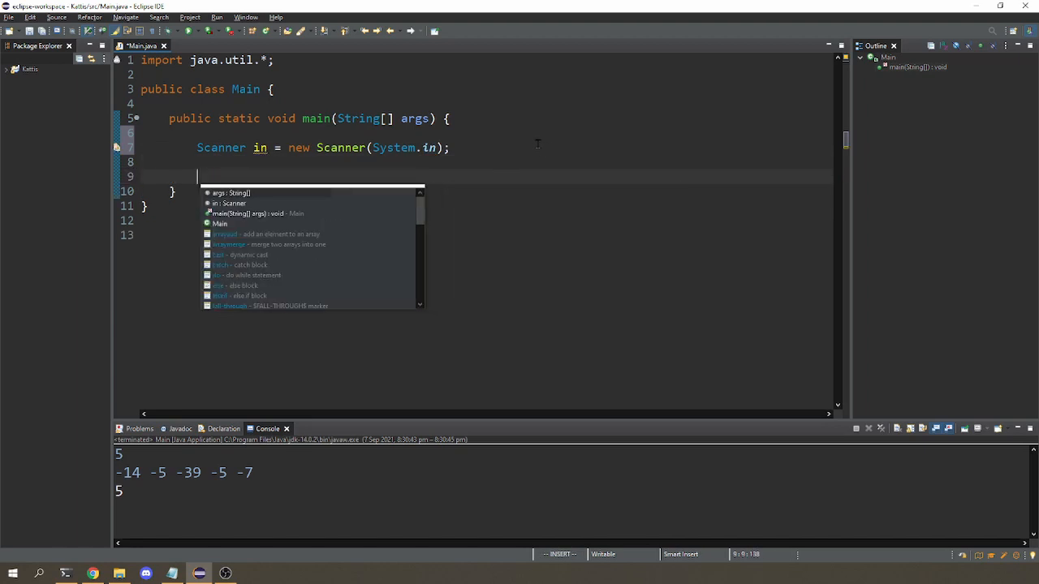
type("int n =")
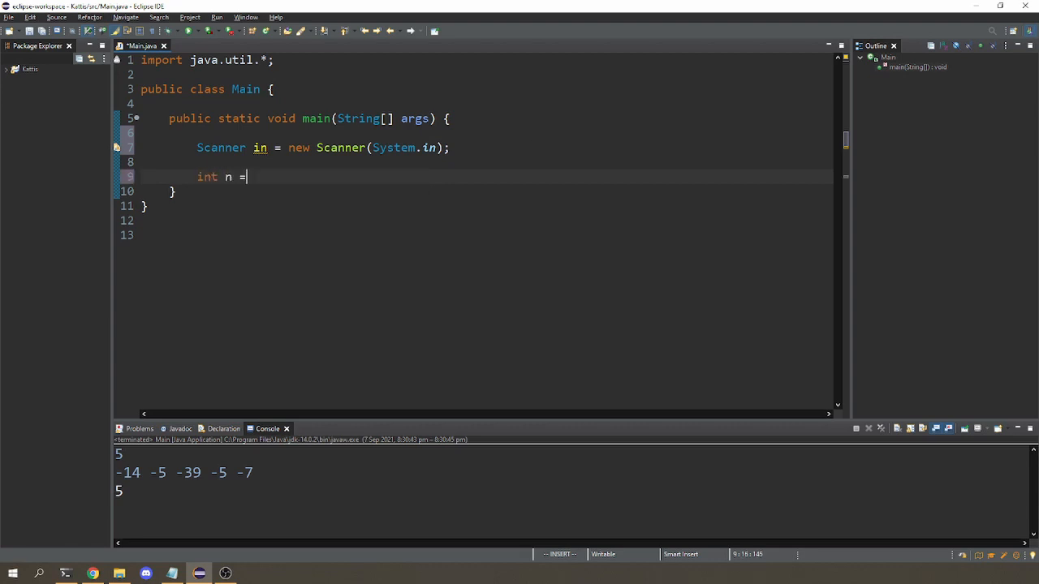
type("in.next")
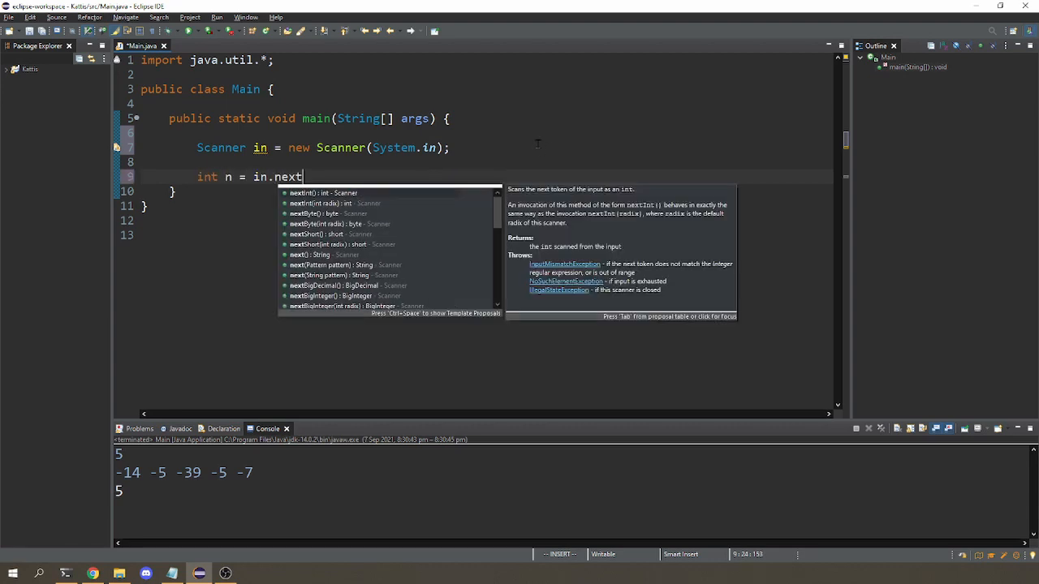
left_click(323, 193)
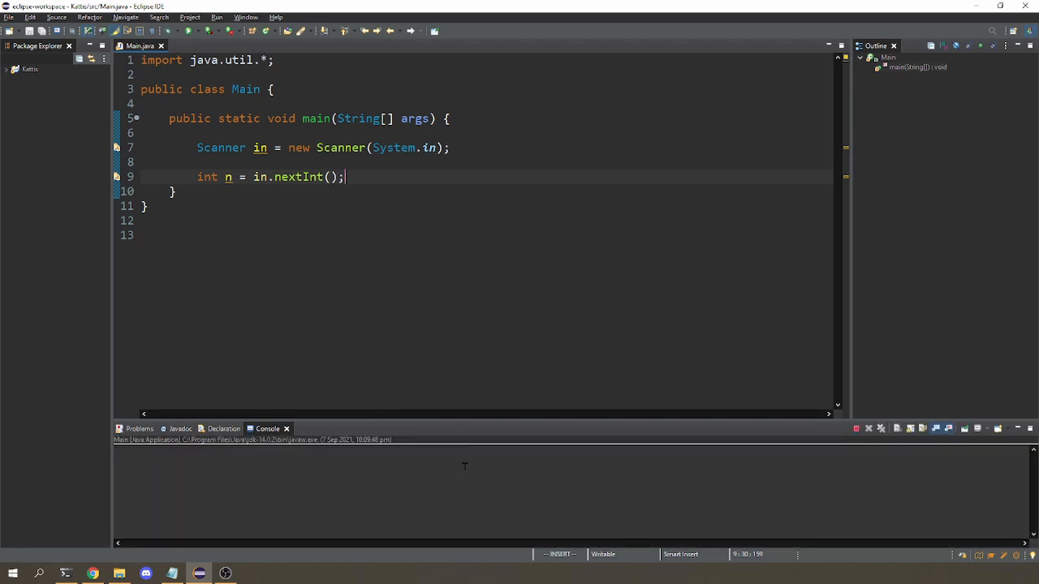
mouse_move(215, 467)
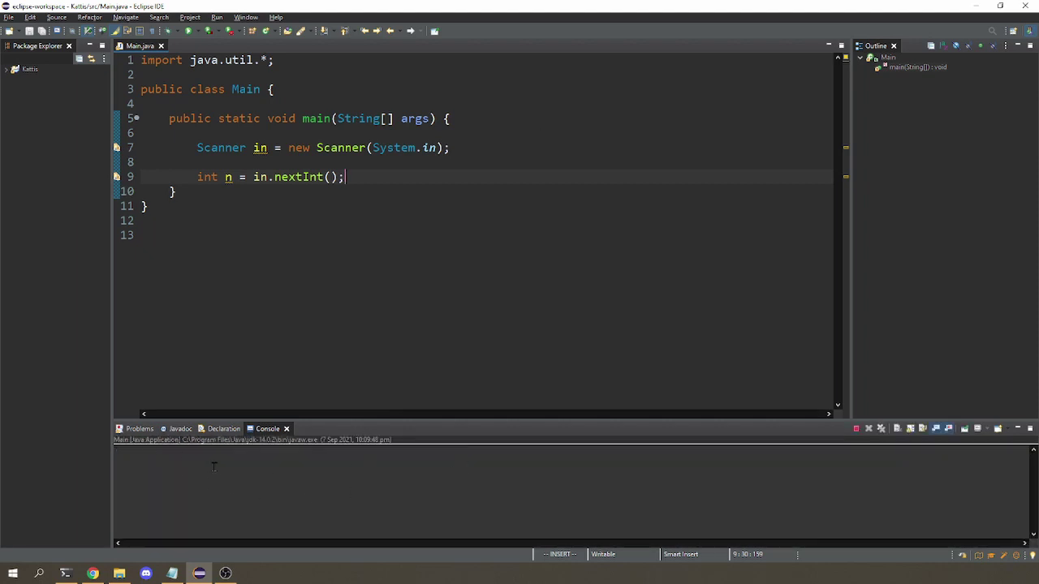
mouse_move(864, 436)
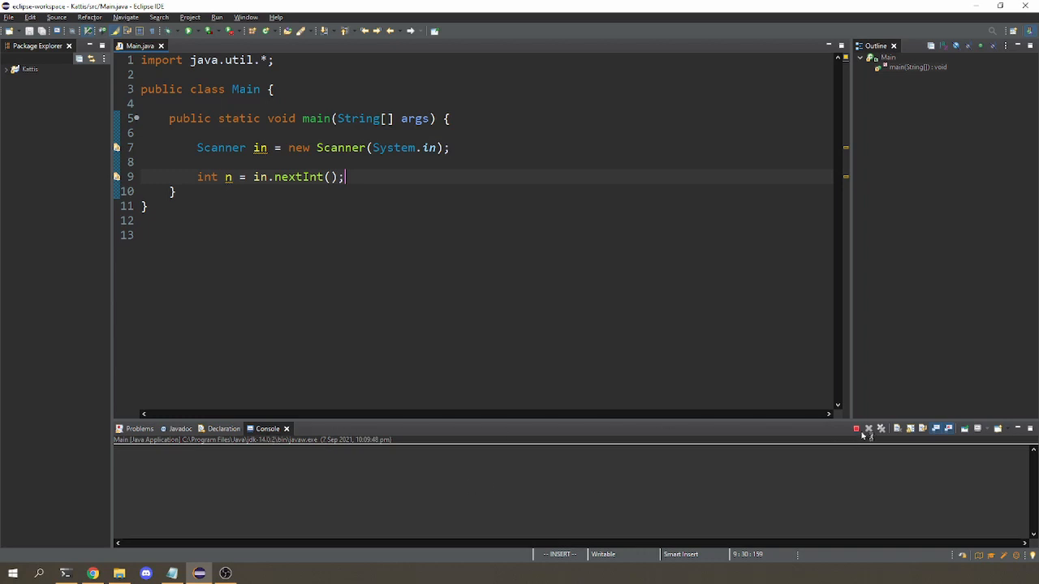
mouse_move(857, 429)
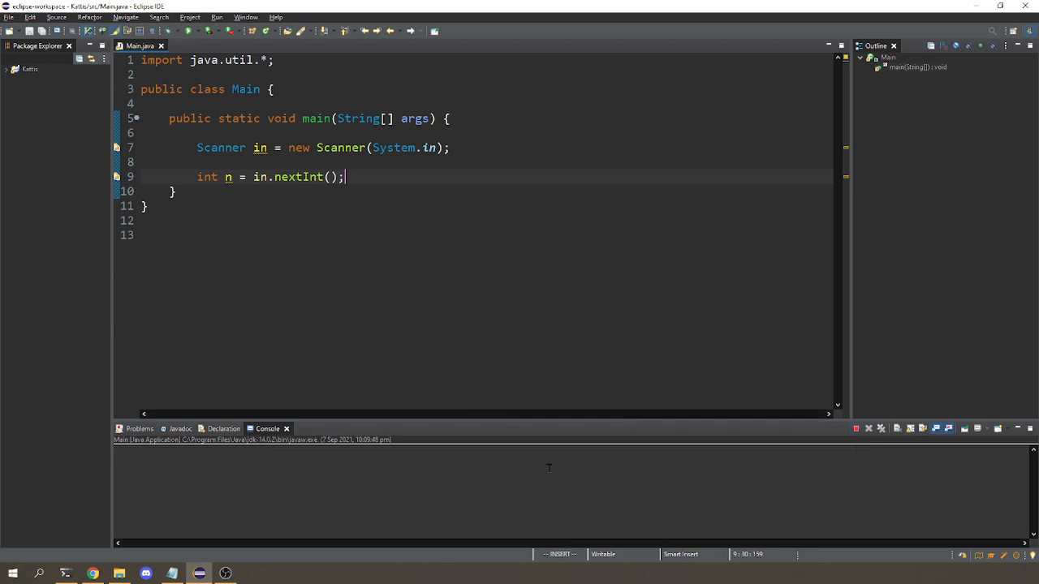
mouse_move(527, 495)
type("5")
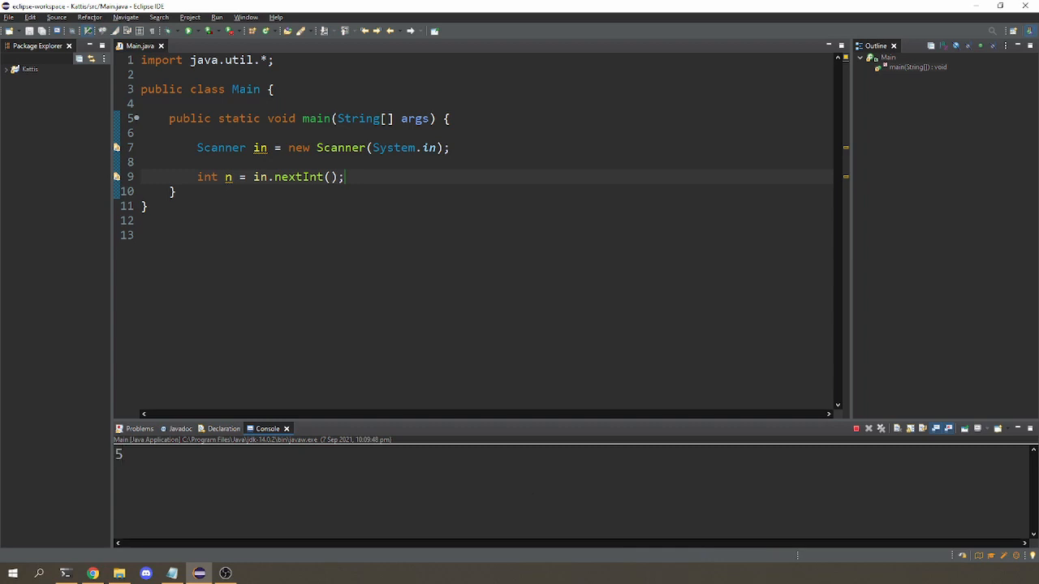
- Return to the editor once the run given input 5 has terminated
left_click(855, 428)
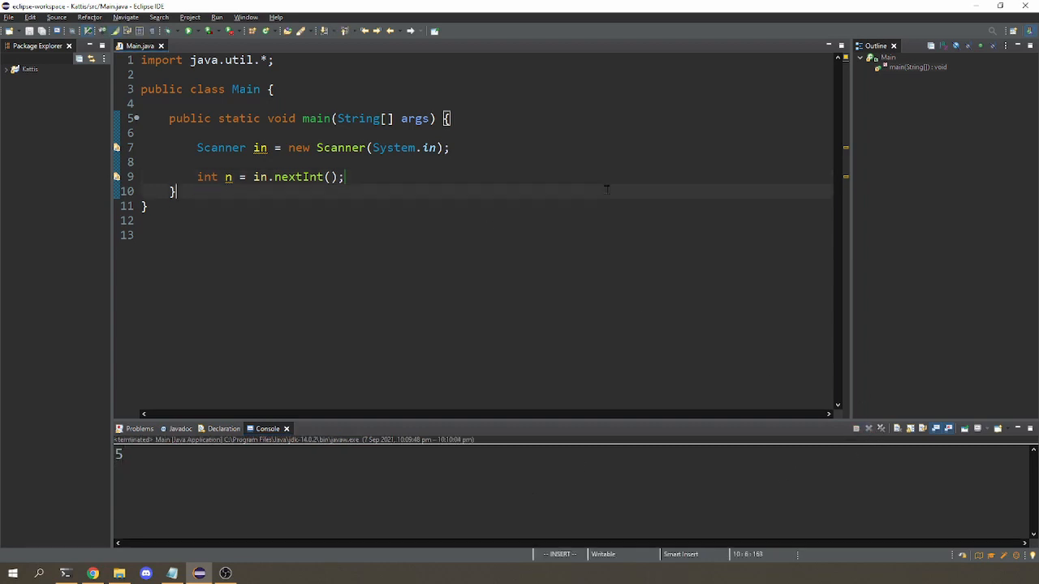
- Add System.out.println(3*n); and run the program with input 5
type("System.out.println();")
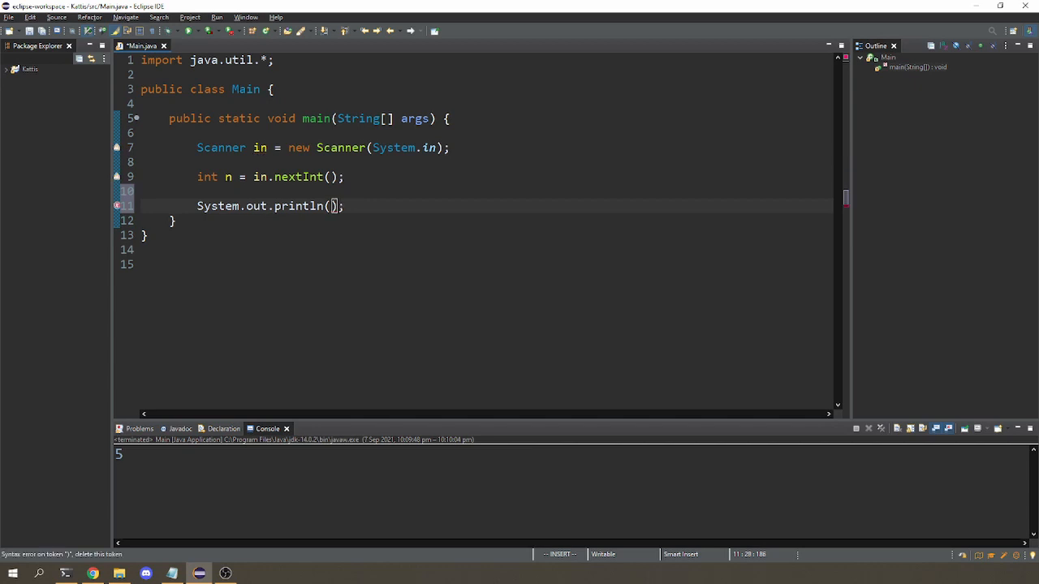
type("n")
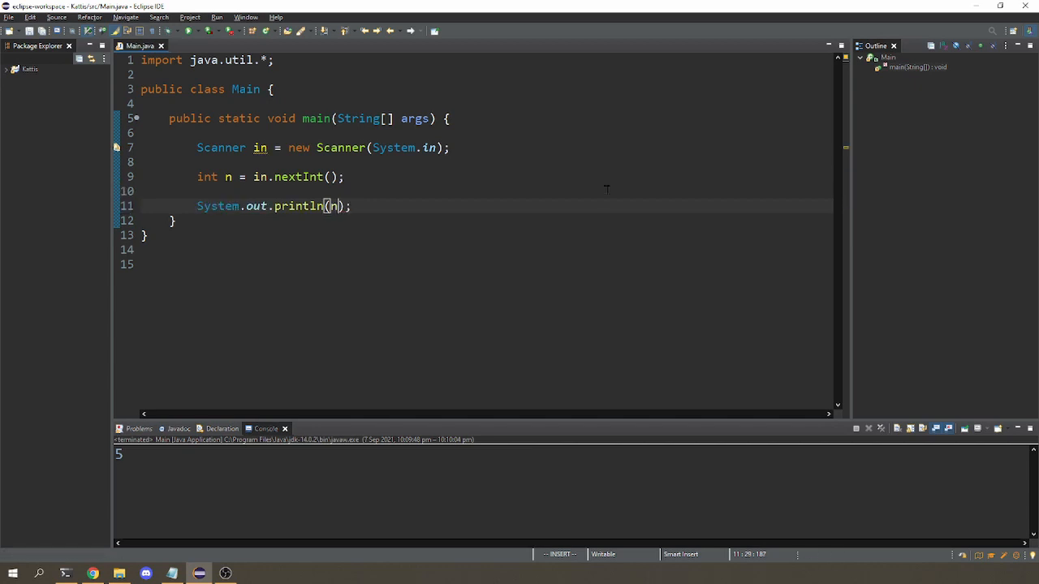
type("3*")
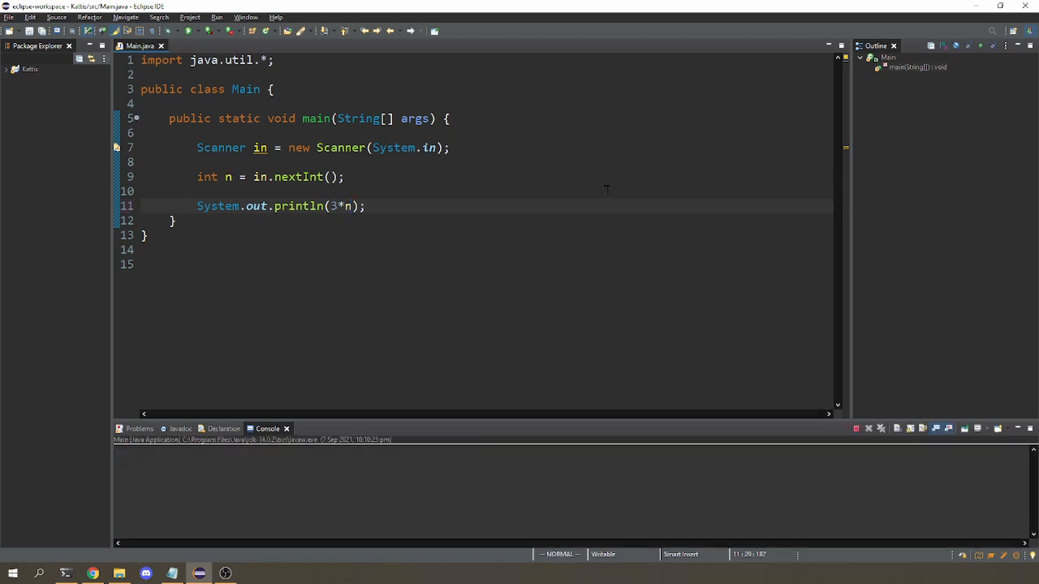
left_click(217, 31)
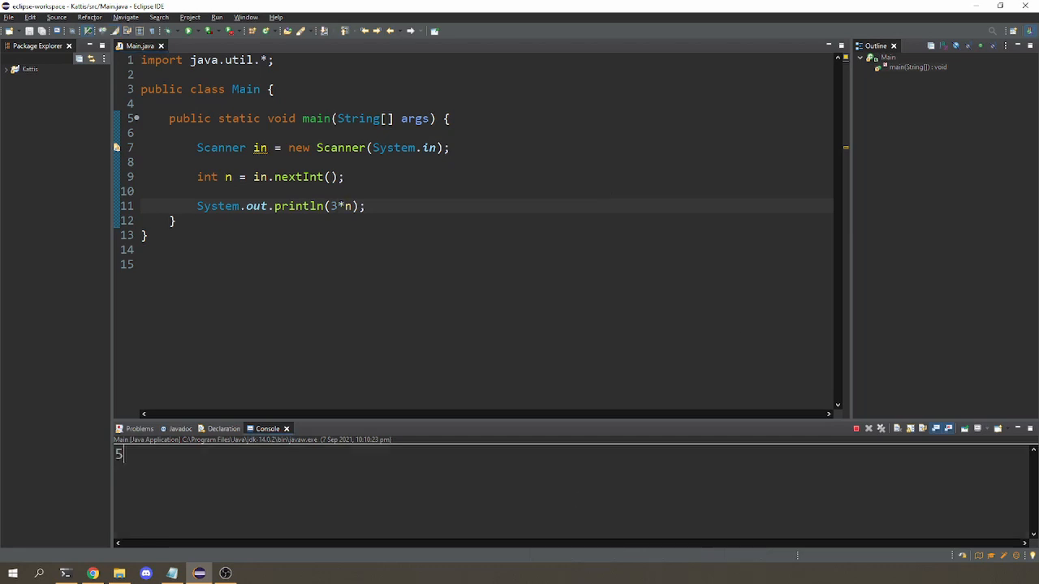
type("5")
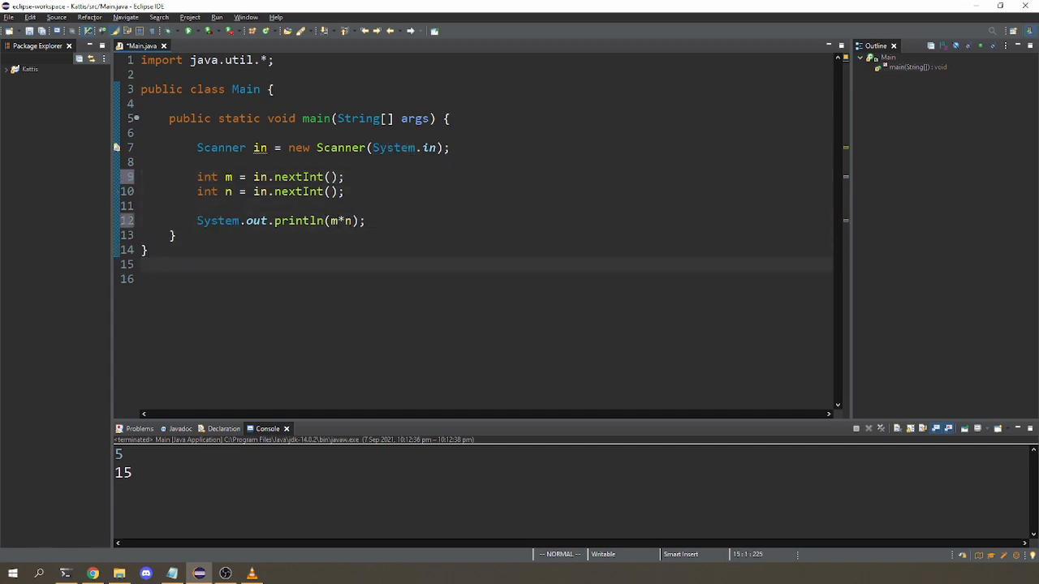
- Save and run the m*n version with input 5 7, then select the m line
left_click(215, 30)
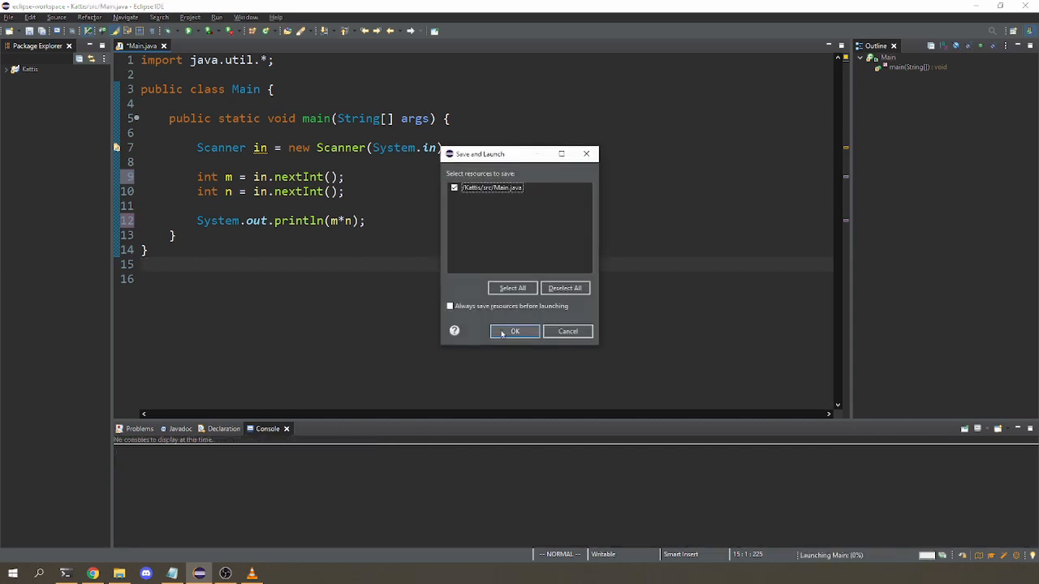
left_click(515, 331)
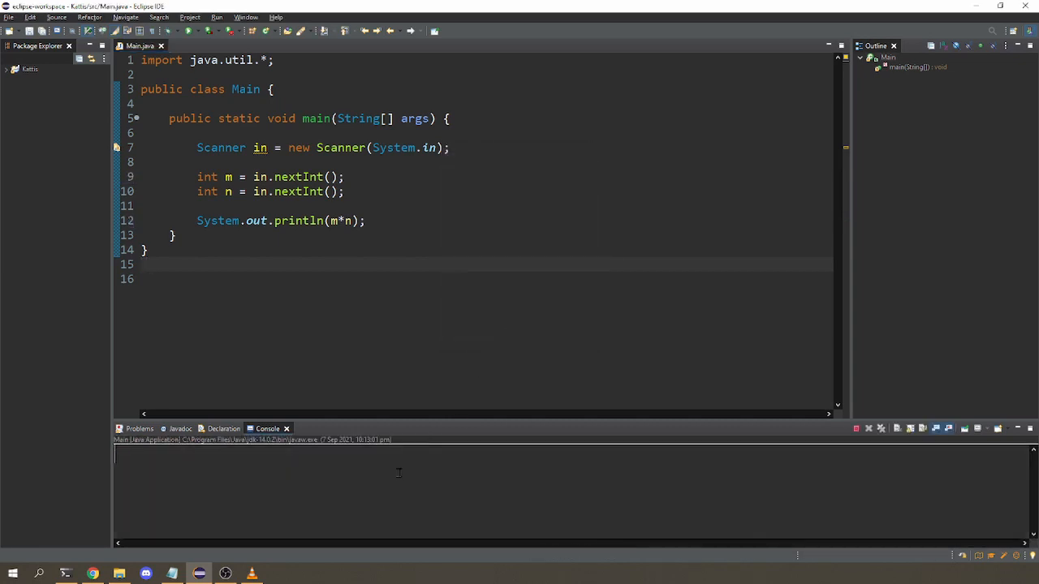
type("5")
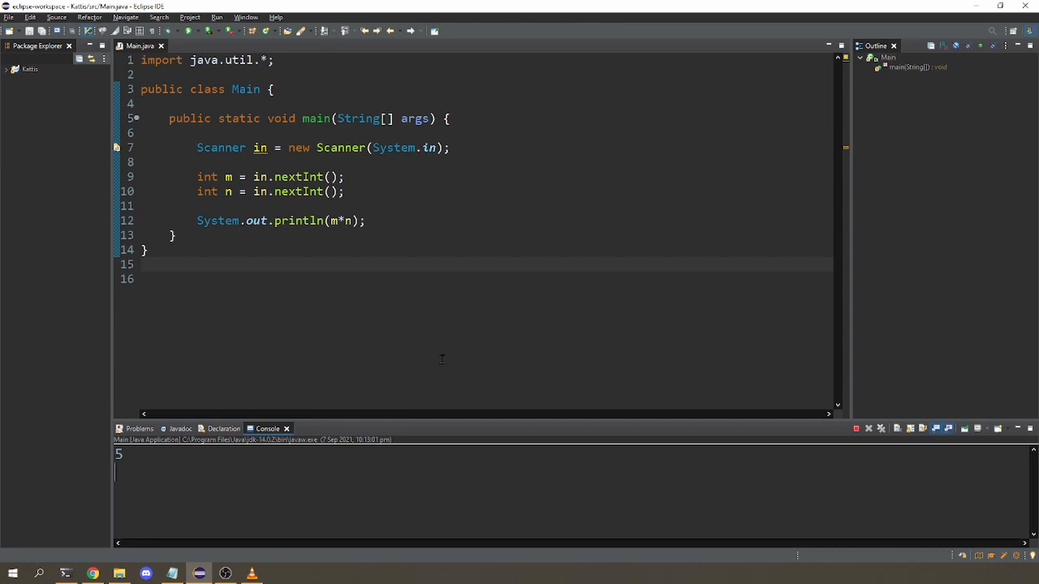
mouse_move(856, 429)
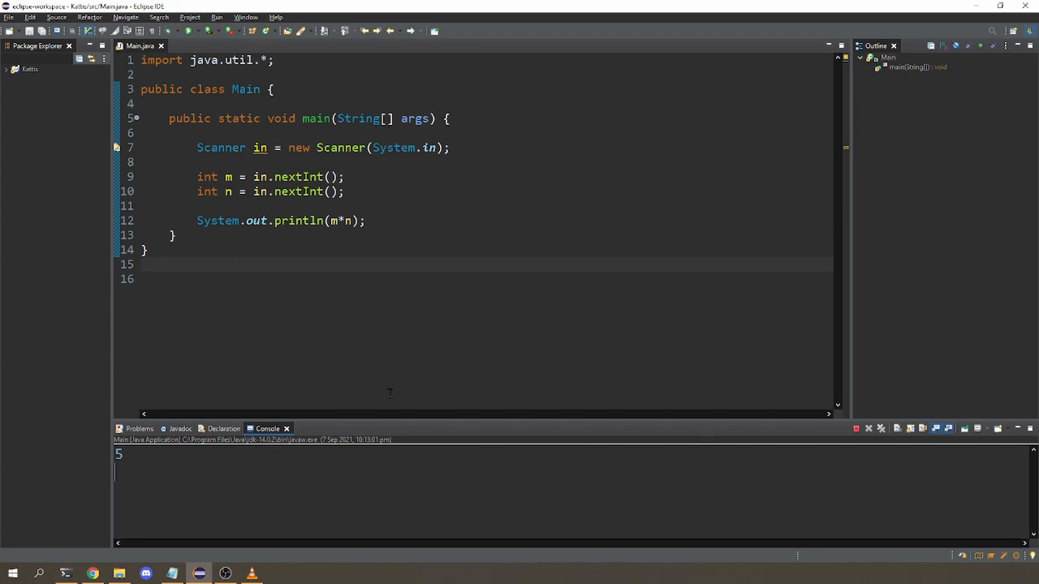
mouse_move(500, 465)
type(" 7")
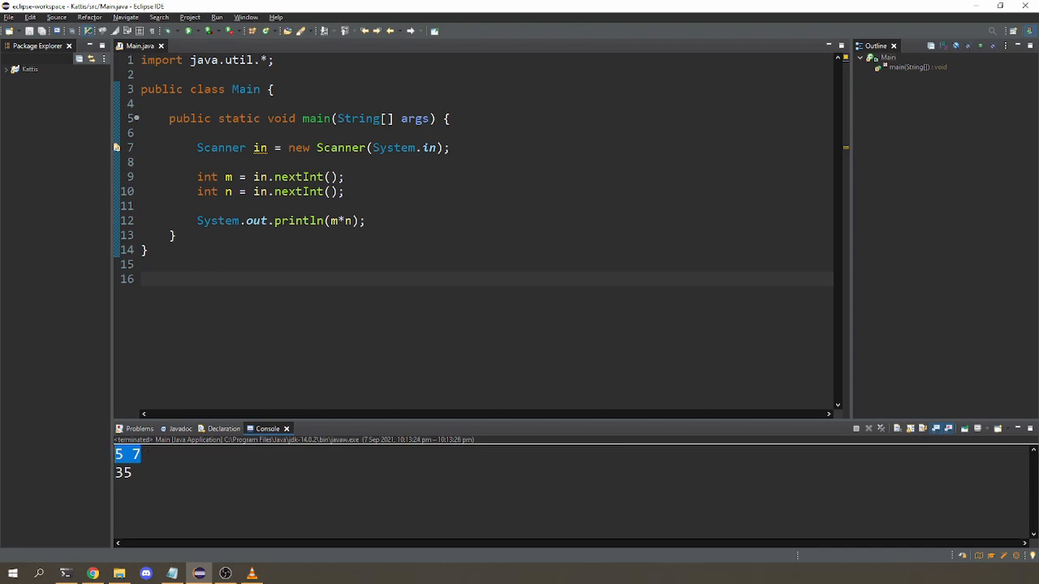
left_click(333, 176)
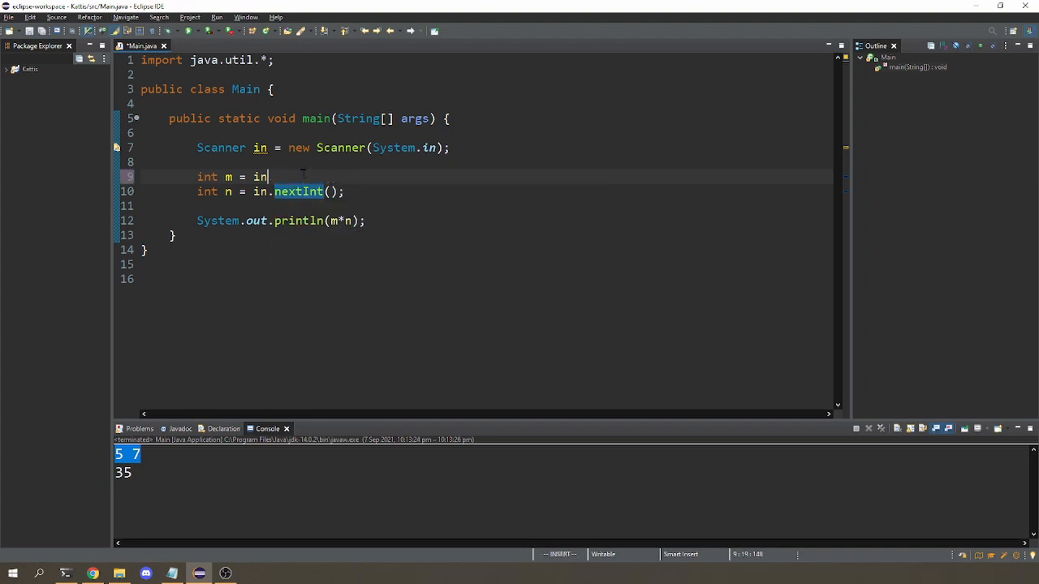
- Change line 9 to read m as a String using in.nextLine()
type(".next")
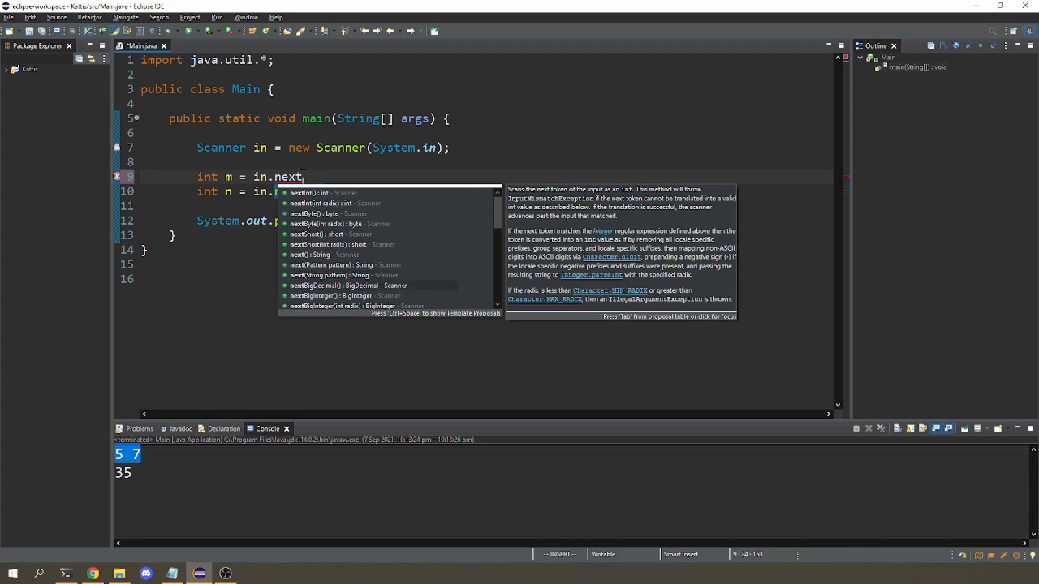
scroll("down", 3)
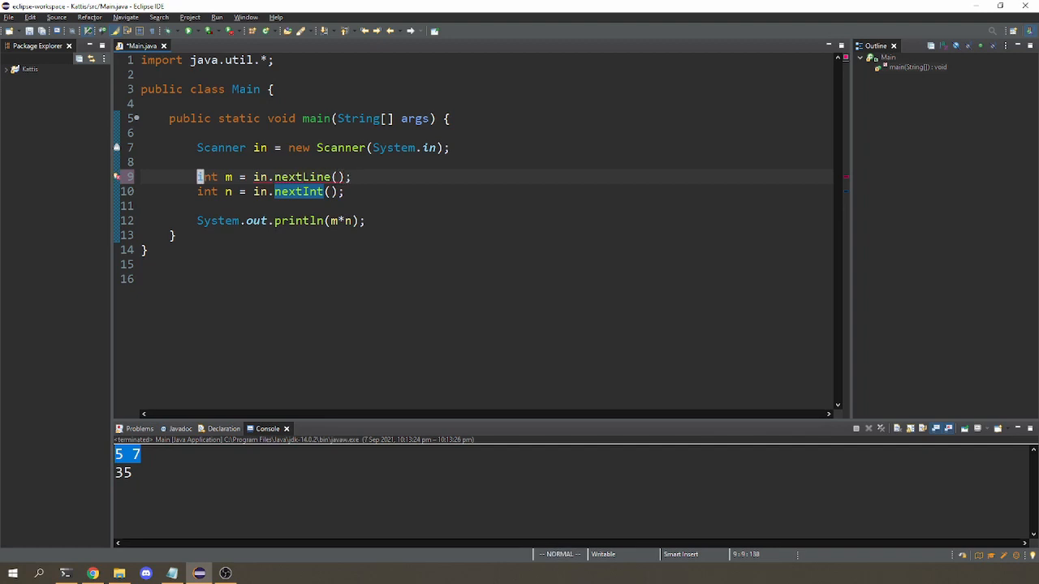
type("String")
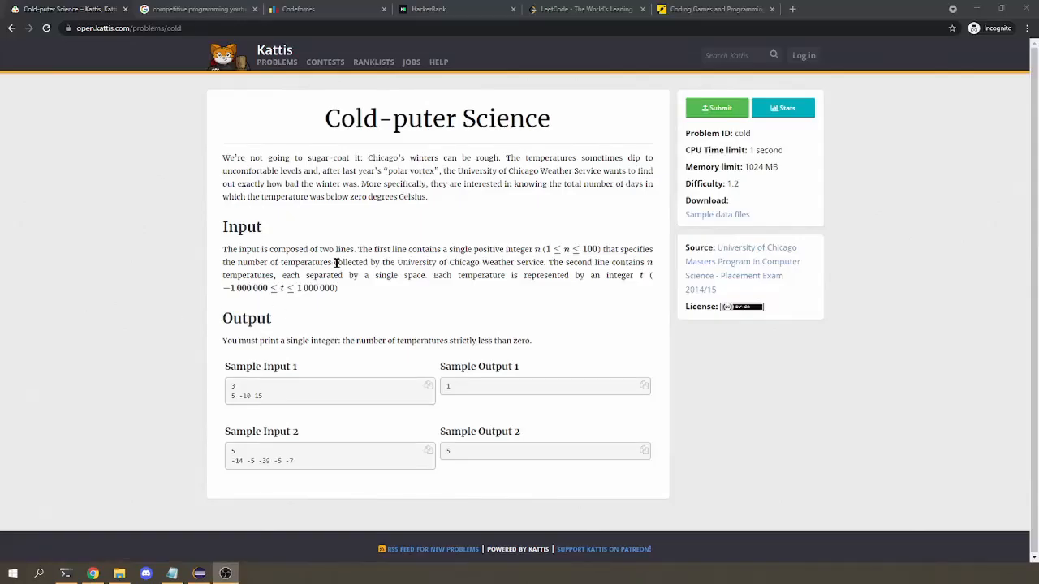
mouse_move(242, 390)
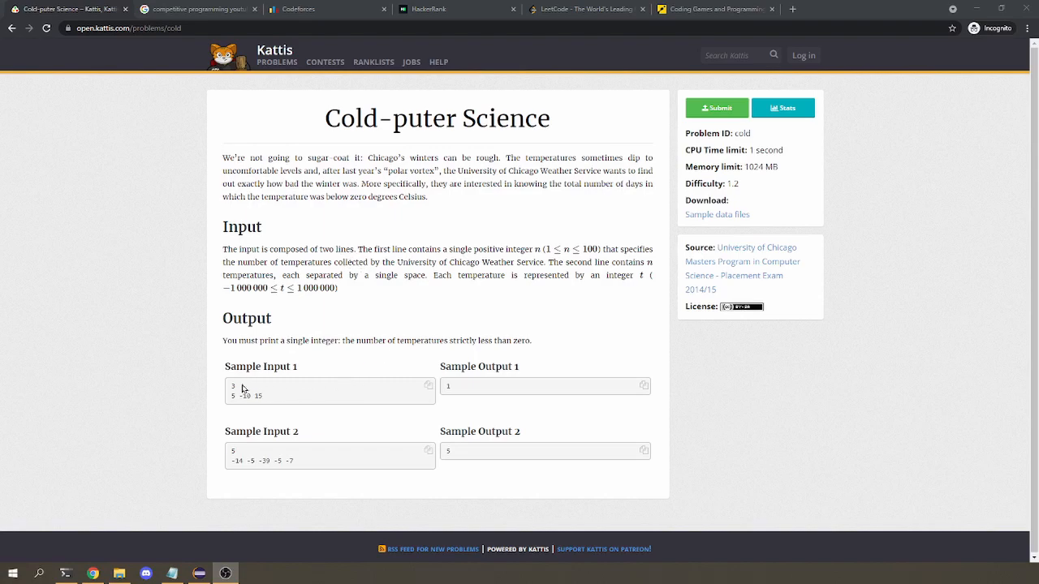
mouse_move(282, 383)
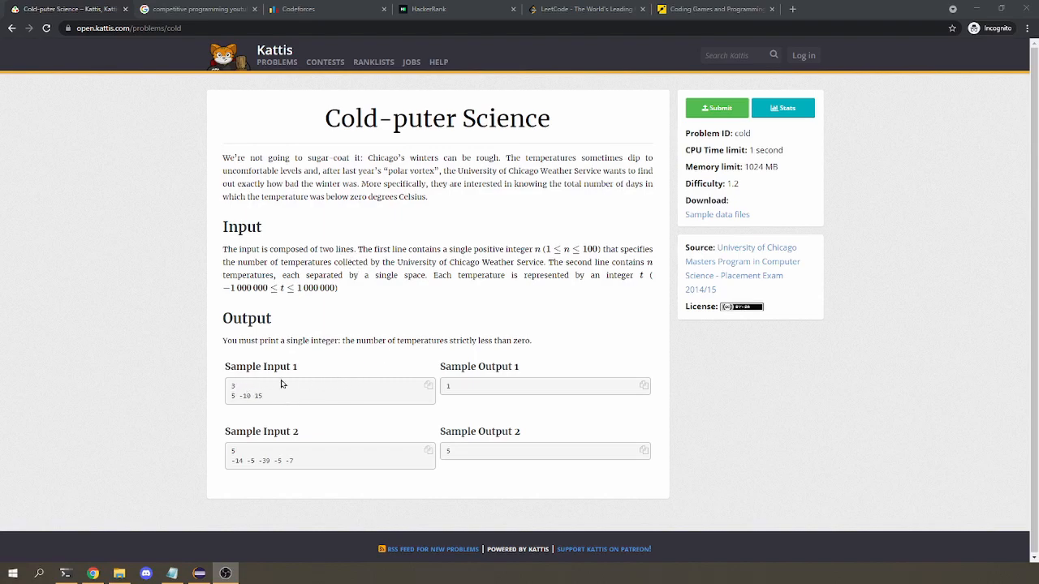
mouse_move(415, 391)
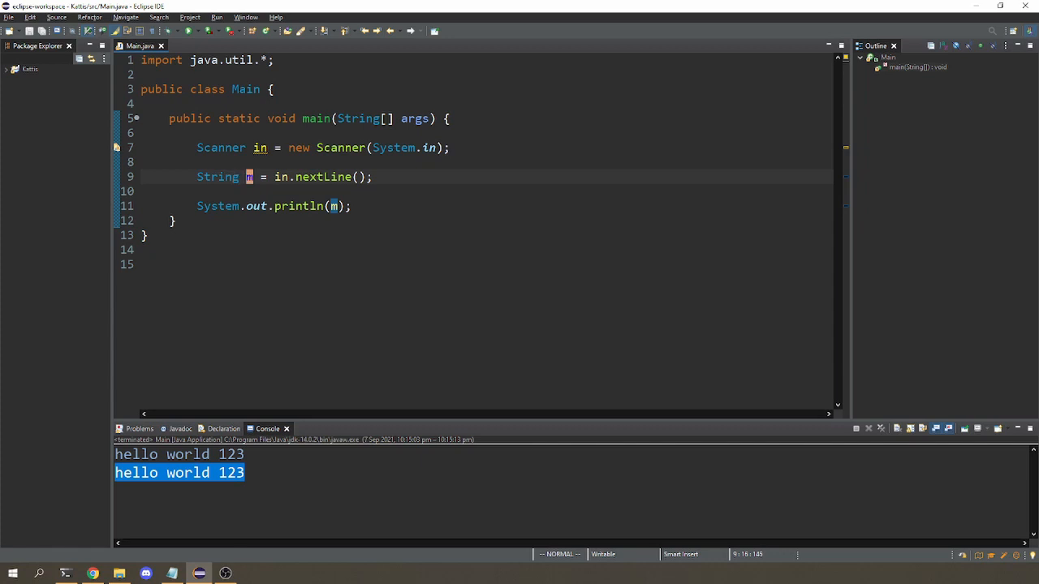
- Read n with in.nextInt() and delete the old print line
type("int n =")
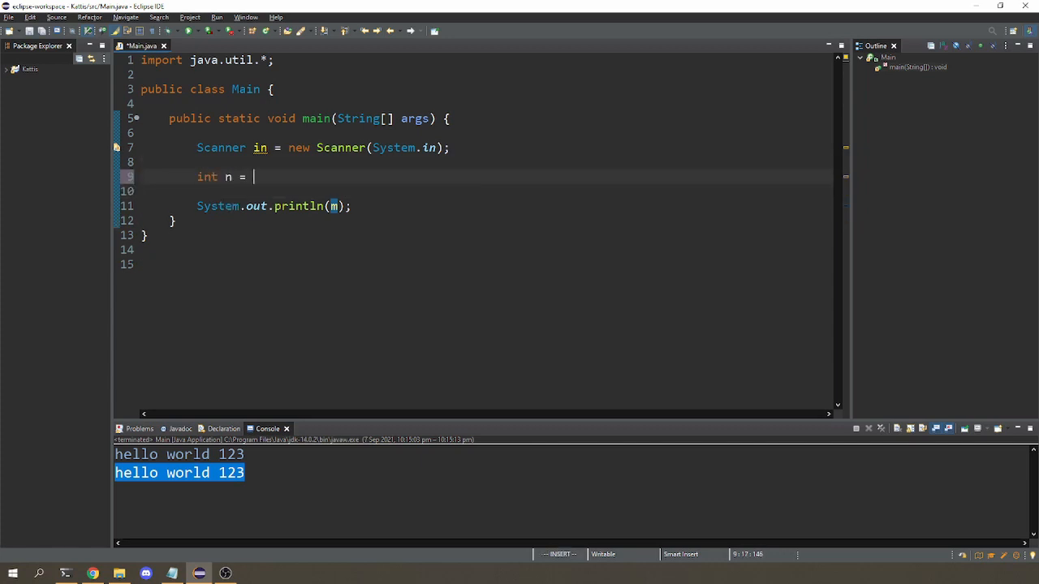
type("in.n")
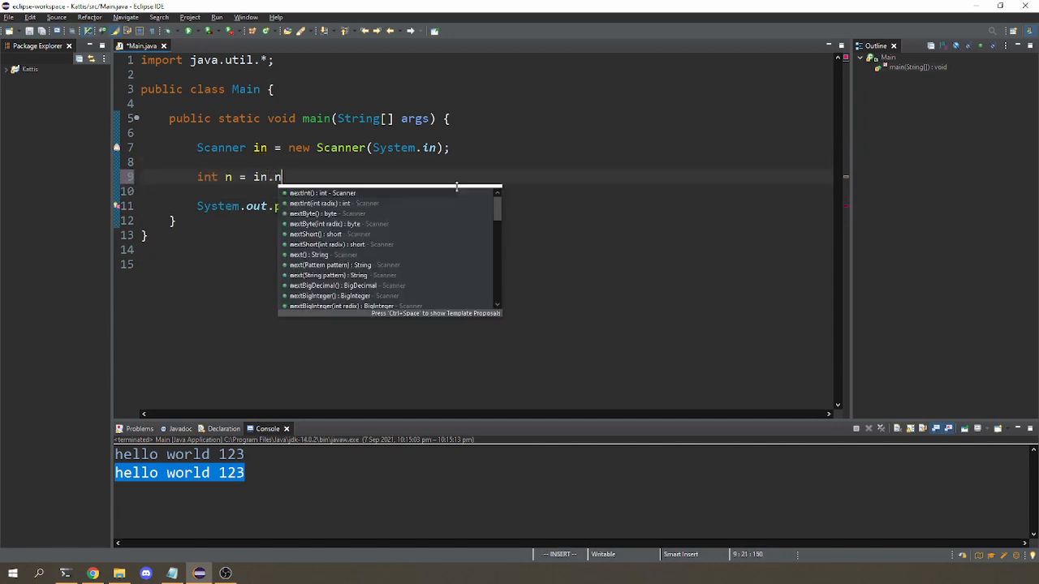
left_click(321, 192)
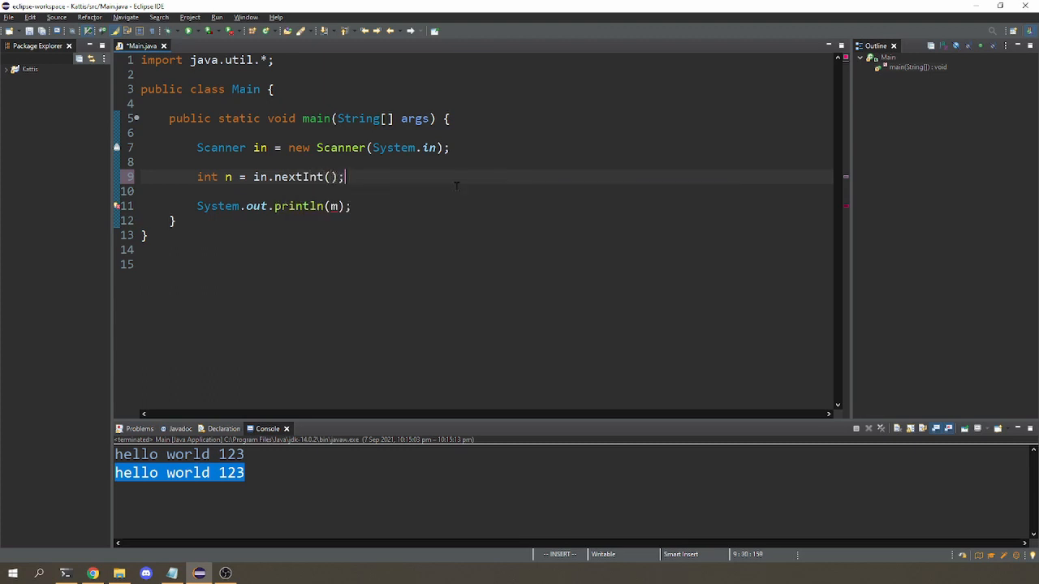
key("Delete")
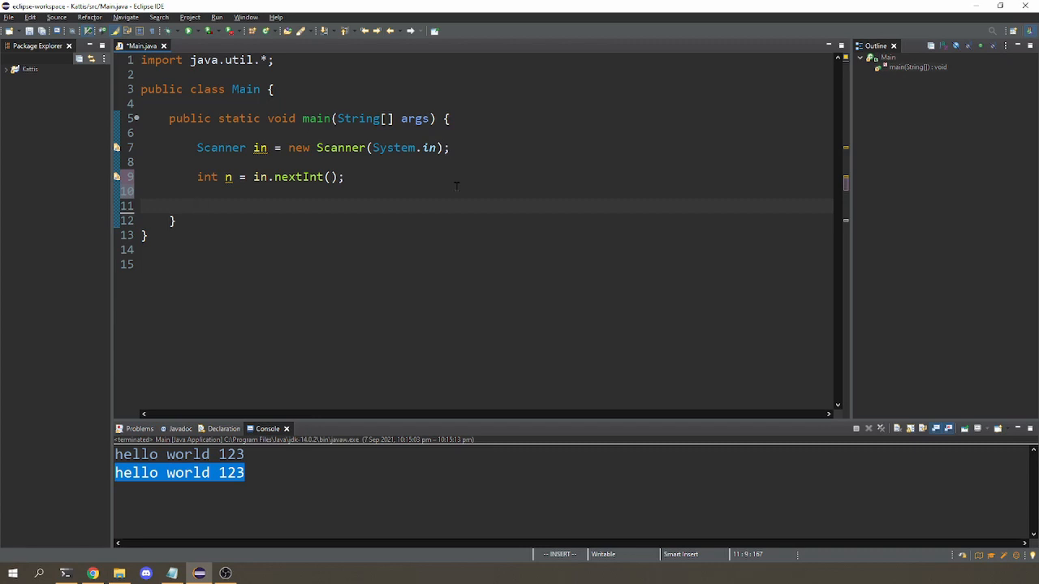
- Add a for loop over i < n reading each temperature x with in.nextInt()
type("for(int i )")
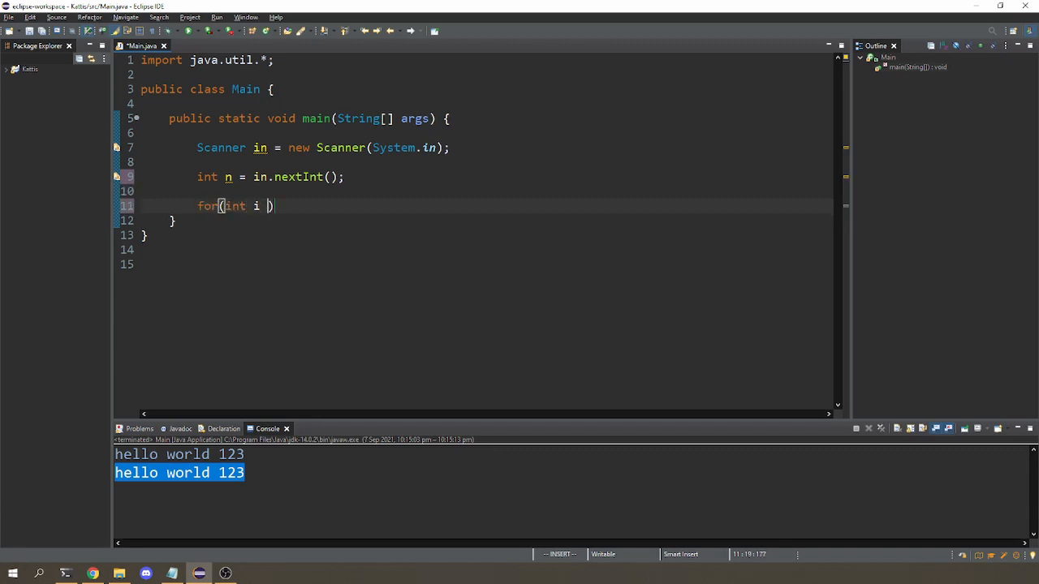
type("= 0; i < n; i")
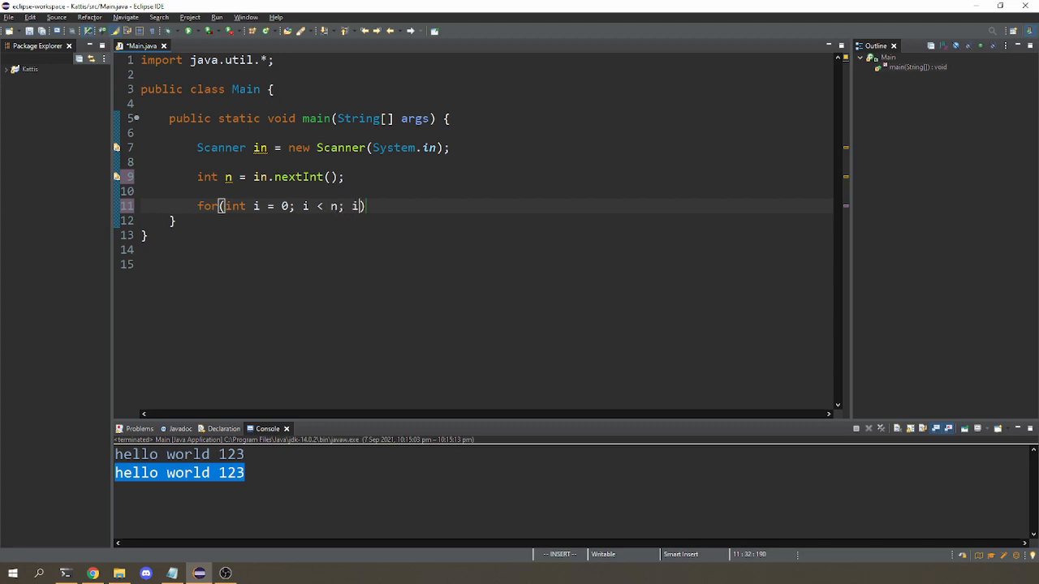
type("++) {")
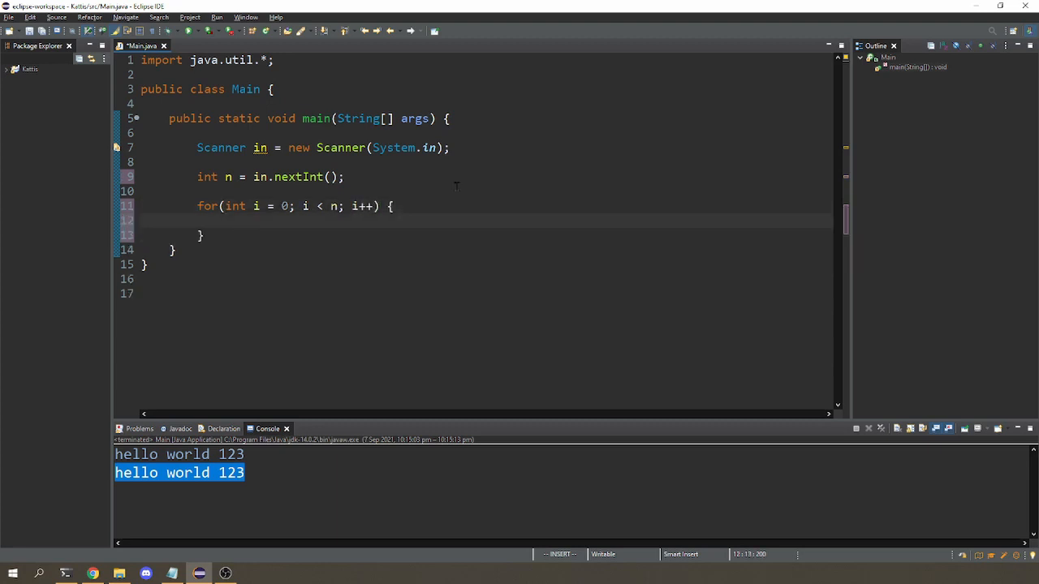
type("int x")
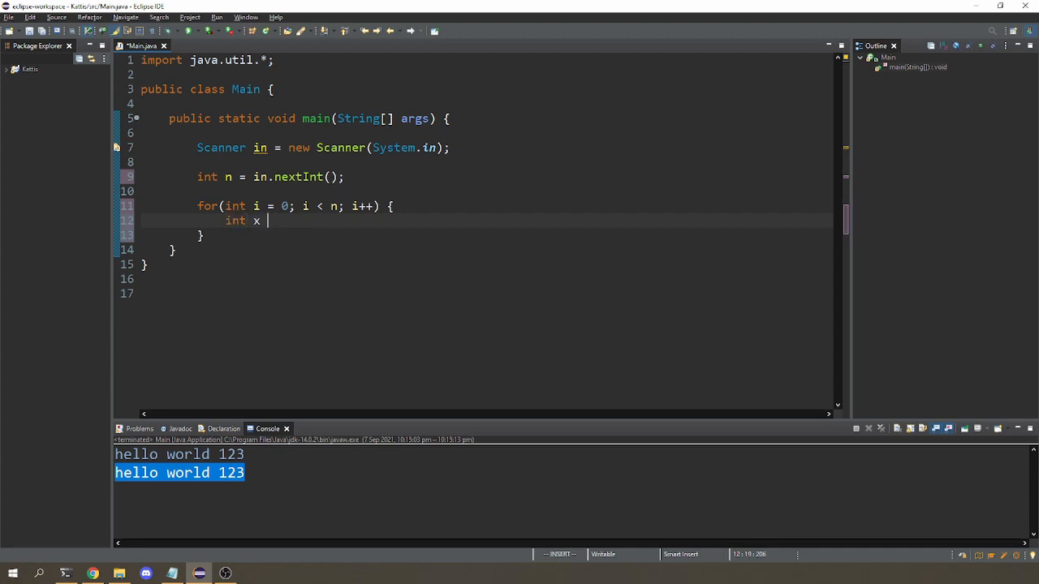
type("= in.nextInt();")
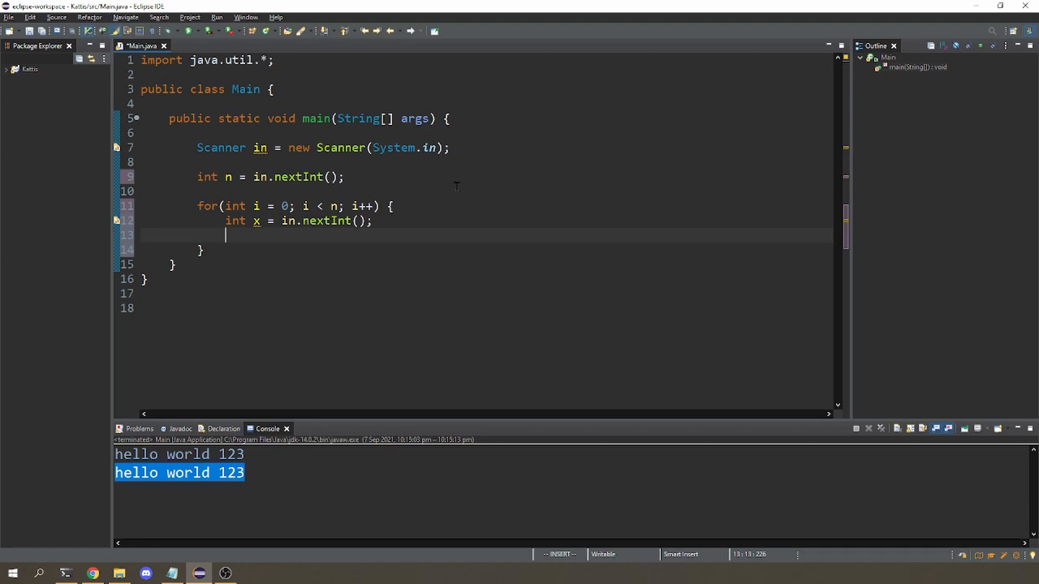
- Add int count = 0, increment count when x < 0, and print count
key("Return")
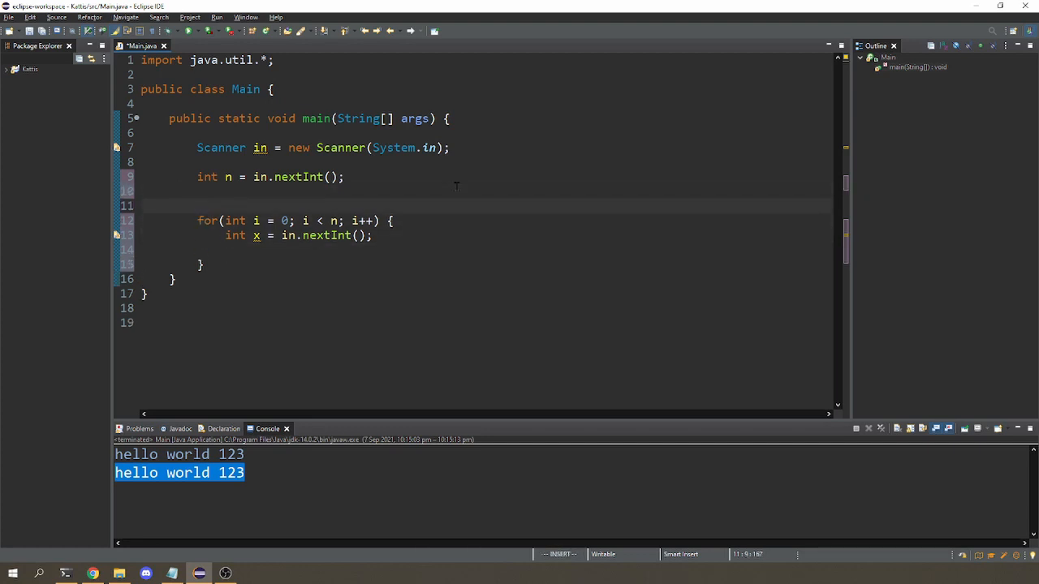
type("int count = 0;")
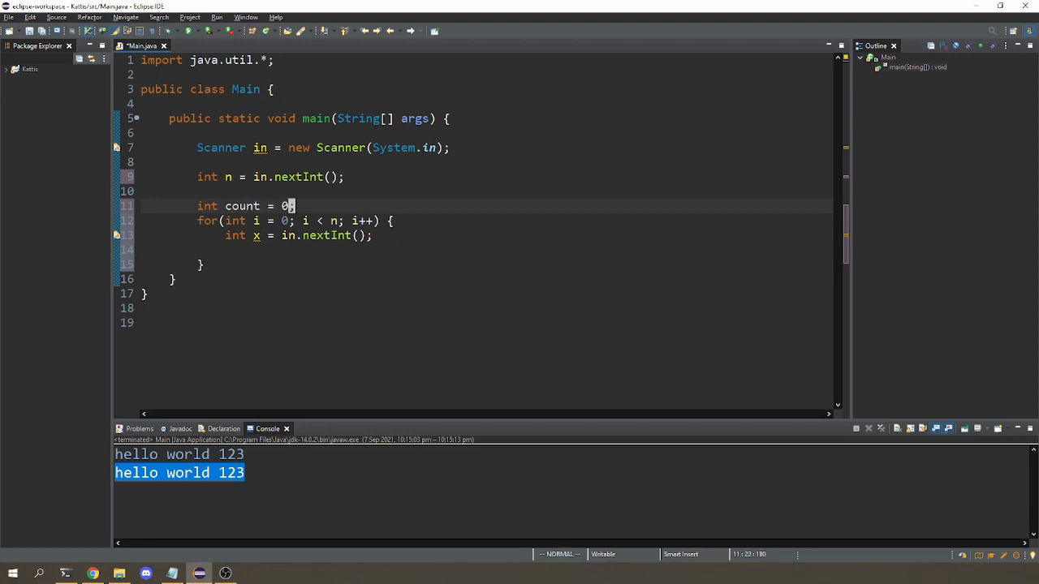
type("if (x )")
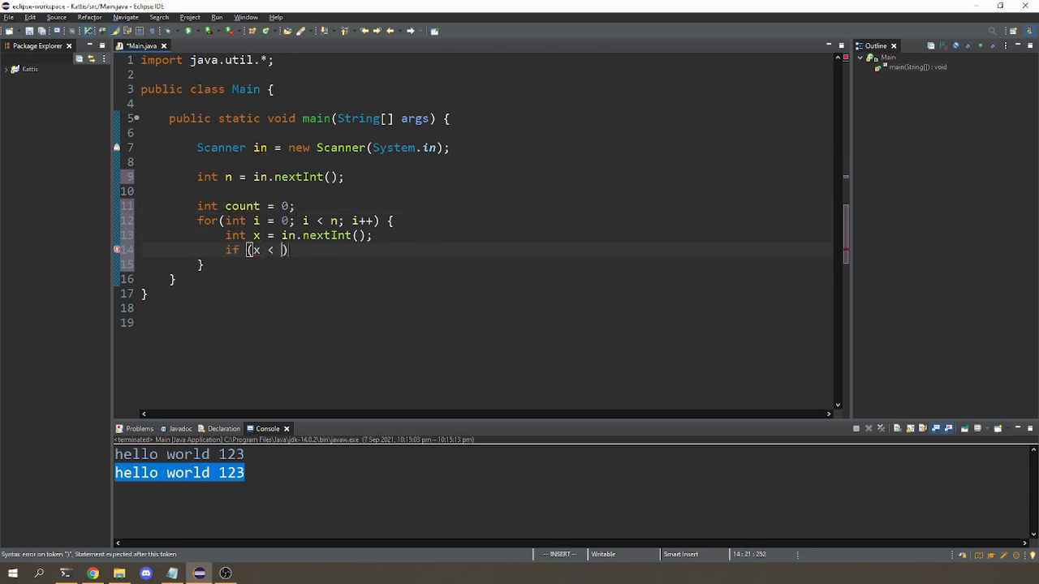
type("0")
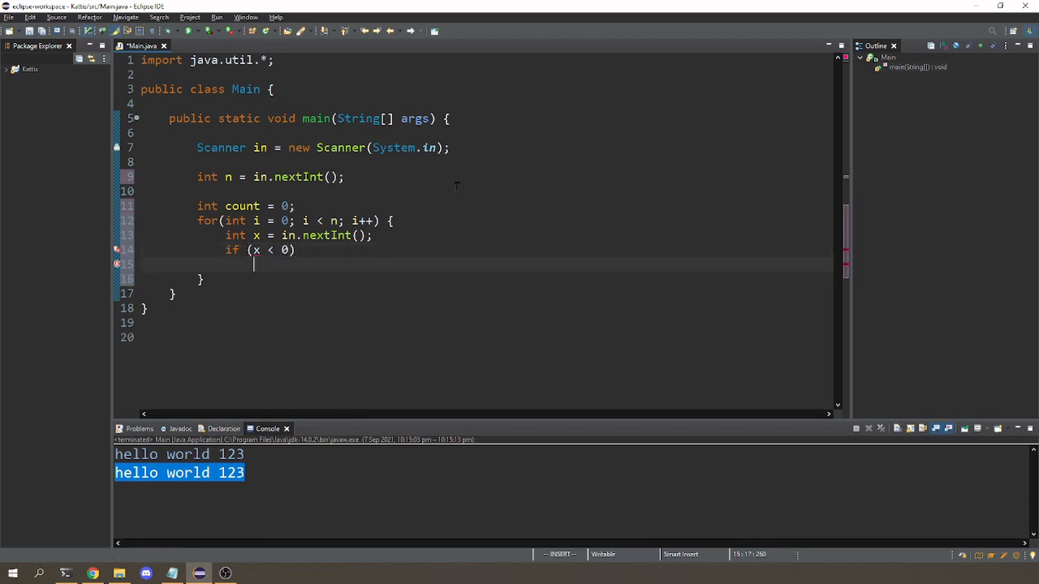
type("count++;")
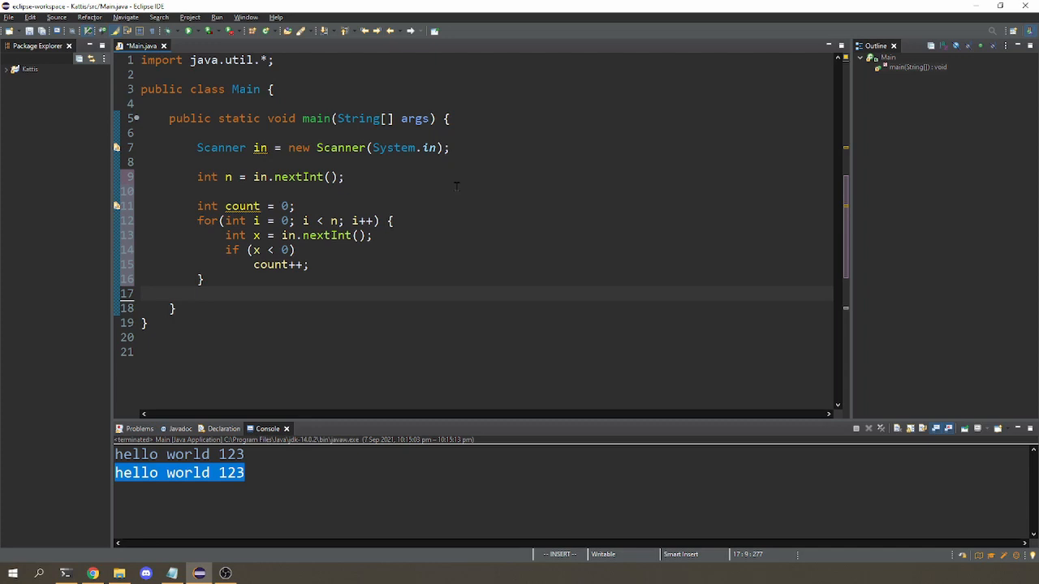
type("System.oui")
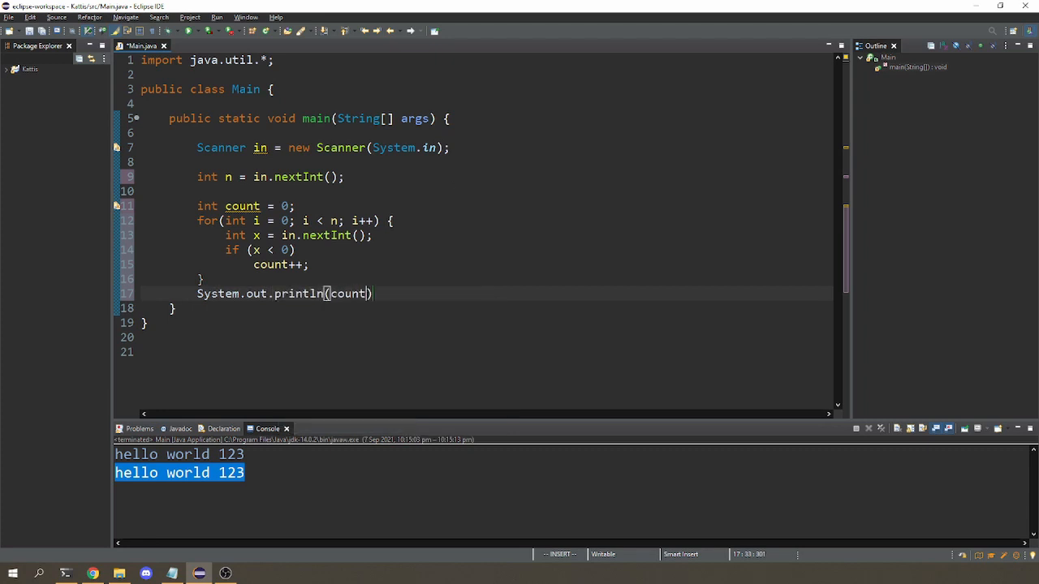
type(";")
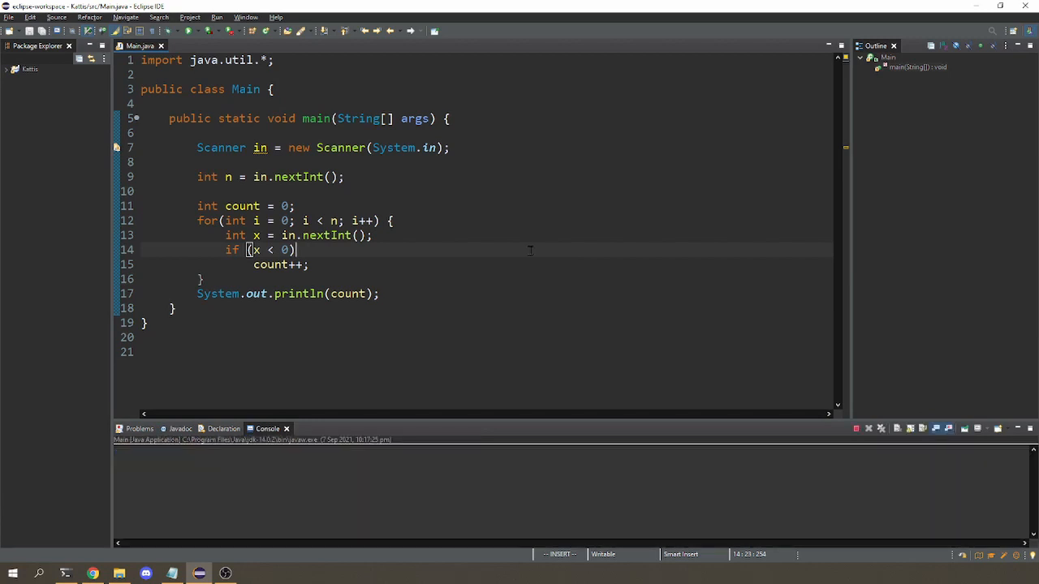
- Focus the Console to enter 3 and the temperatures 5 -3 -4
left_click(190, 31)
type("5 -3 -4")
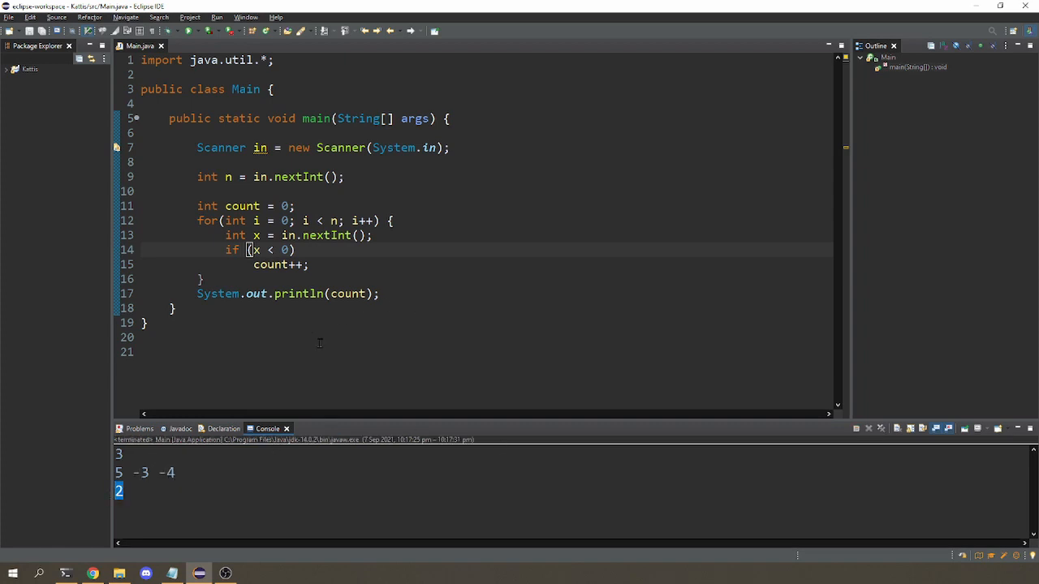
mouse_move(365, 358)
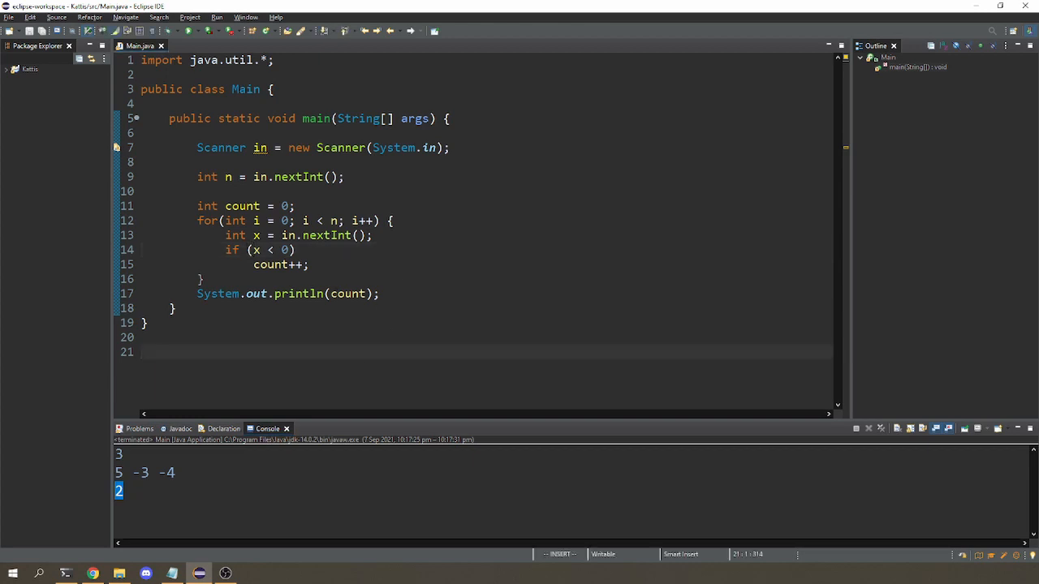
- Copy Kattis's second cold sample input (5 temperatures) and return to Eclipse for a new run
left_click(92, 573)
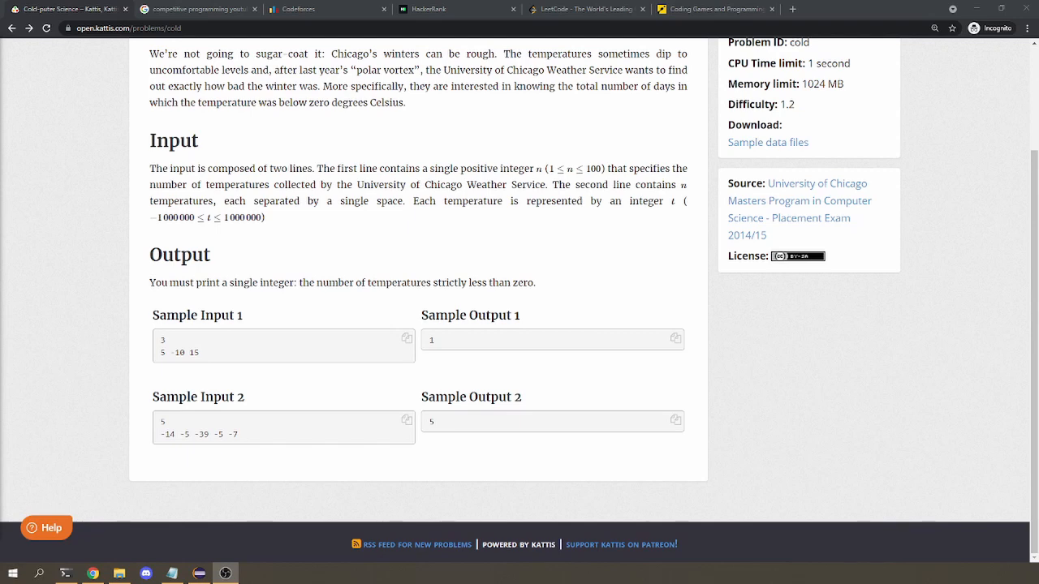
mouse_move(295, 447)
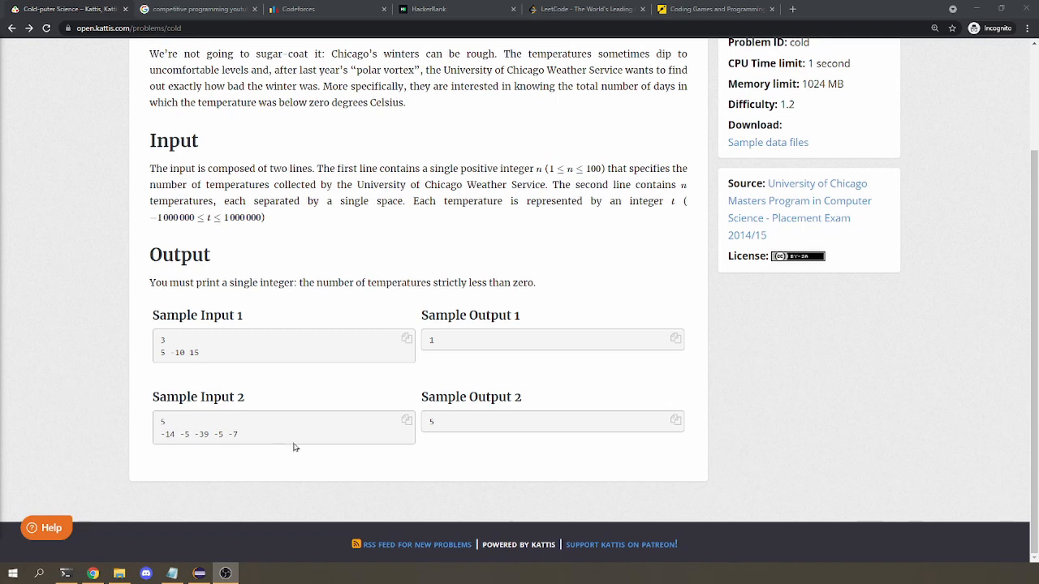
mouse_move(284, 442)
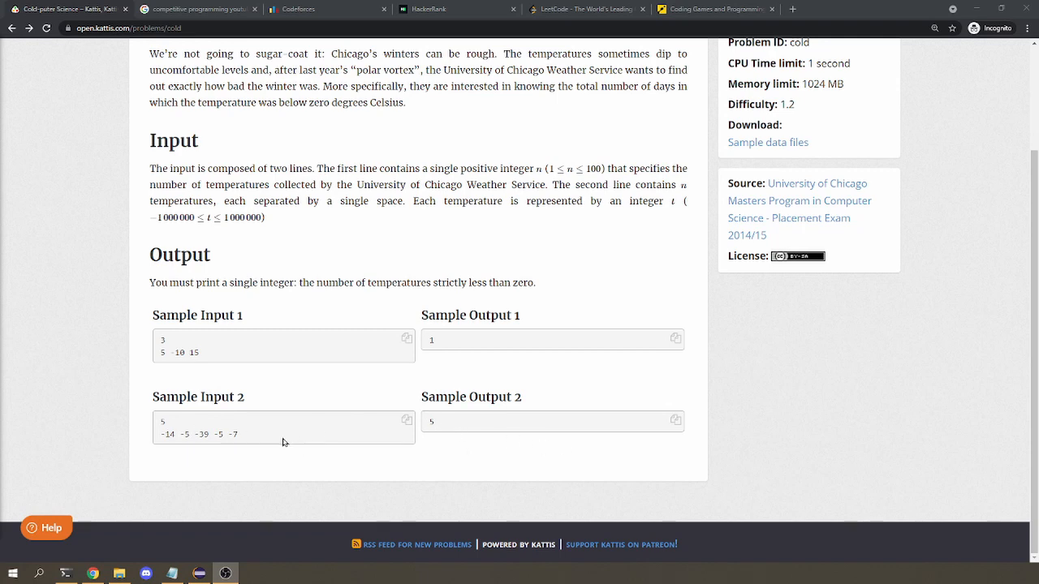
triple_click(199, 427)
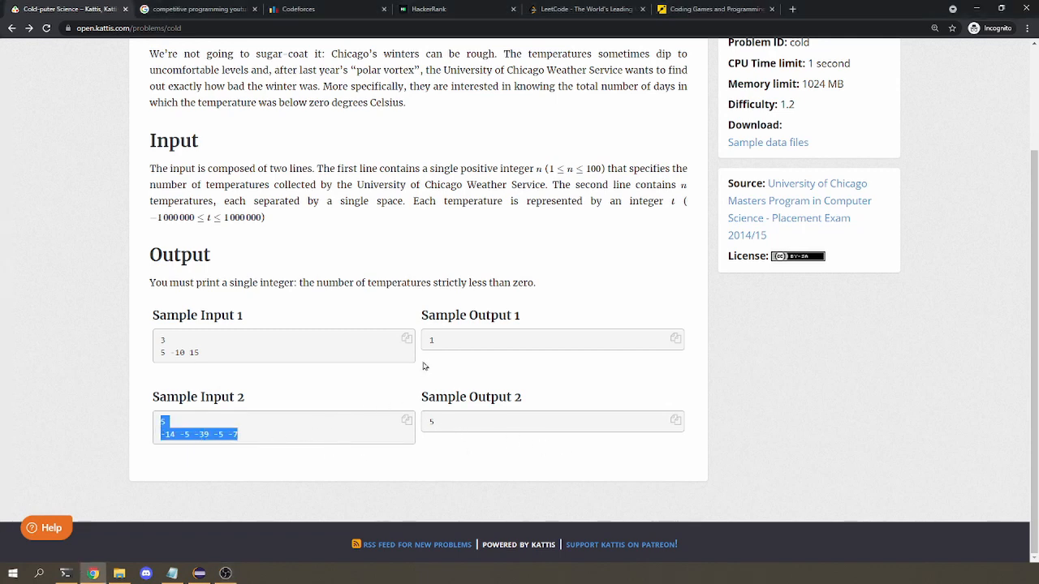
left_click(199, 573)
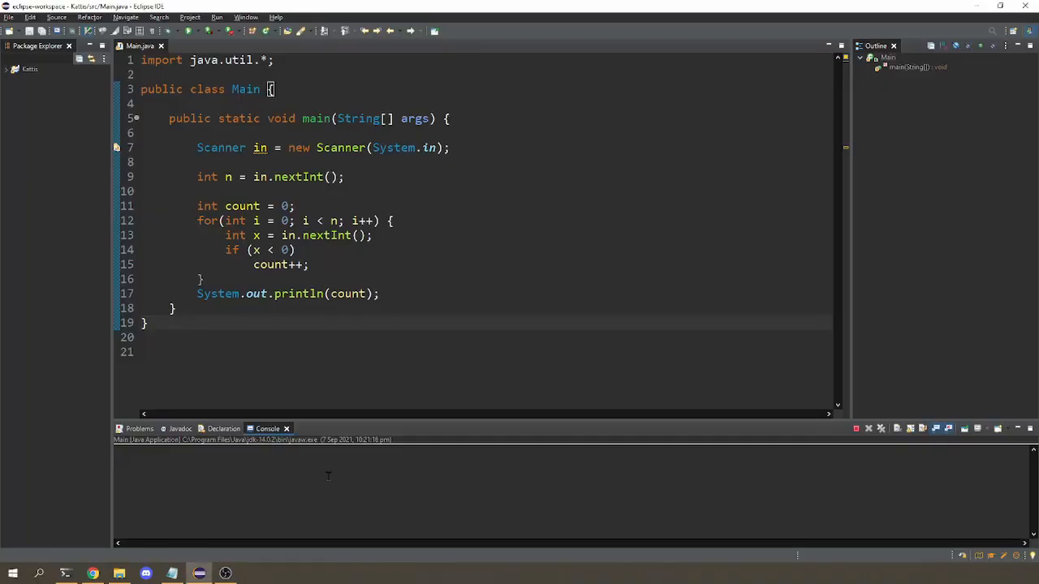
- Paste sample input 2 into the Eclipse console, confirm it prints 5, and copy the source
left_click(230, 31)
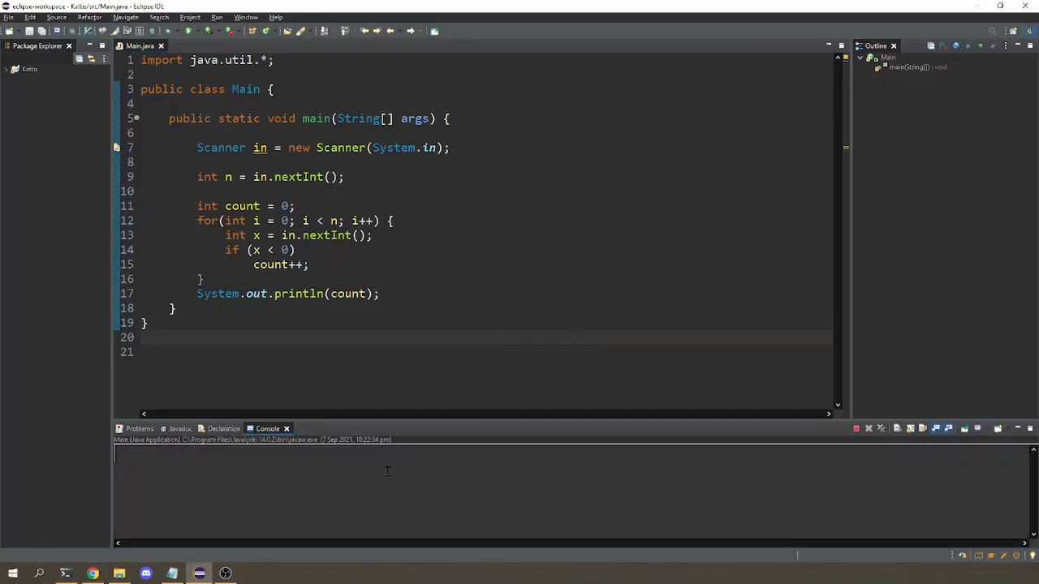
type("5")
type("-14 -5 -39 -5 -7")
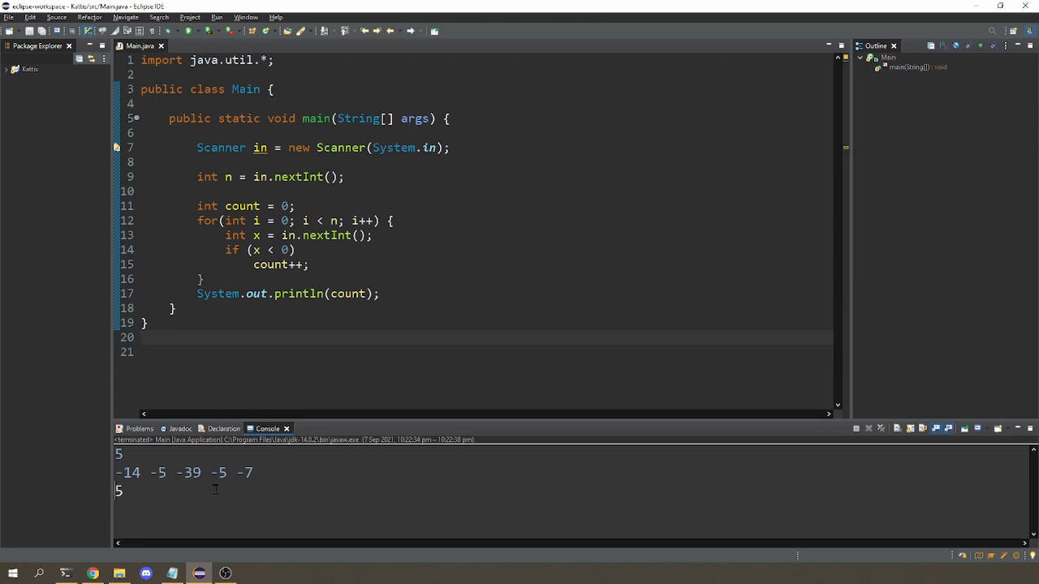
mouse_move(402, 221)
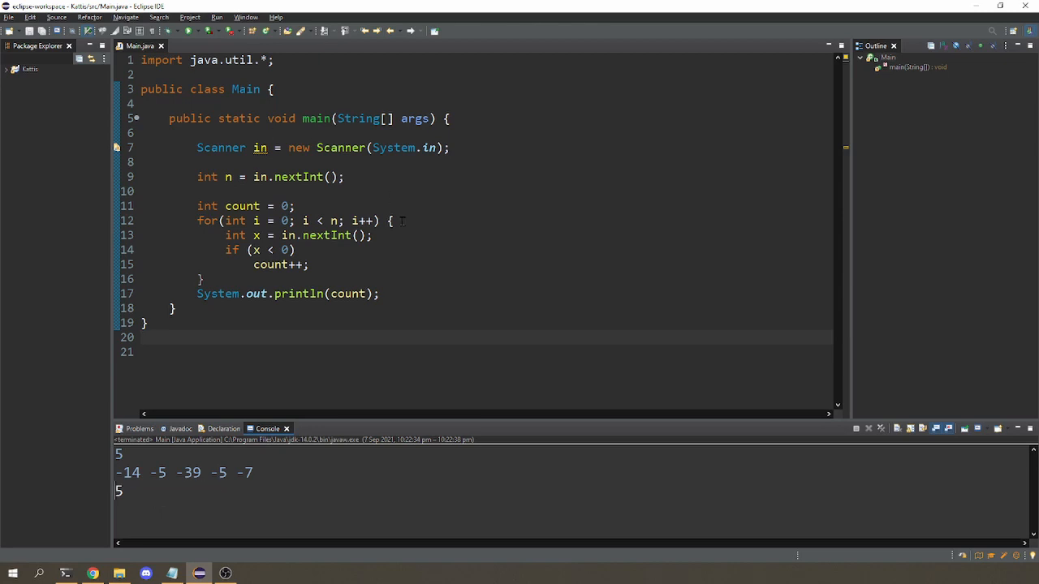
mouse_move(398, 238)
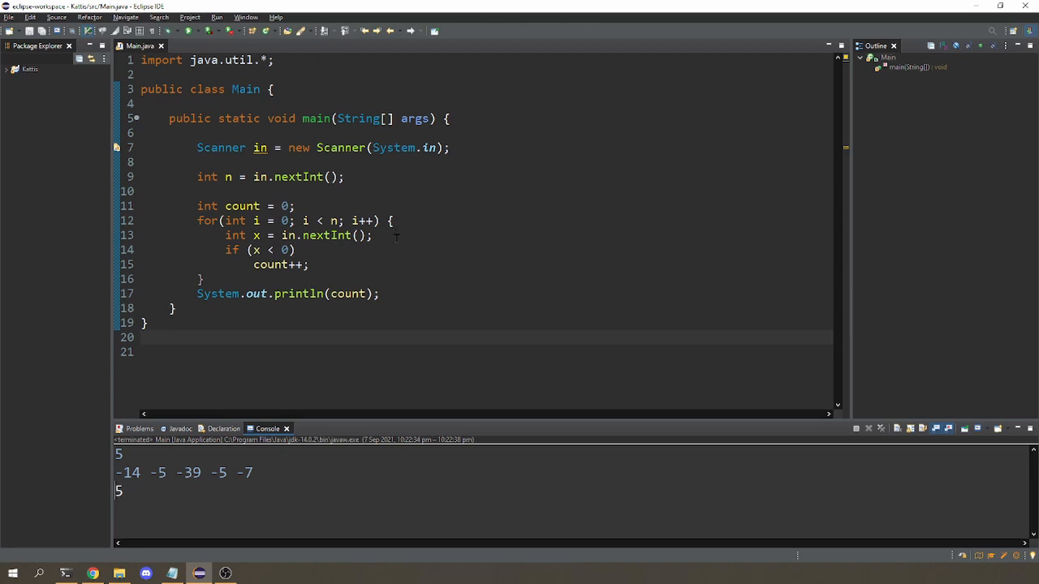
key("ctrl+a")
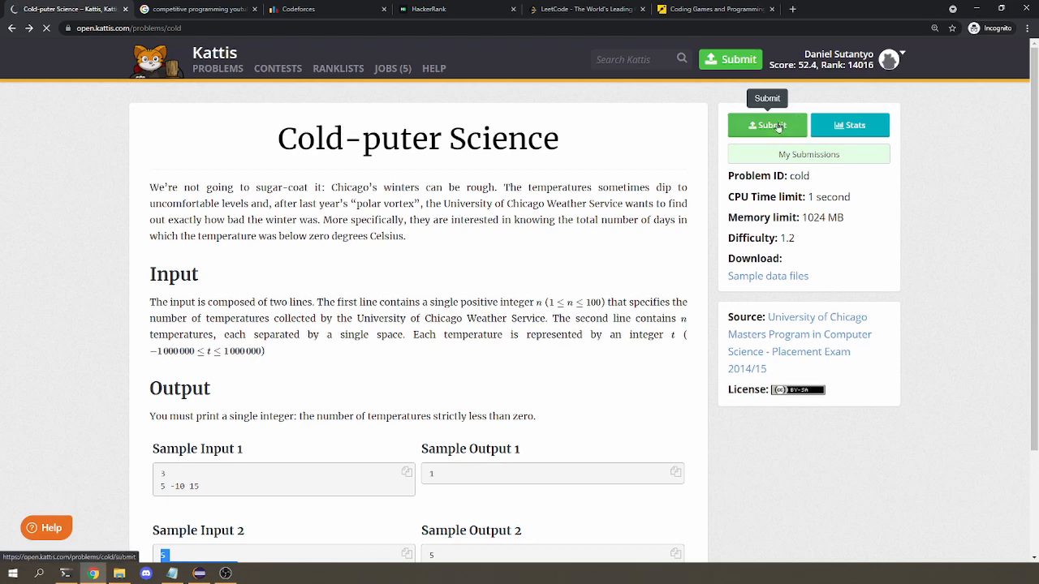
- Submit the pasted code to Kattis in Java with main class Main
left_click(766, 125)
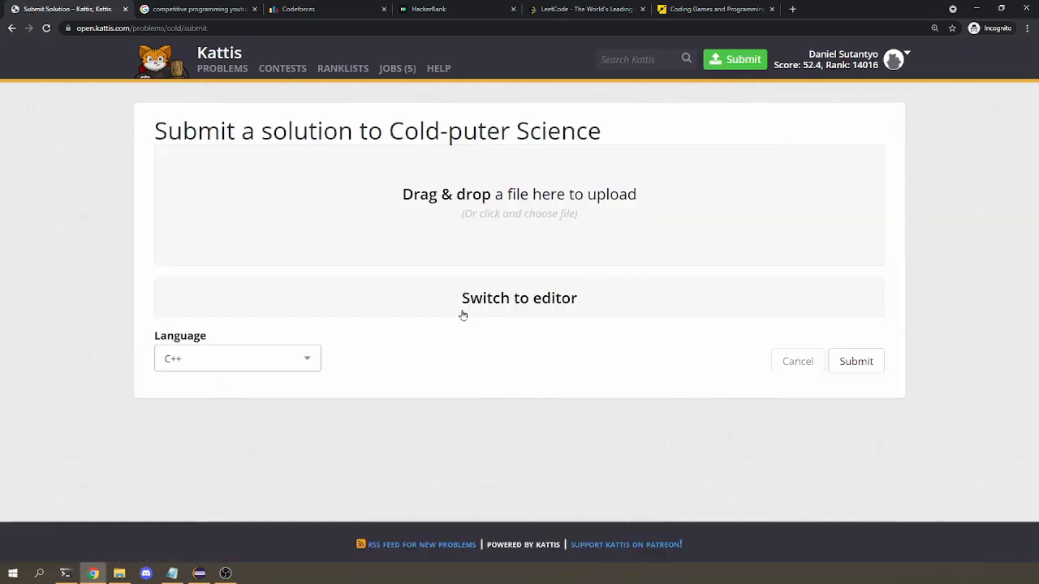
left_click(235, 357)
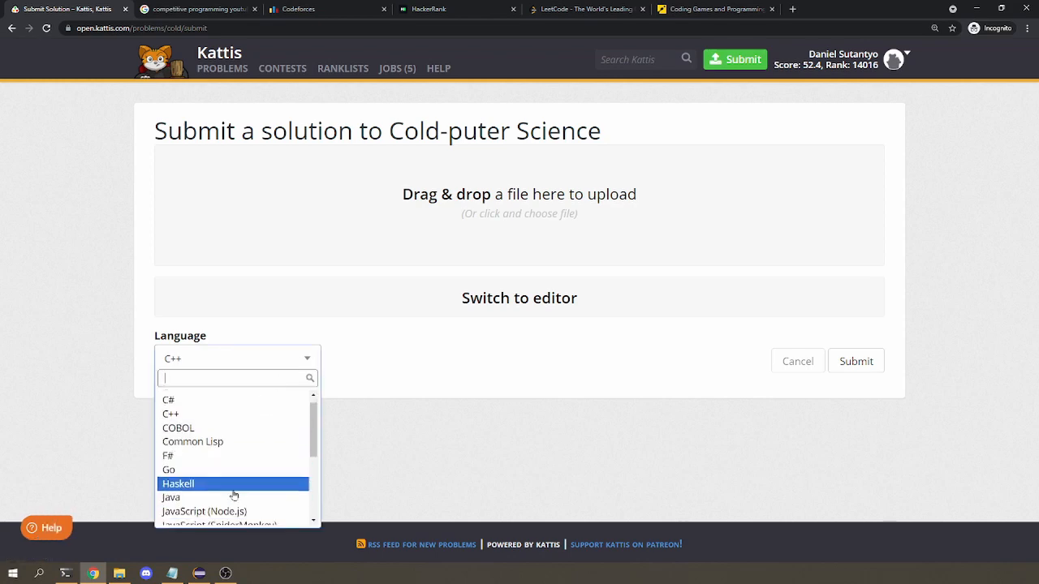
left_click(171, 498)
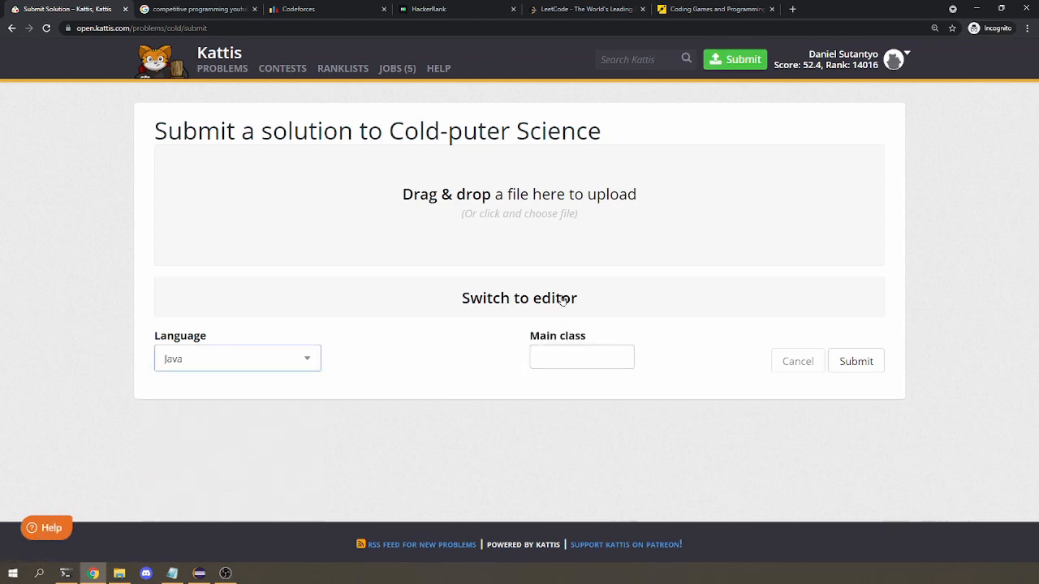
left_click(519, 298)
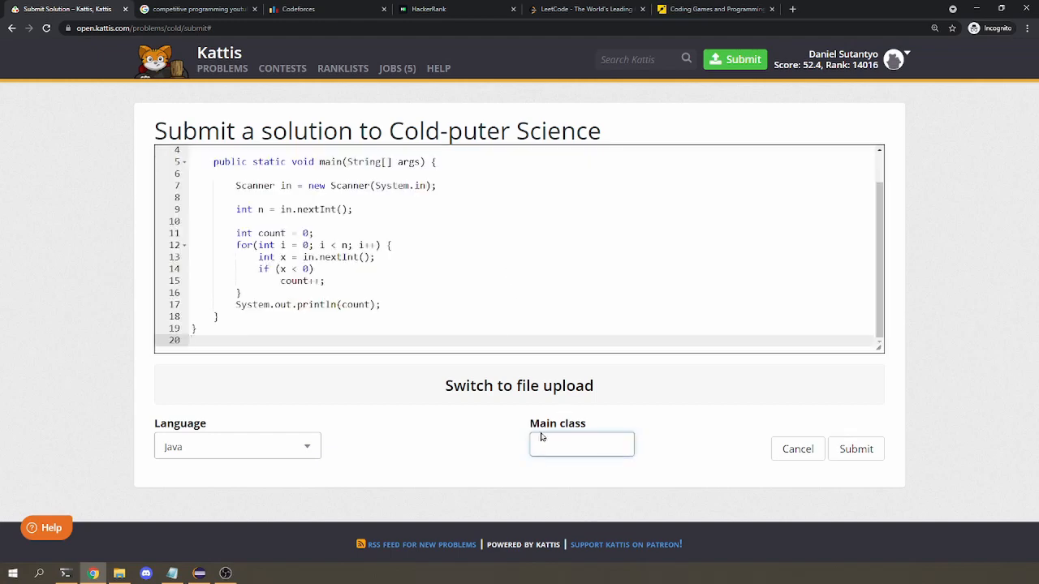
type("Main")
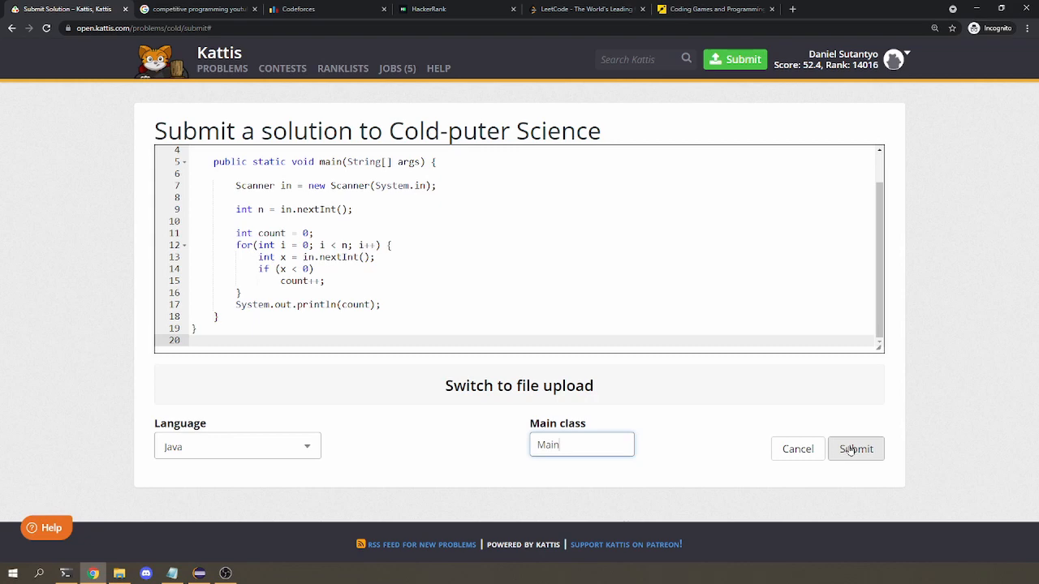
left_click(855, 449)
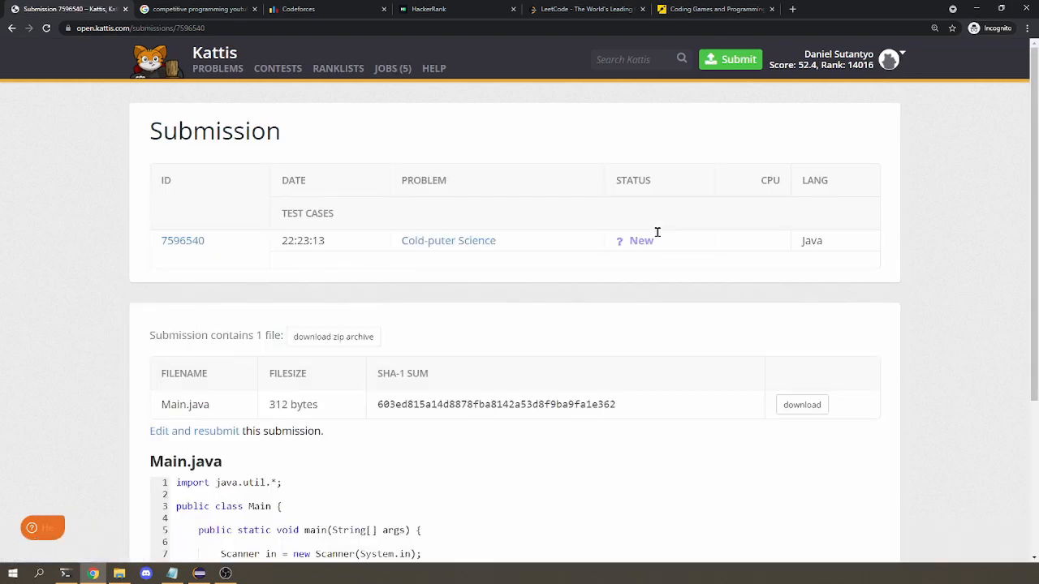
mouse_move(550, 173)
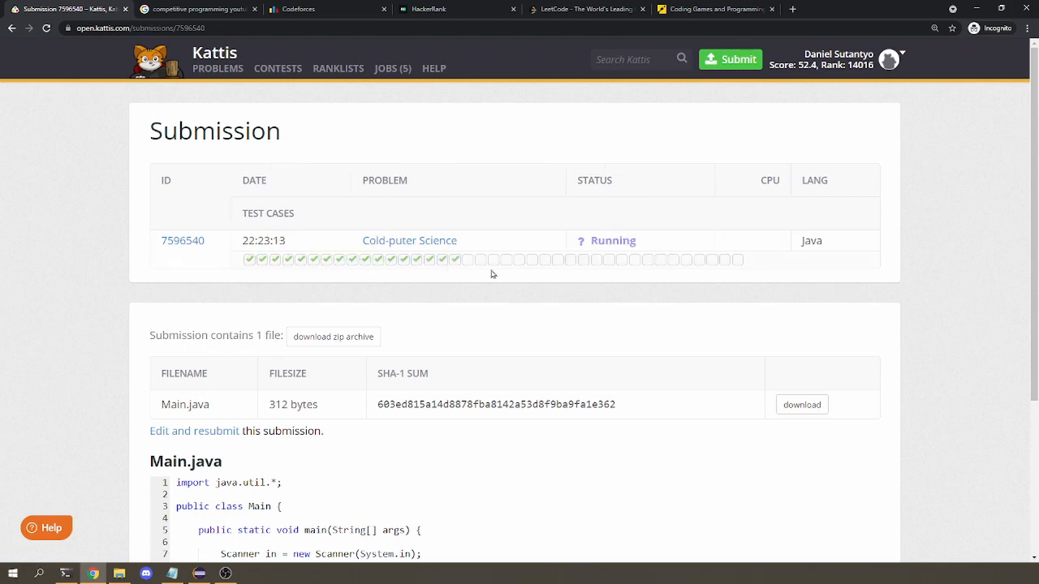
mouse_move(765, 320)
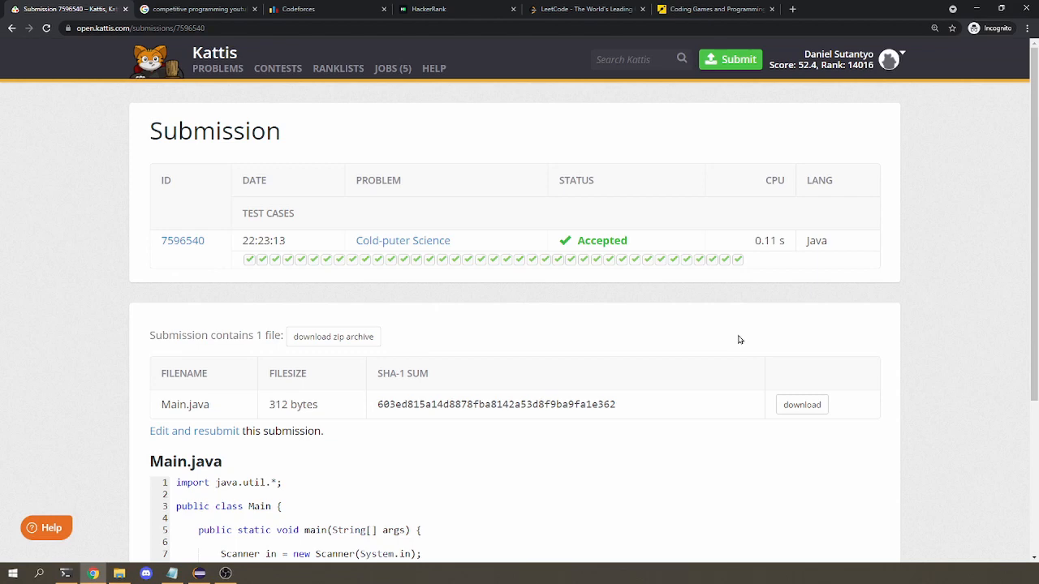
- Submit a modified solution printing count+1 with main class Main, which gets Wrong Answer
left_click(11, 28)
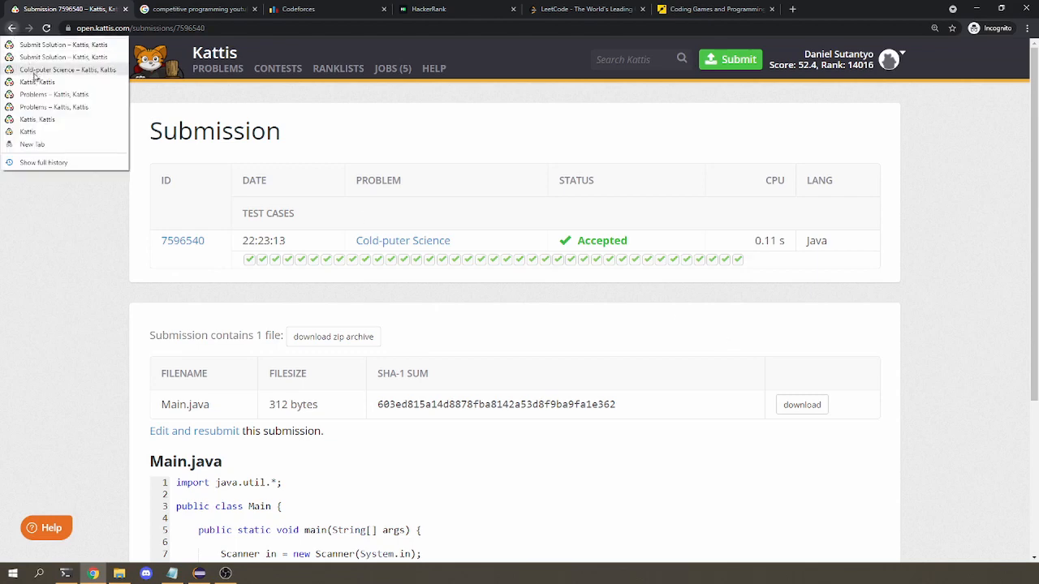
mouse_move(61, 57)
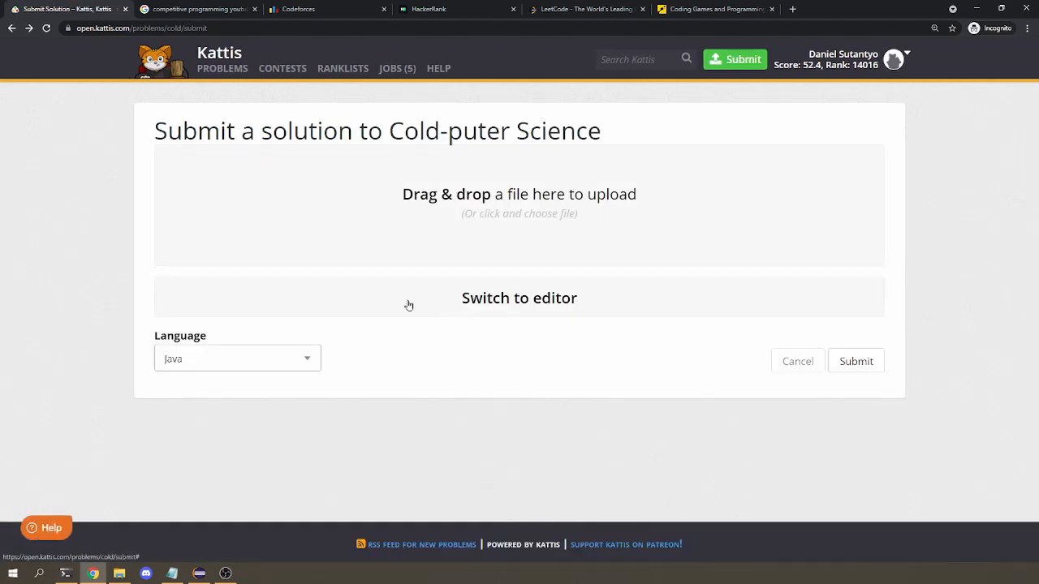
left_click(519, 298)
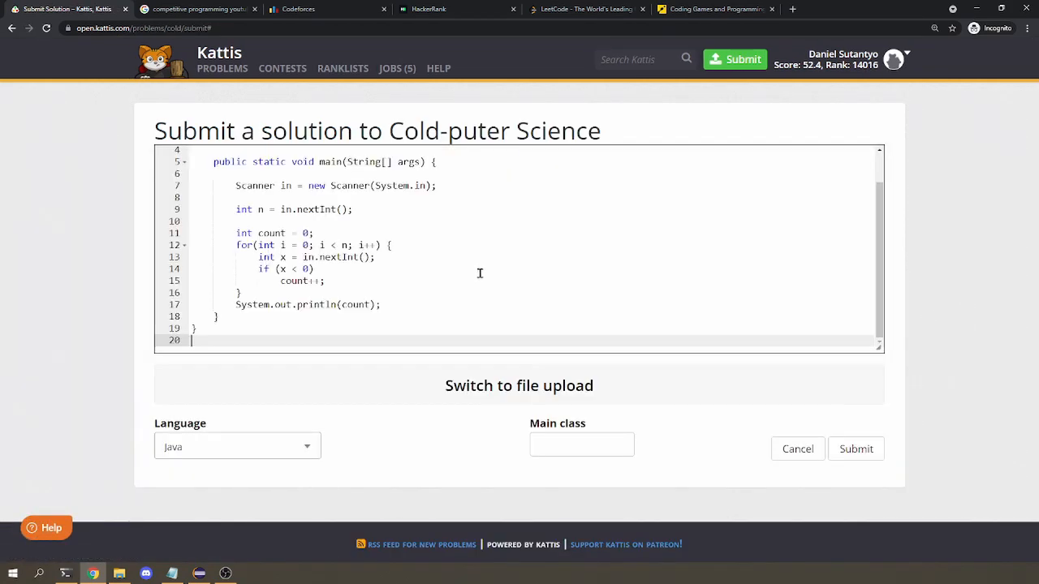
mouse_move(529, 300)
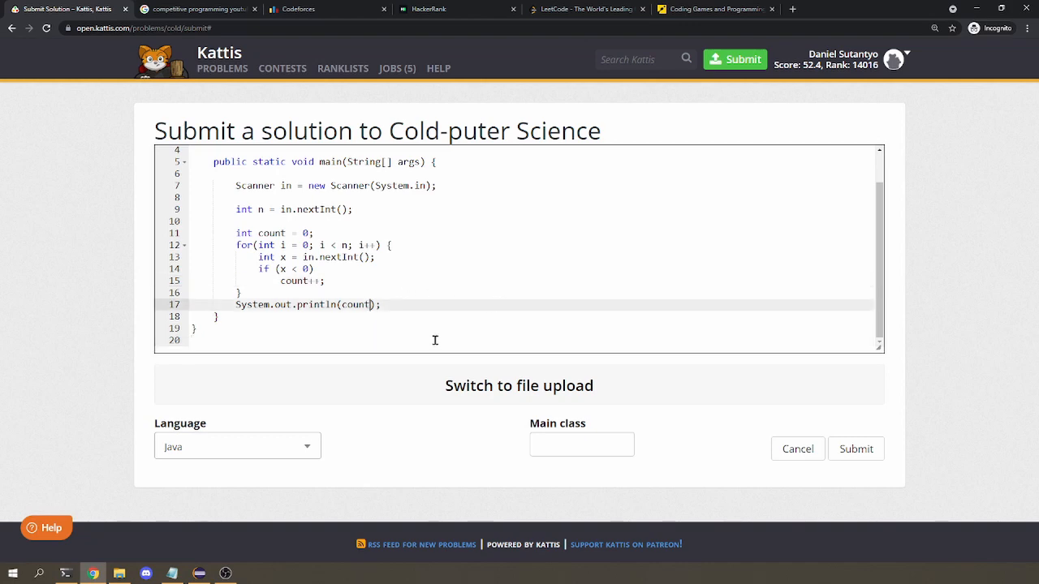
type("+1")
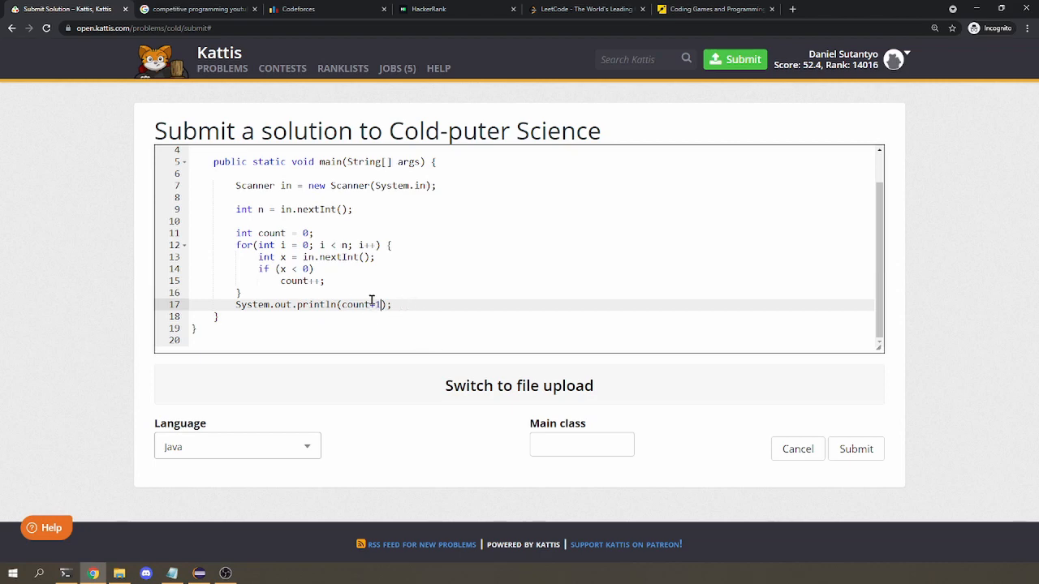
left_click(581, 444)
type("Main")
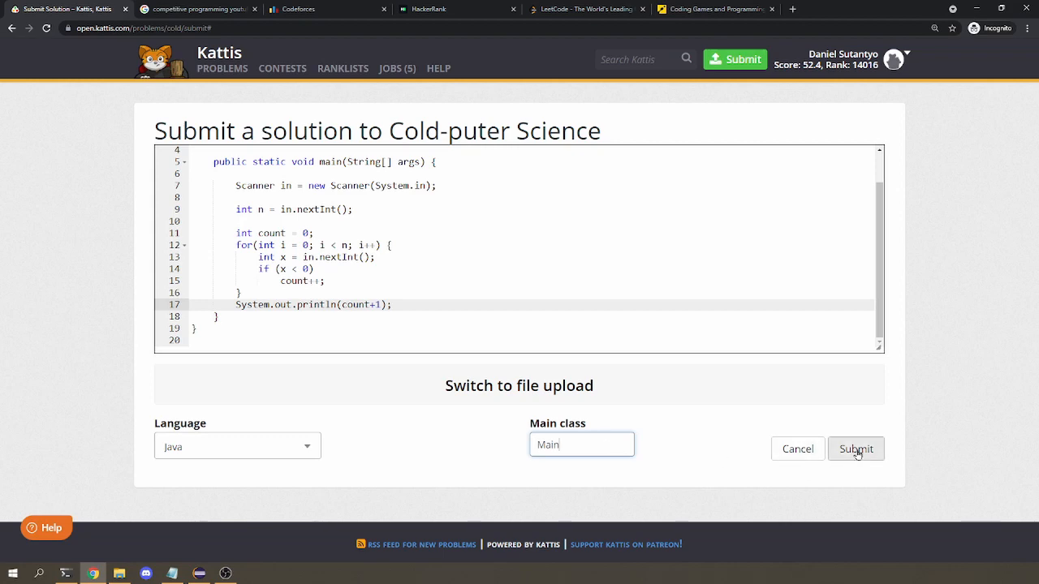
left_click(855, 448)
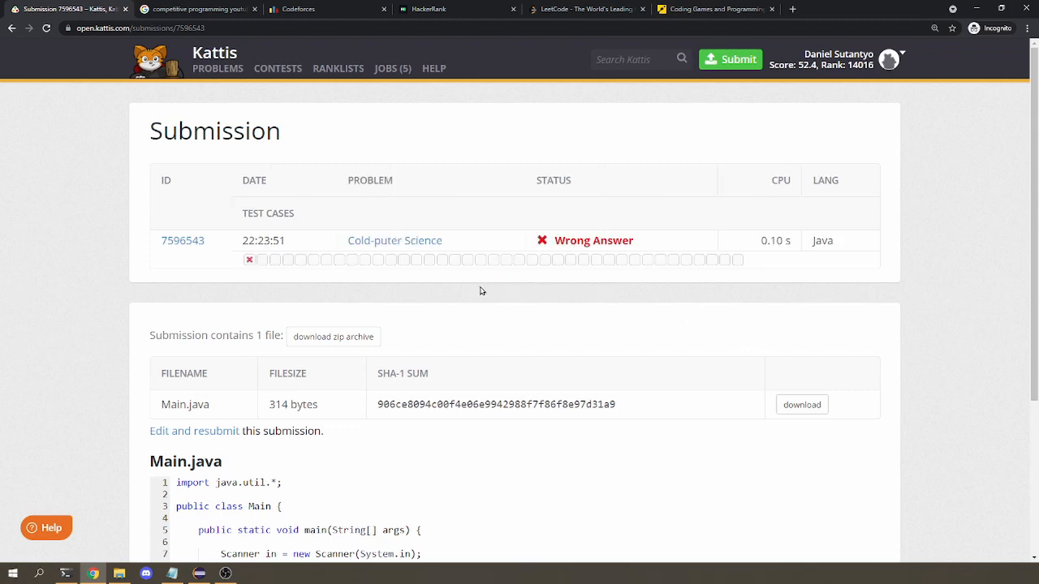
mouse_move(311, 253)
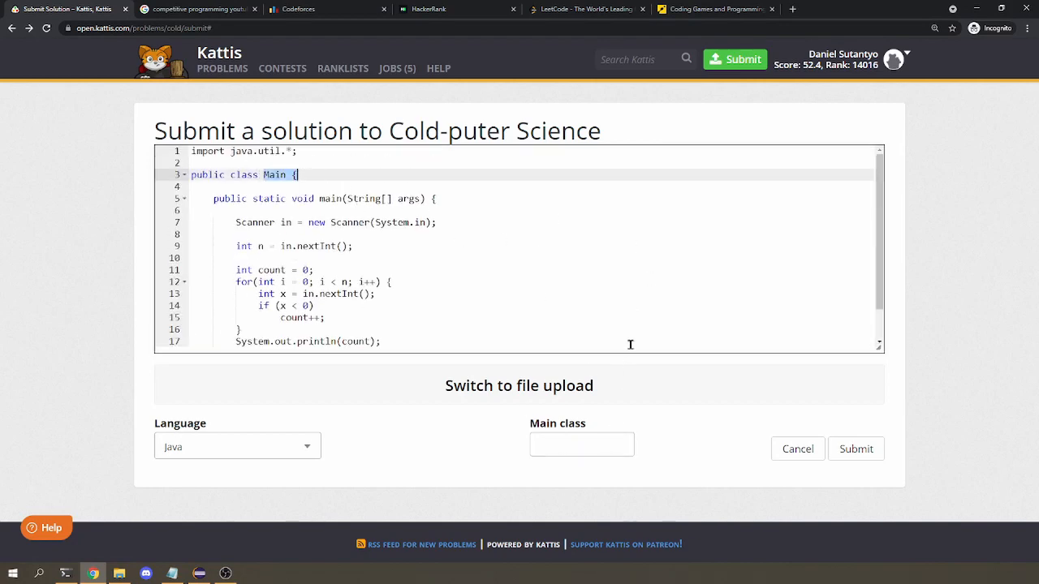
- Reopen the Cold-puter Science submit form with the original code and focus the Main class field
left_click(581, 444)
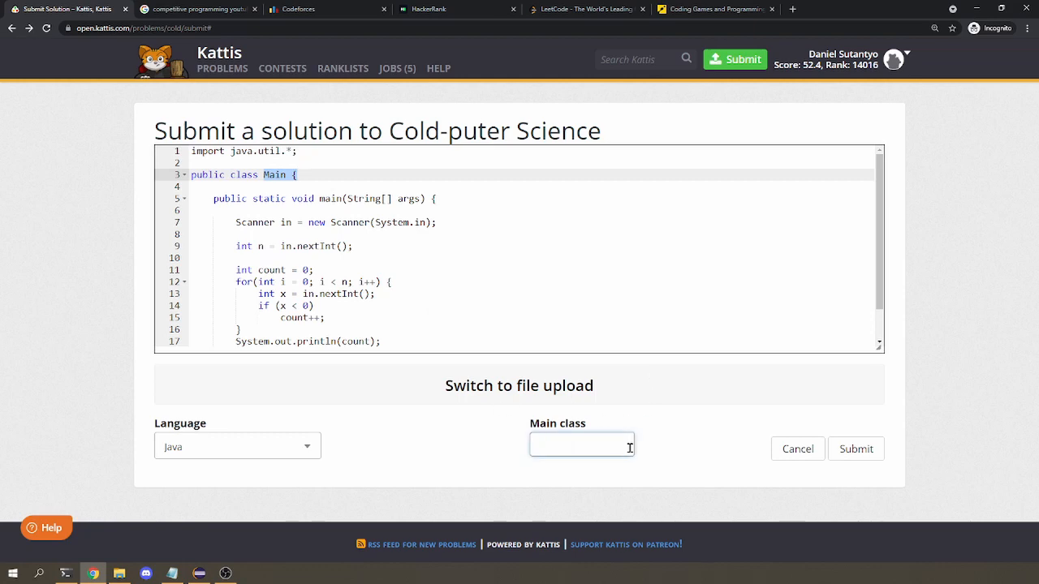
left_click(581, 444)
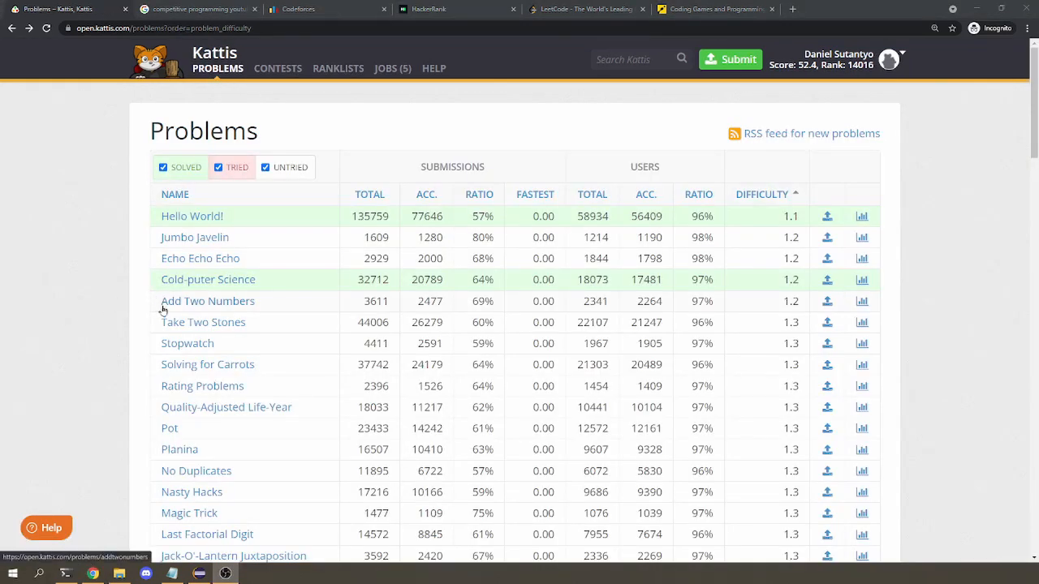
mouse_move(779, 322)
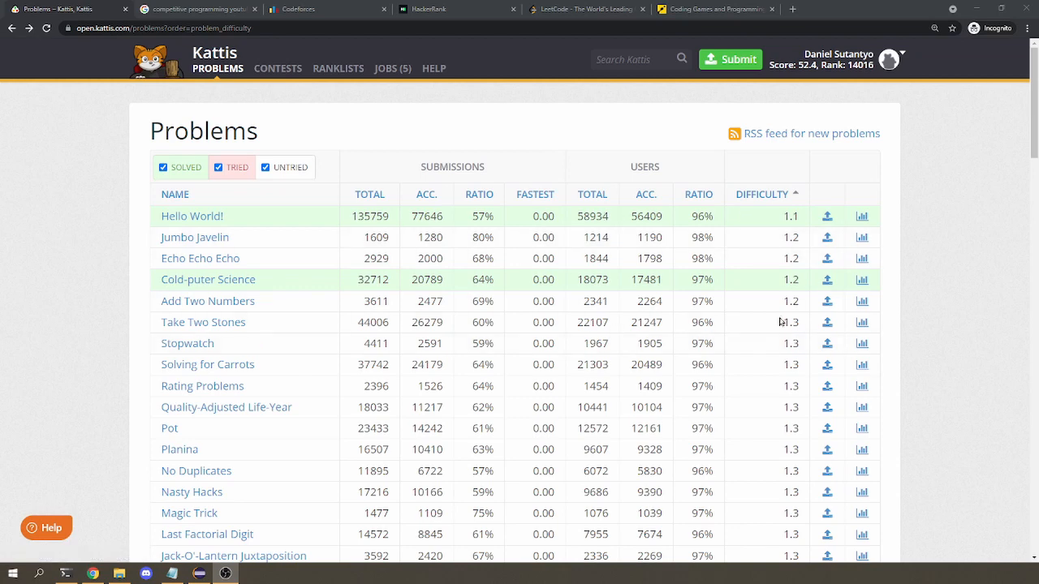
mouse_move(739, 335)
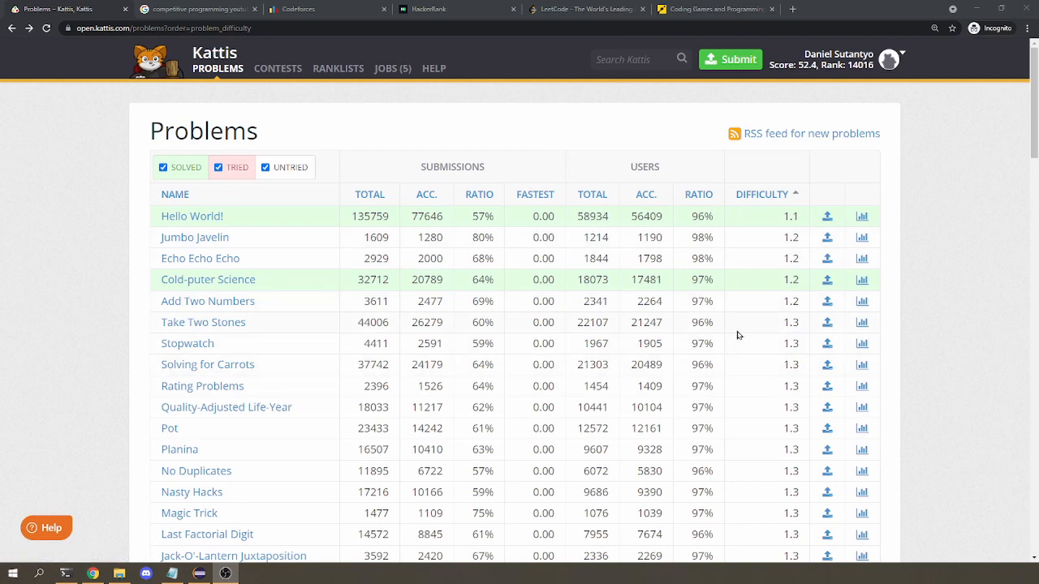
mouse_move(624, 348)
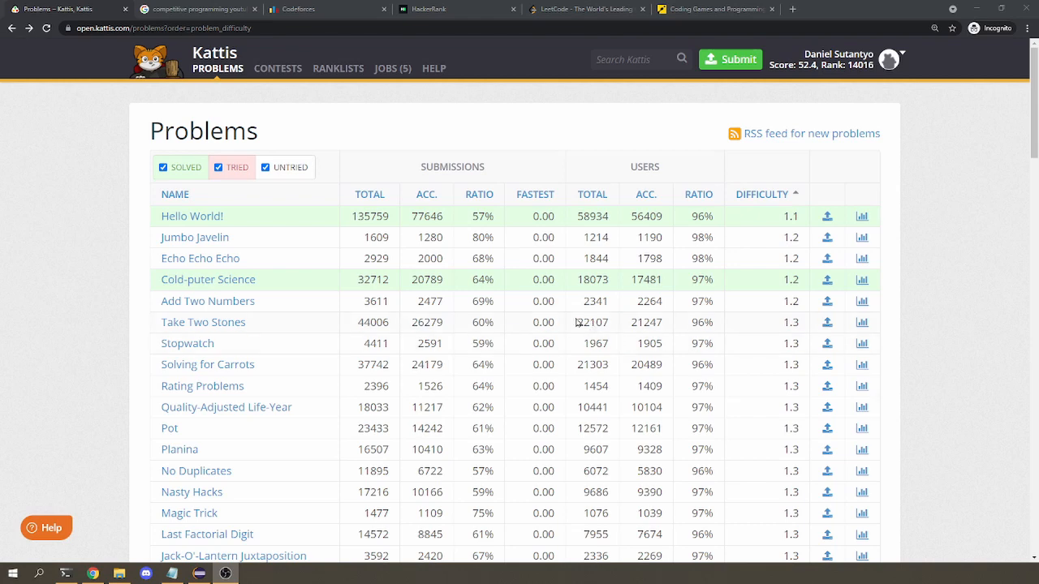
mouse_move(679, 117)
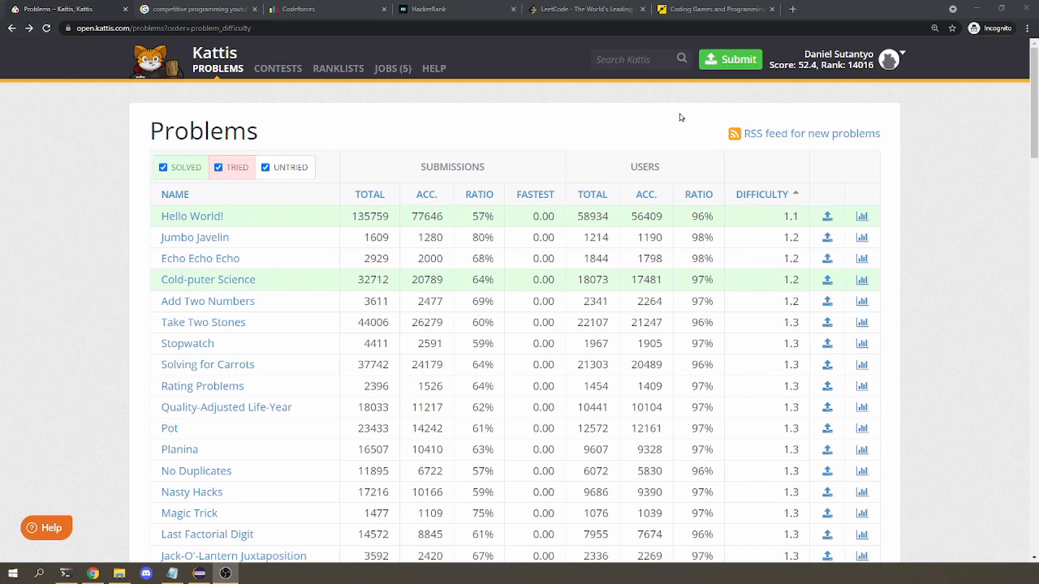
- View the difficulty-sorted Problems list with Cold-puter Science marked solved
left_click(831, 9)
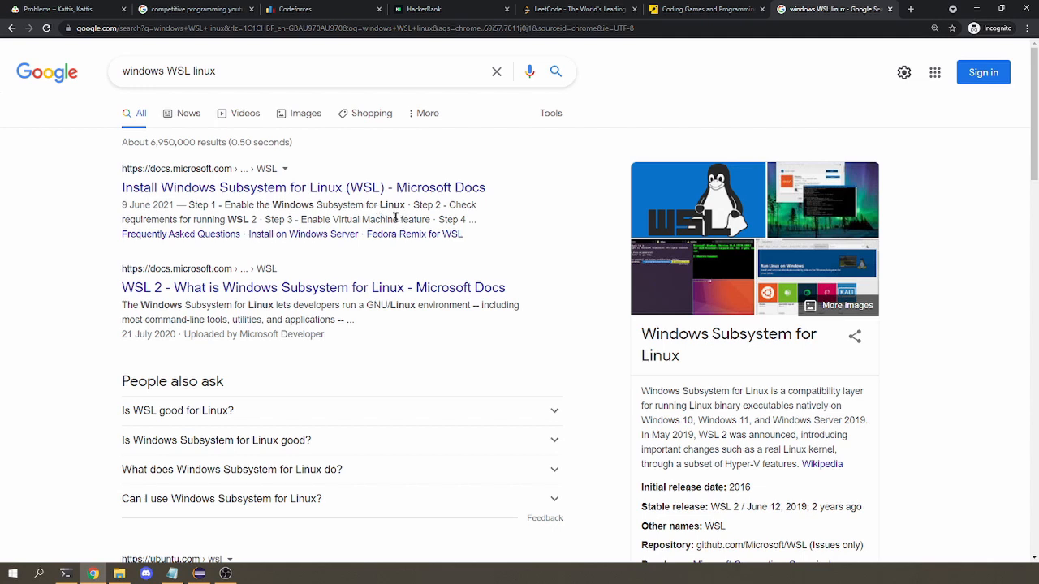
mouse_move(235, 201)
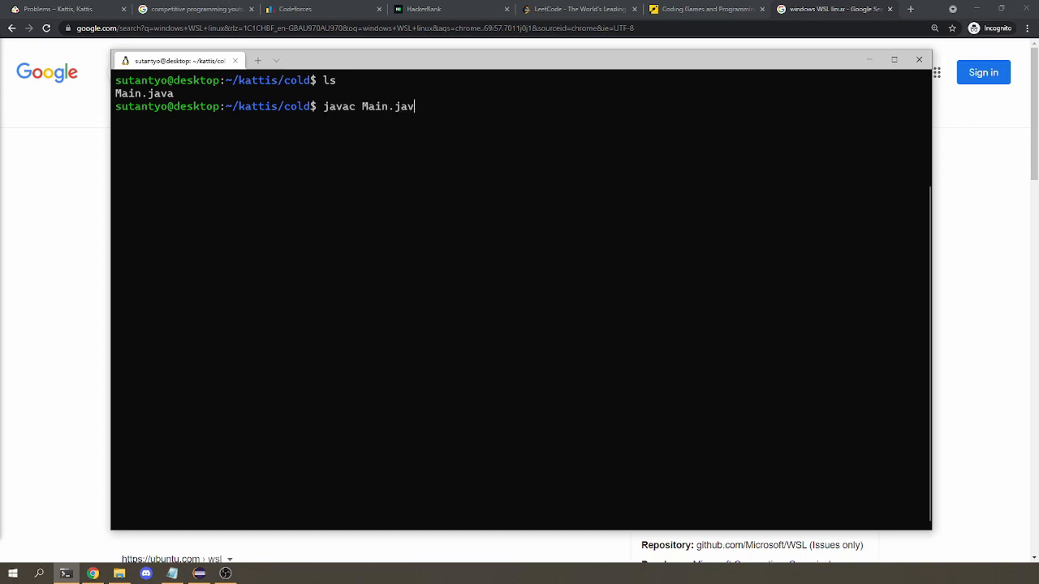
- Compile Main.java with javac, confirm Main.class via ls, and run java Main on 5 / 3 4 5 -1 -2
key("Return")
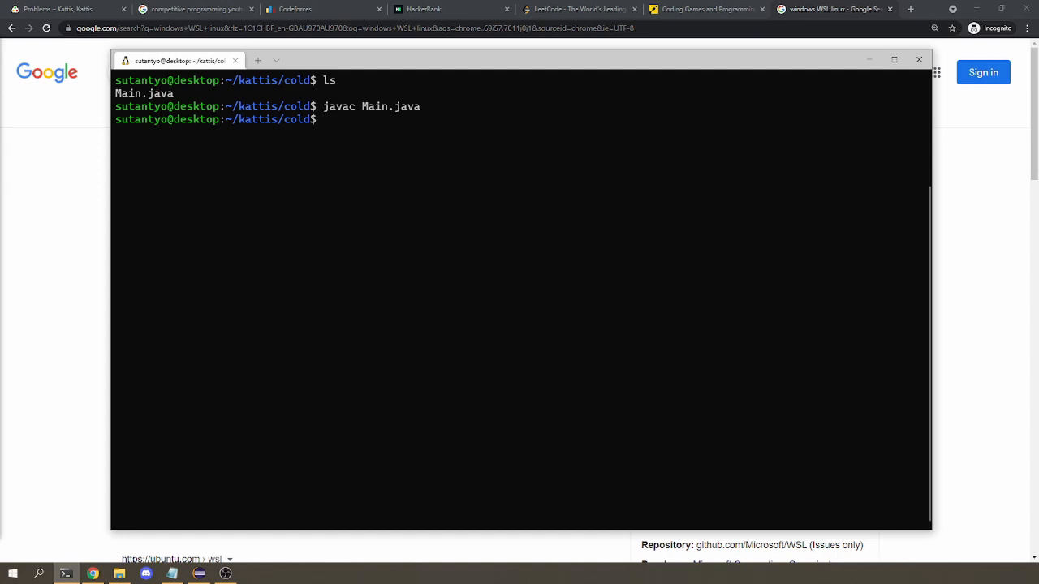
key("Return")
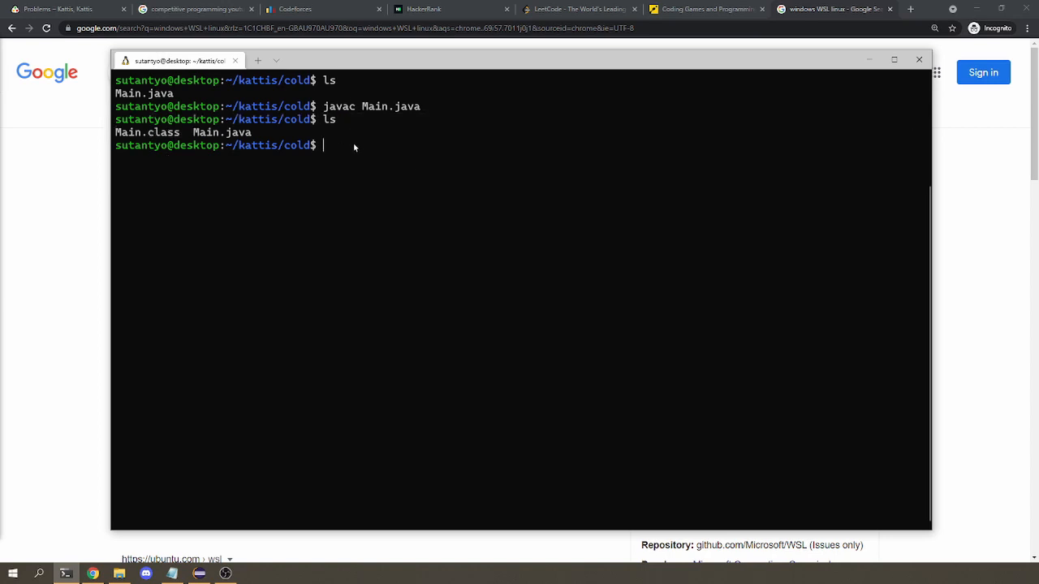
type("java Main")
type("3 4 5 -1 -2")
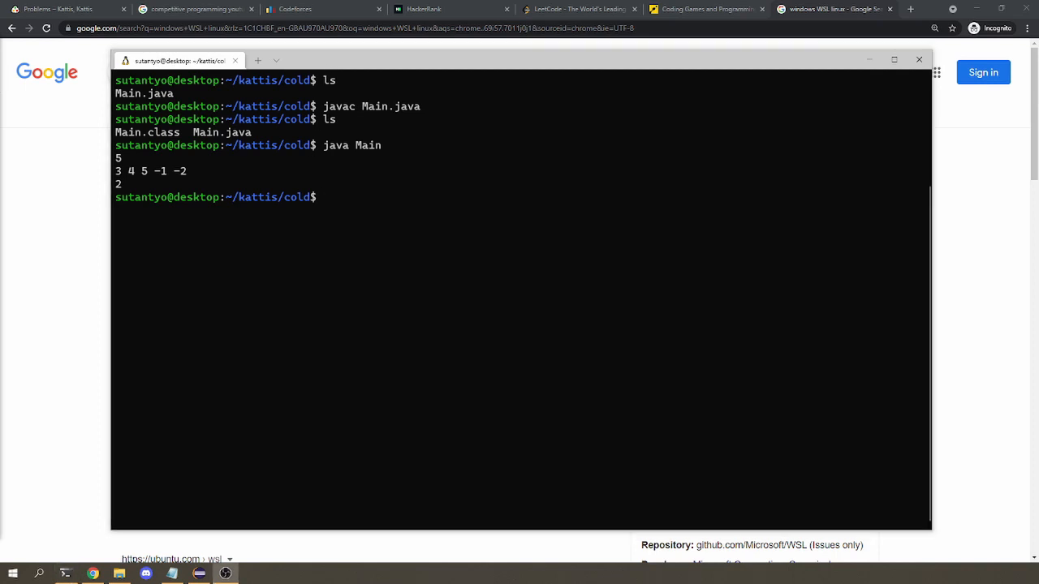
mouse_move(469, 213)
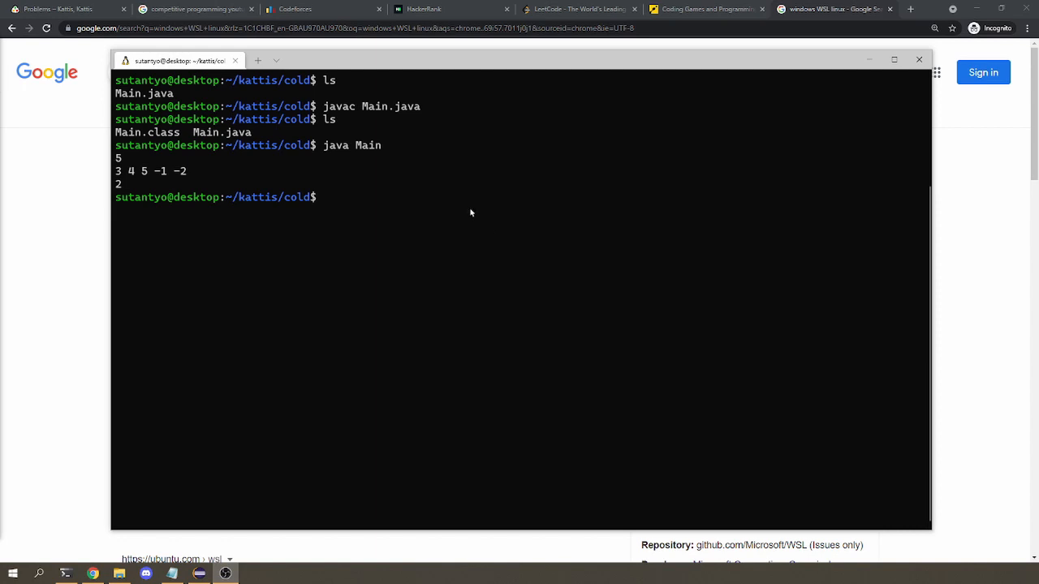
mouse_move(438, 210)
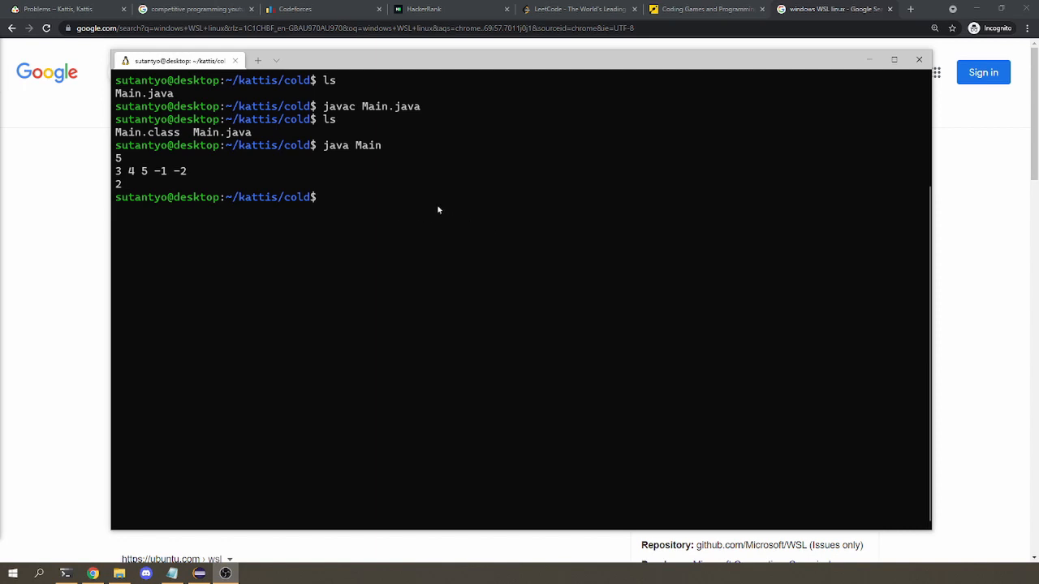
- Write in.txt in vim and run java Main < in.txt repeatedly, each printing 1
type("vim in.txt")
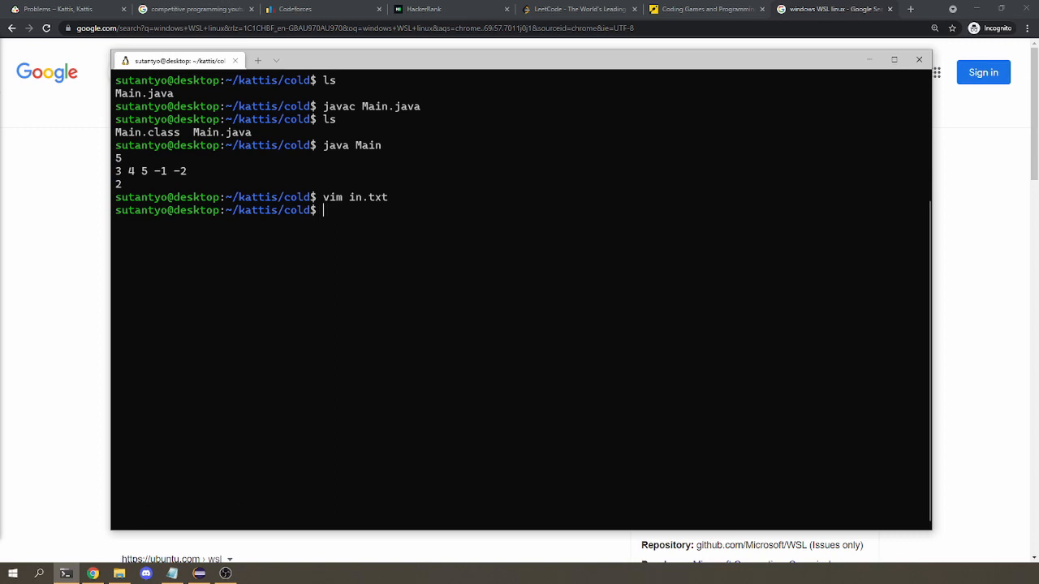
type("java")
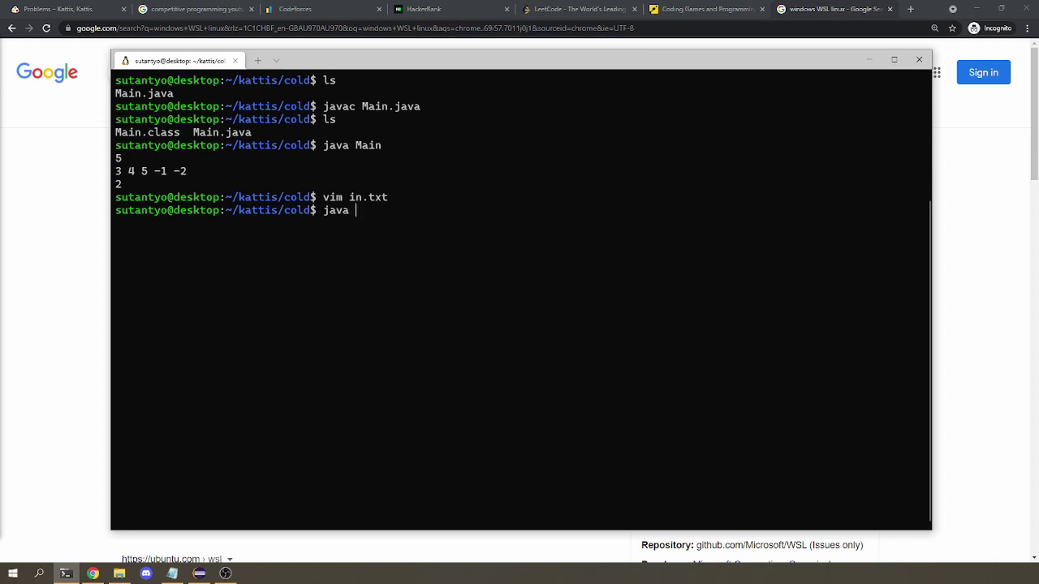
type("Main <")
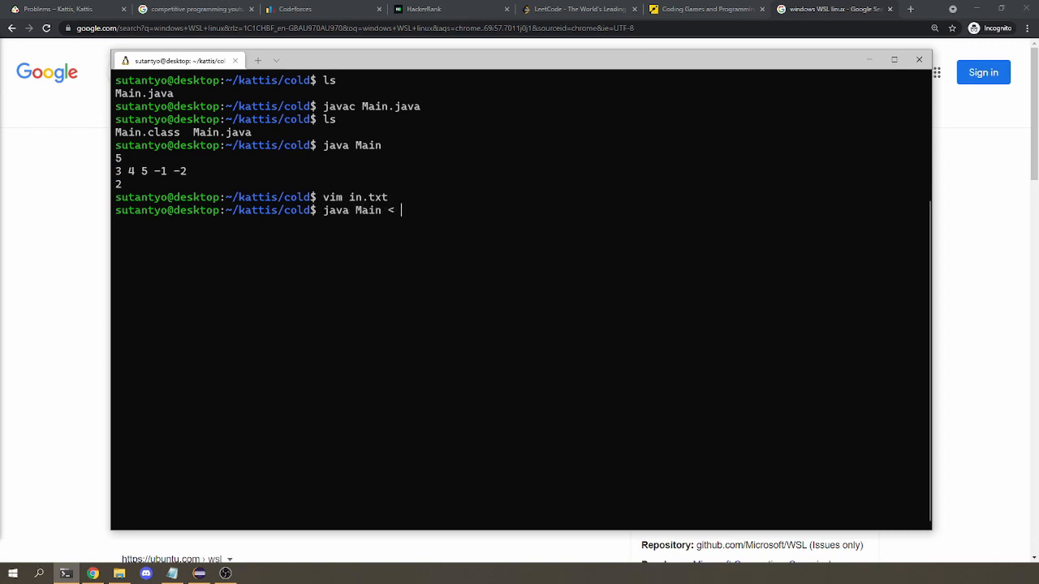
type("in.t")
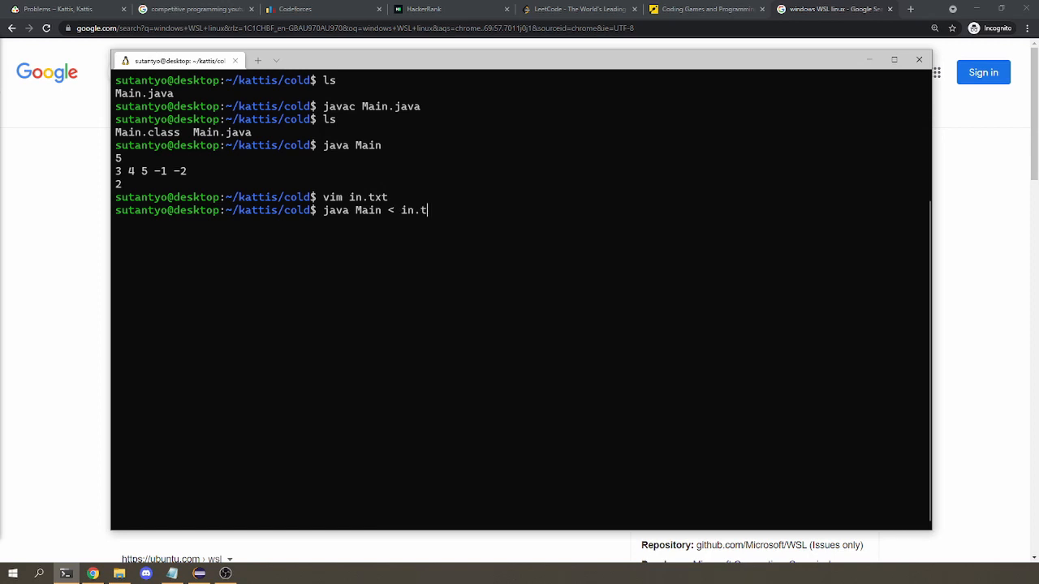
key("Return")
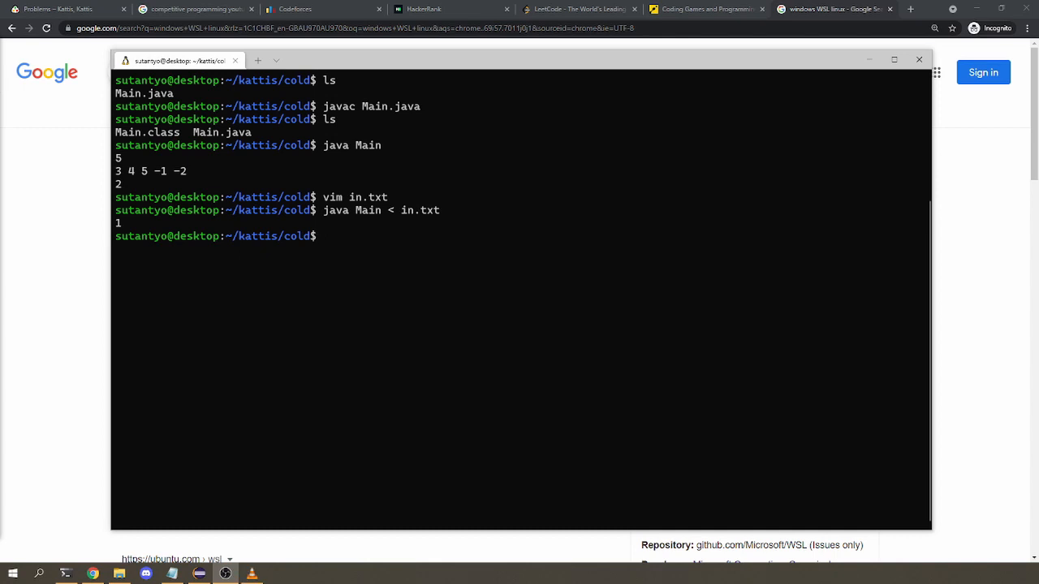
mouse_move(376, 329)
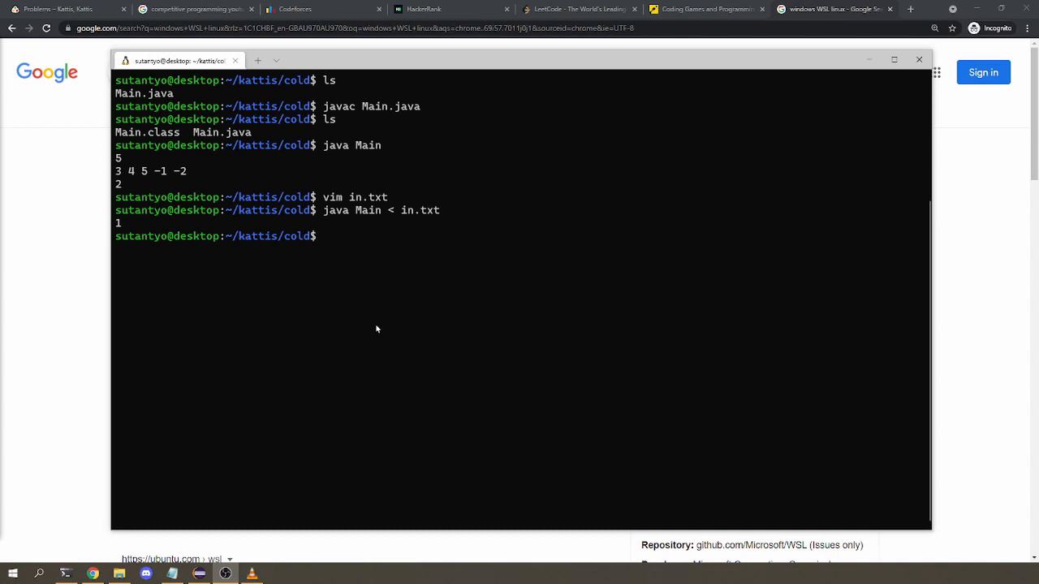
mouse_move(379, 324)
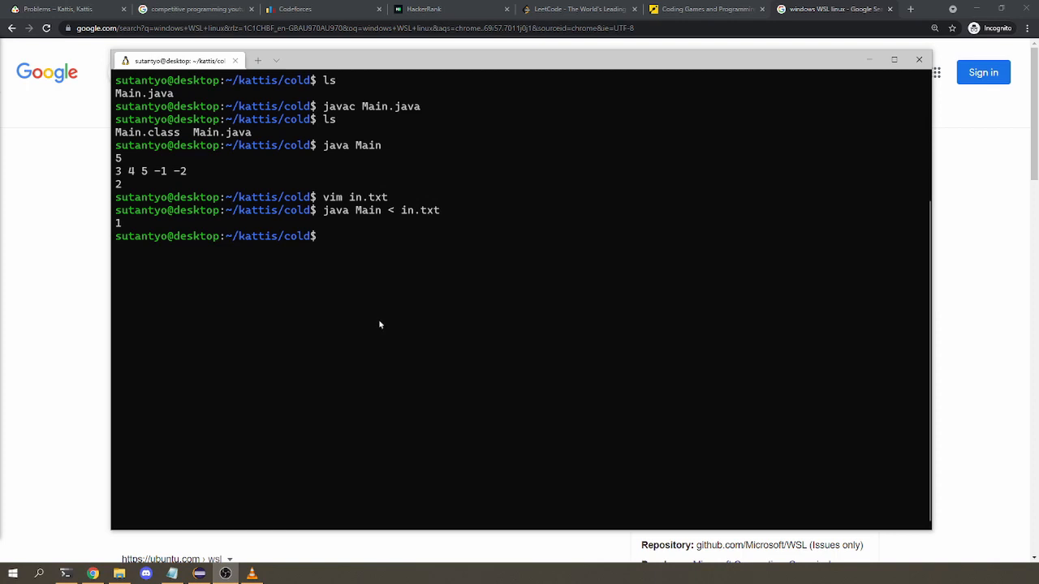
mouse_move(384, 318)
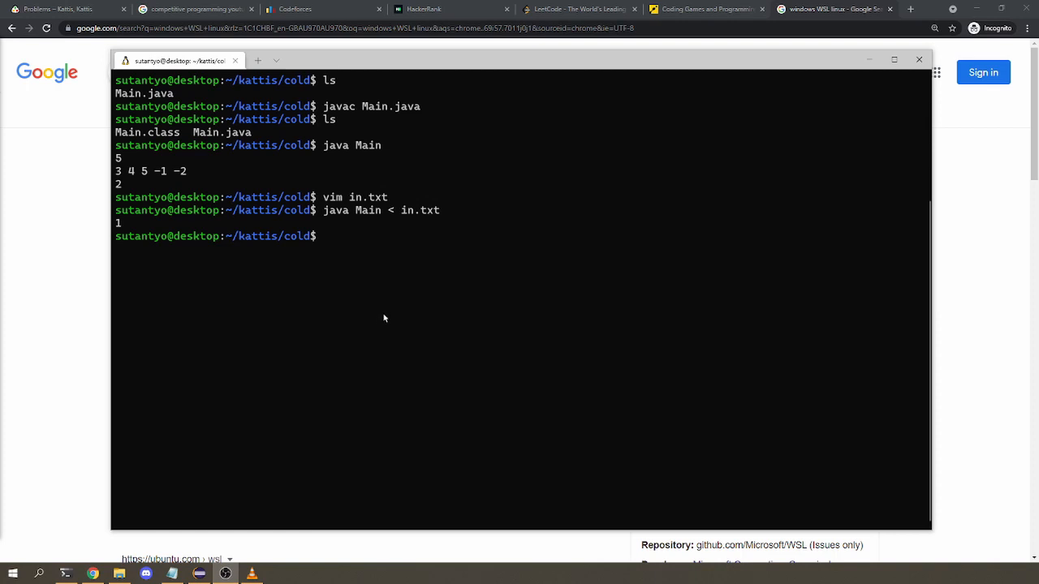
mouse_move(403, 211)
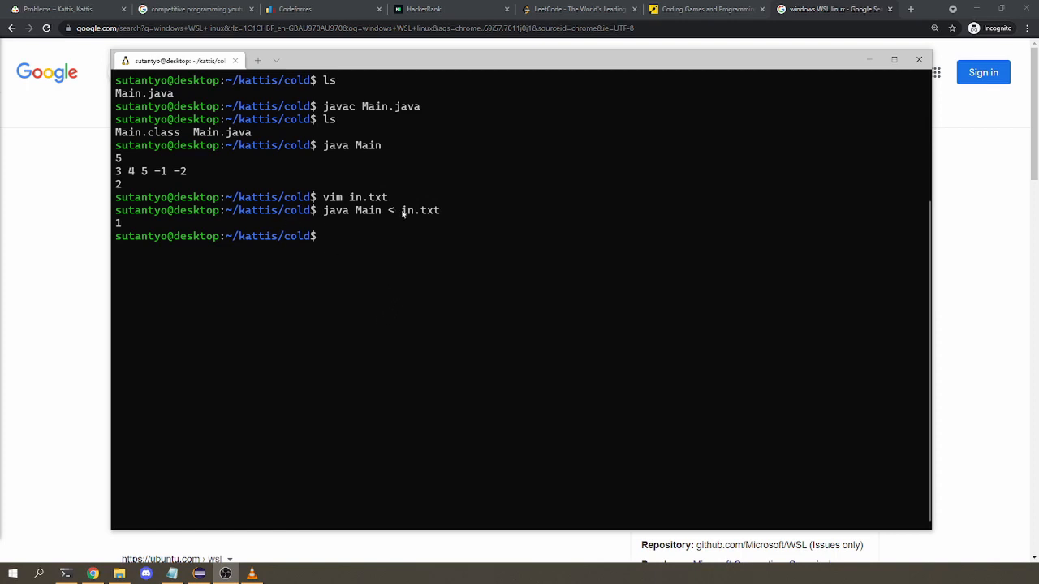
mouse_move(397, 228)
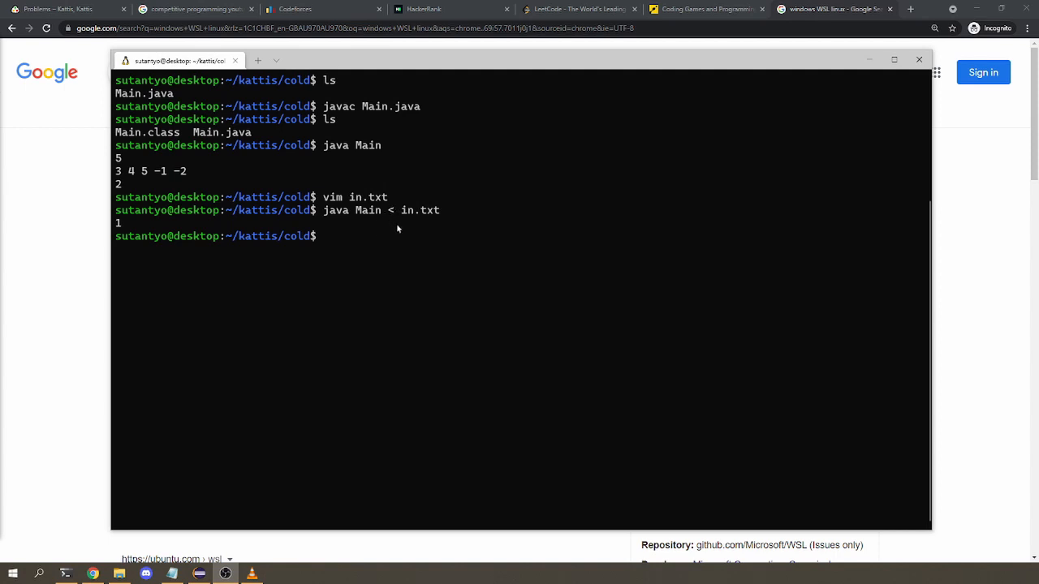
mouse_move(438, 238)
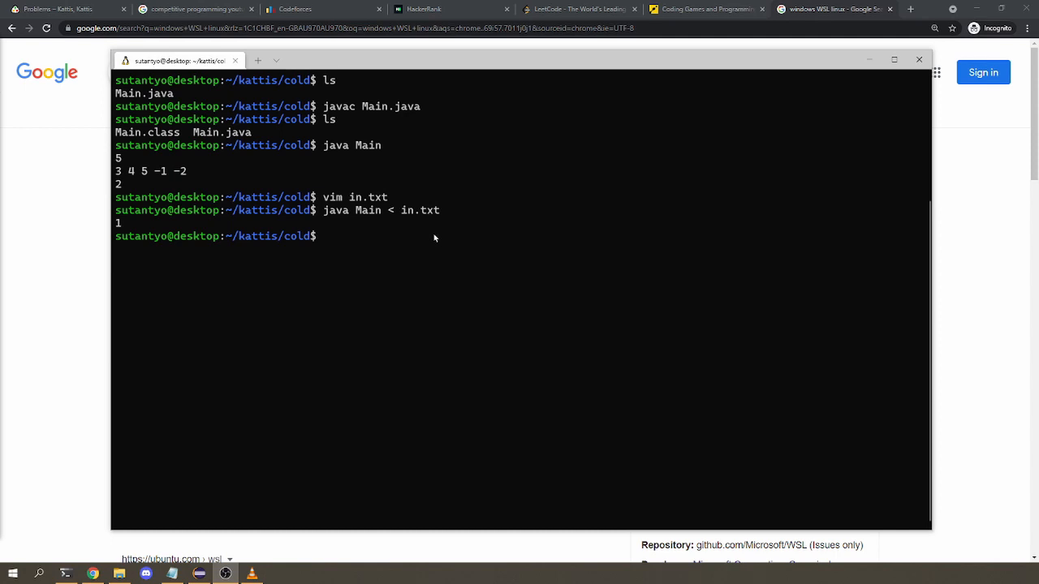
mouse_move(432, 237)
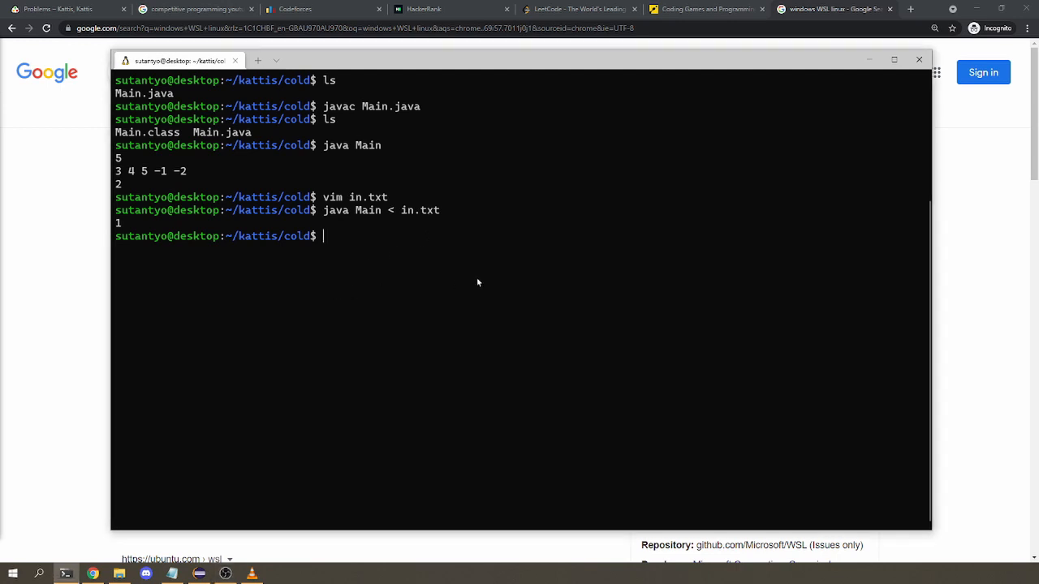
key("Return")
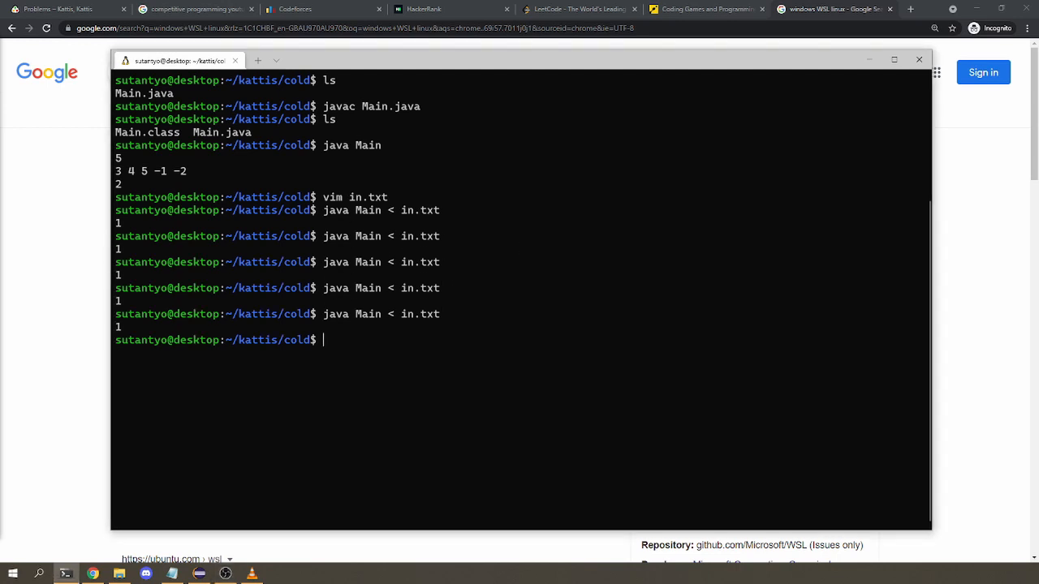
key("Return")
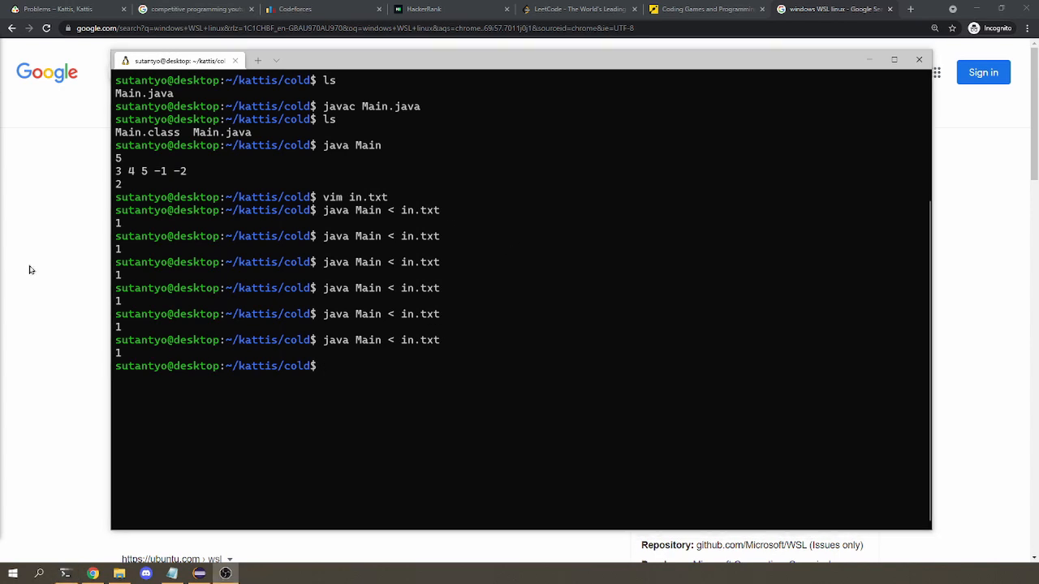
mouse_move(28, 282)
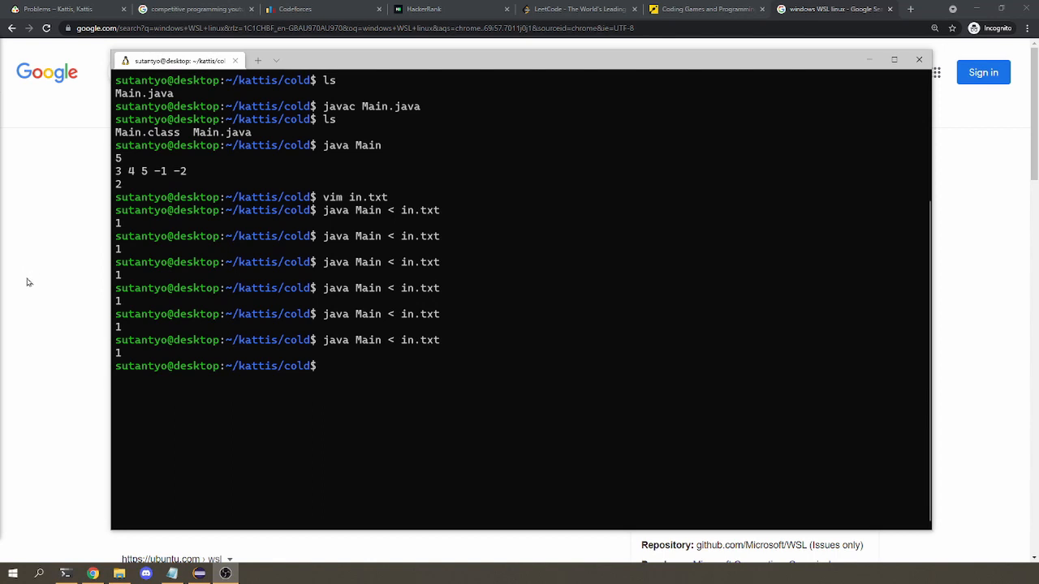
mouse_move(371, 375)
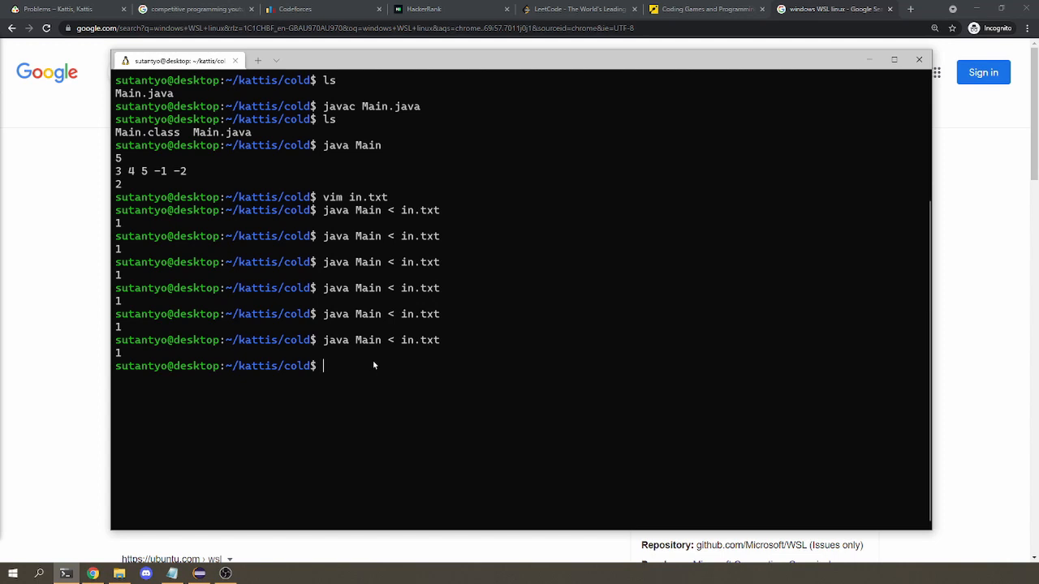
- Create in2.txt in vim and run java Main < in2.txt, which prints 0
type("vim in2.tx")
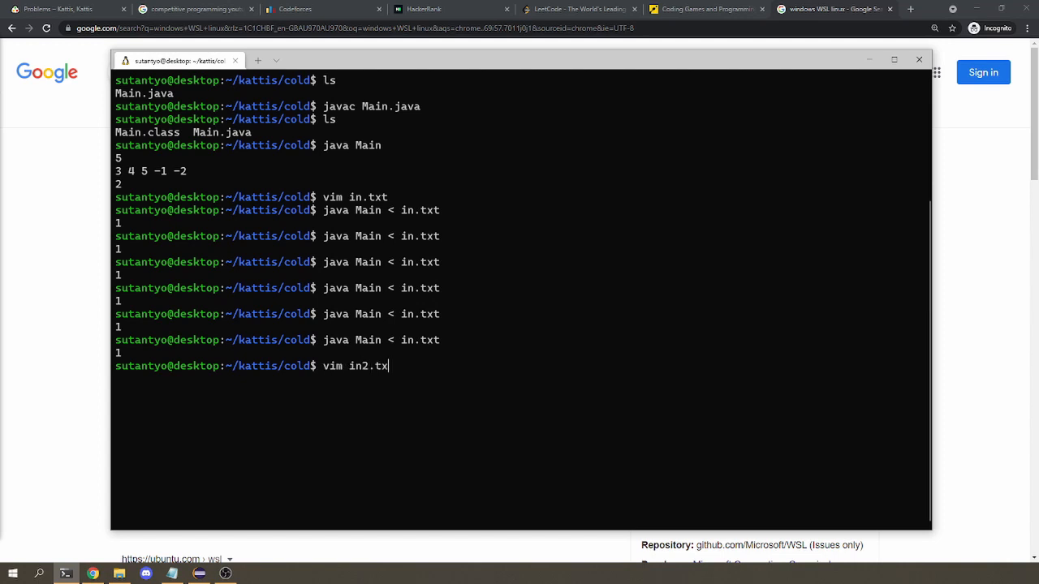
key("Return")
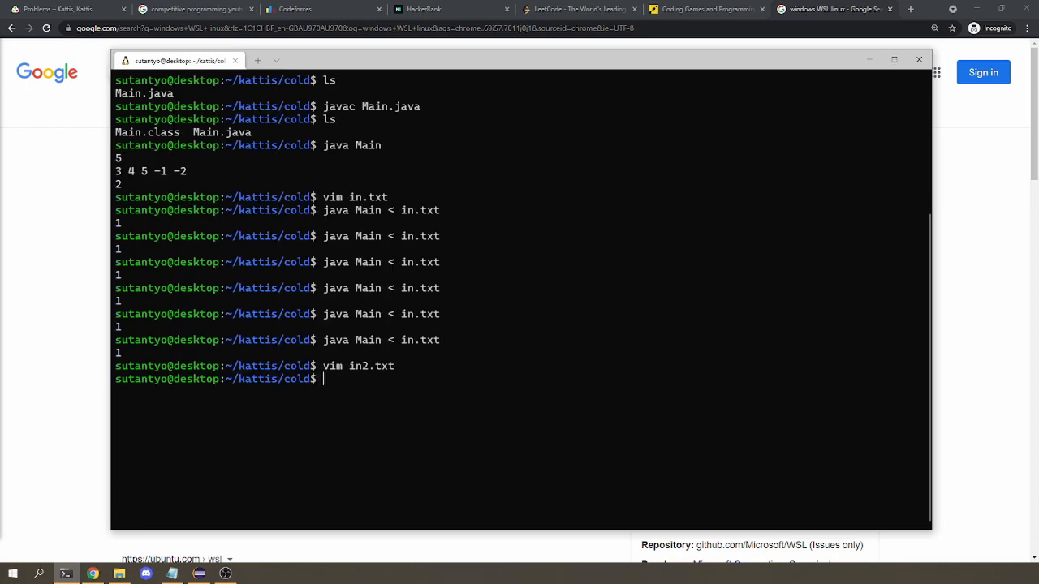
type("java Main")
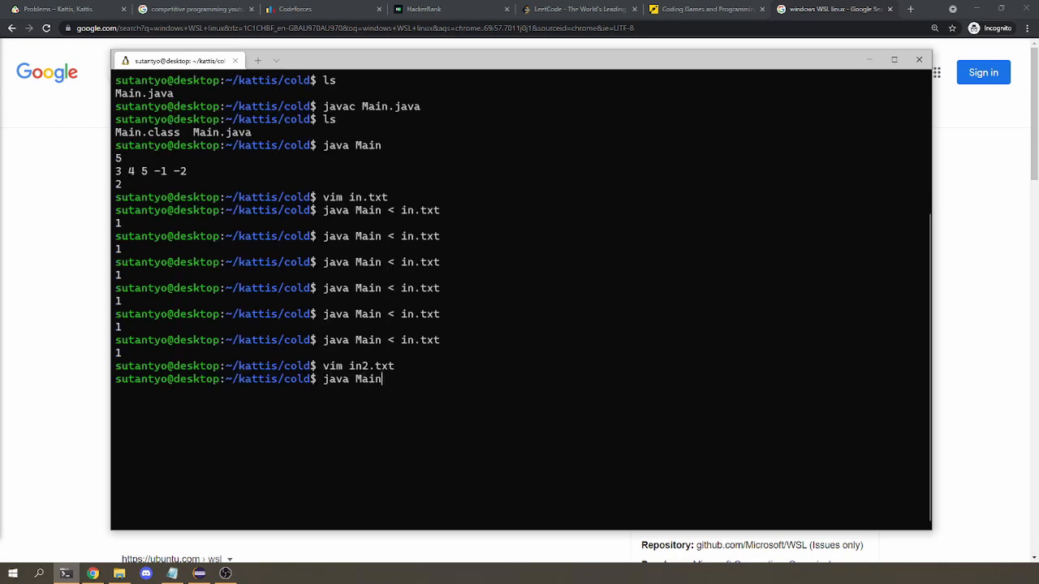
type("< in.txt")
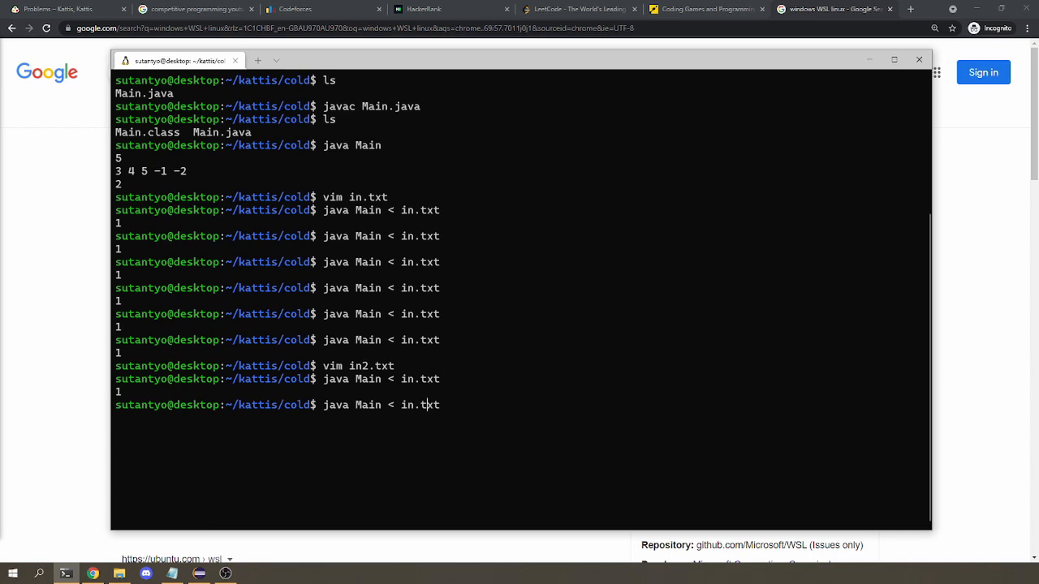
type("2")
key("Return")
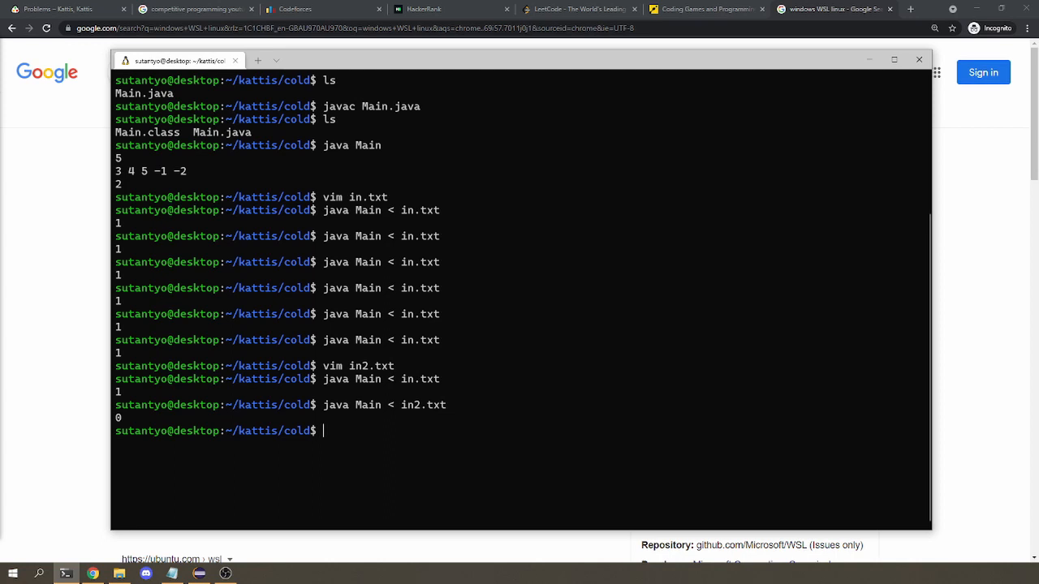
left_click(251, 573)
type("code Main.java")
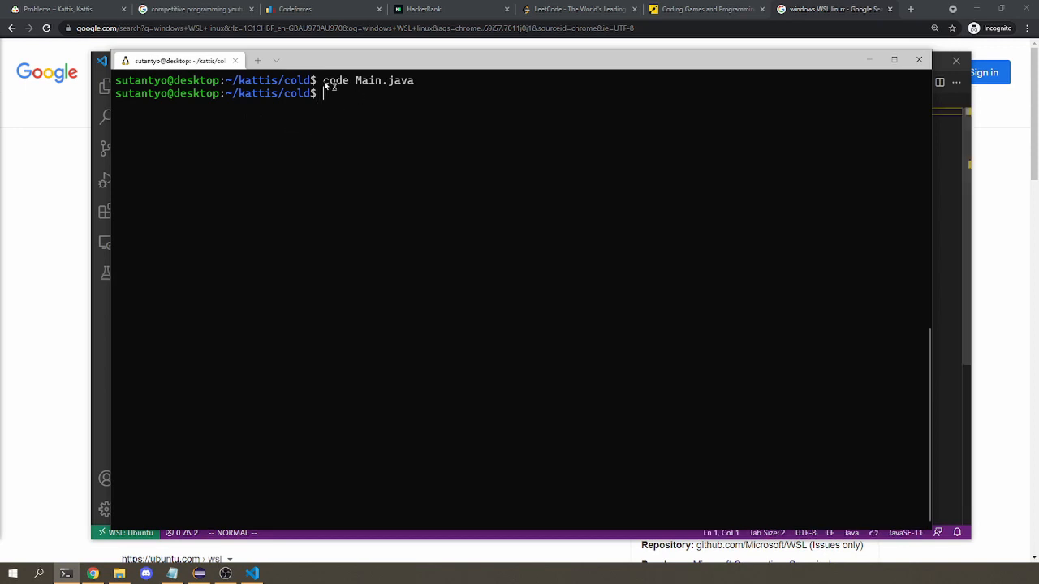
mouse_move(351, 122)
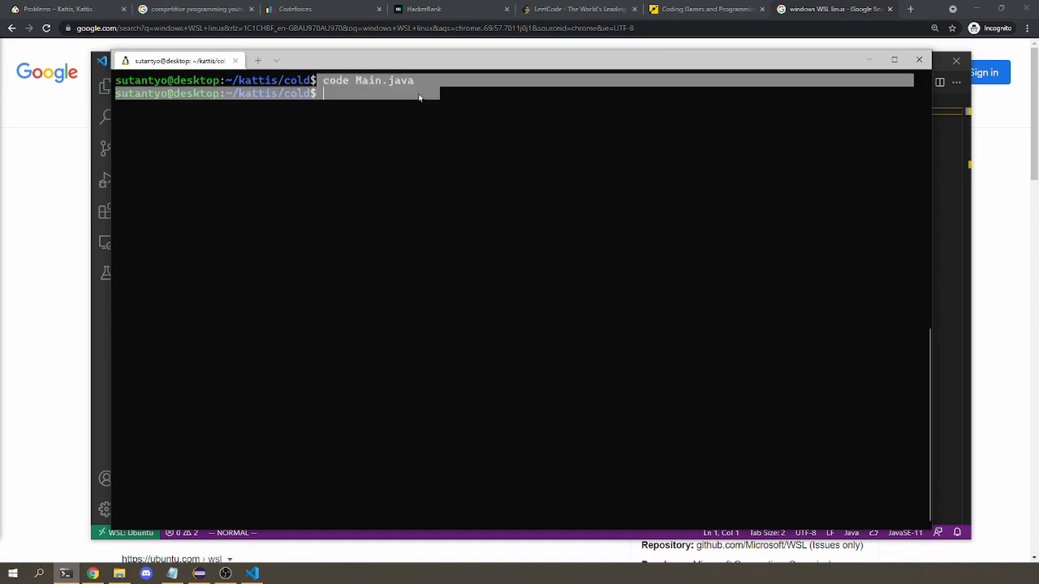
- Open Main.java in VS Code, open its terminal, and cd into kattis/cold
key("Return")
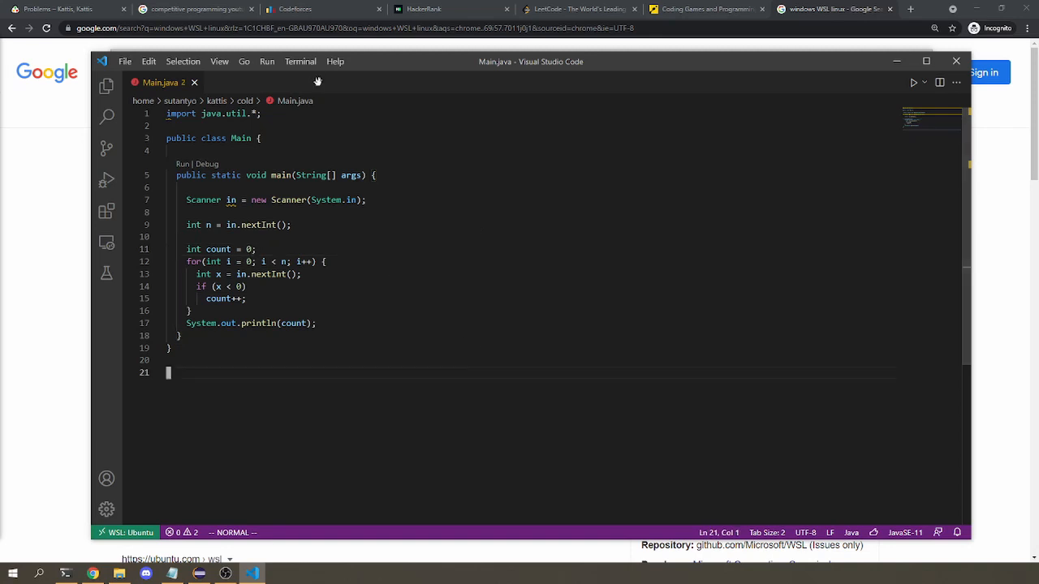
left_click(300, 60)
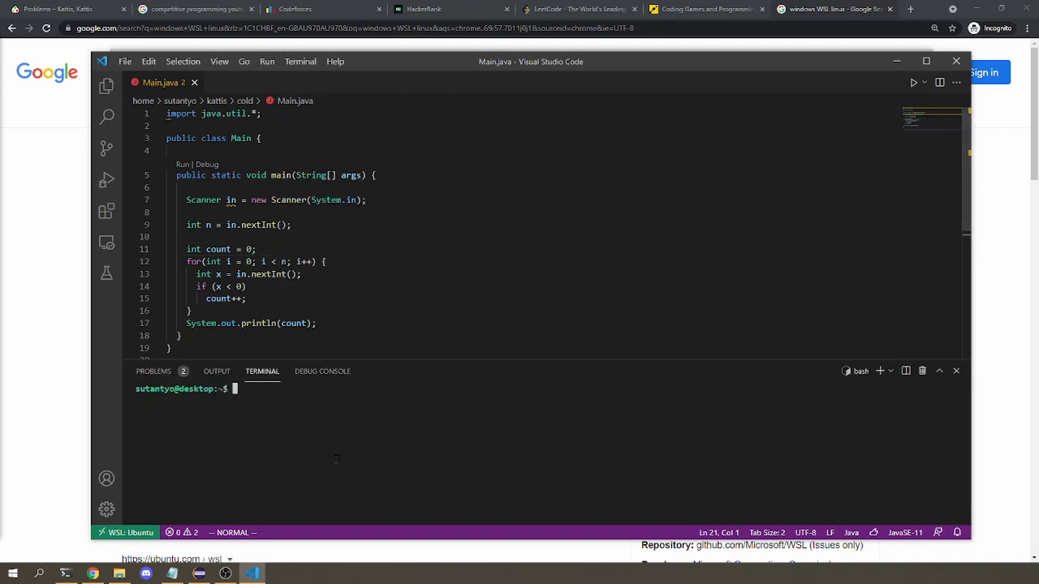
type("ls")
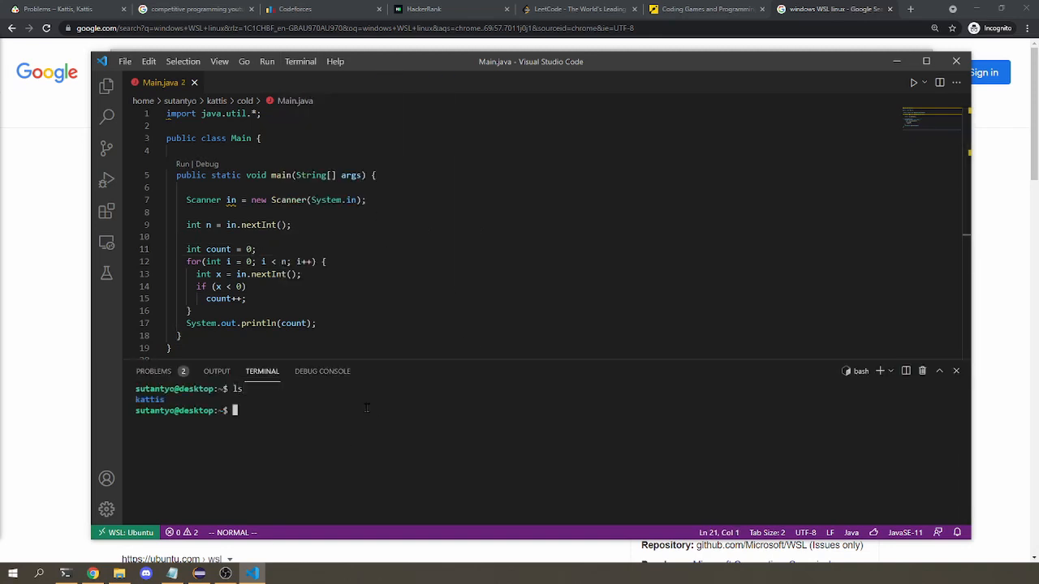
type("cd kattis")
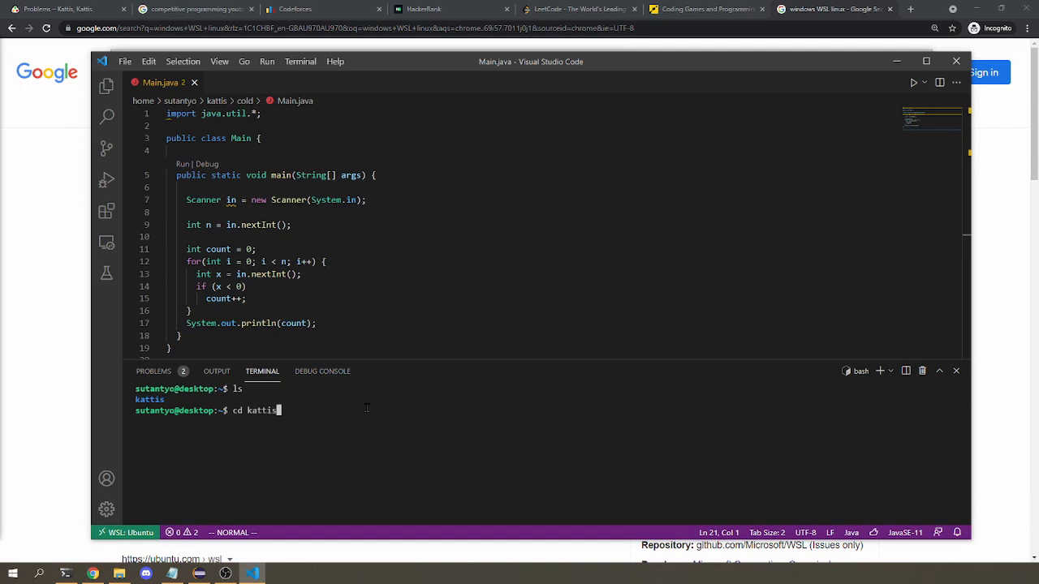
key("Return")
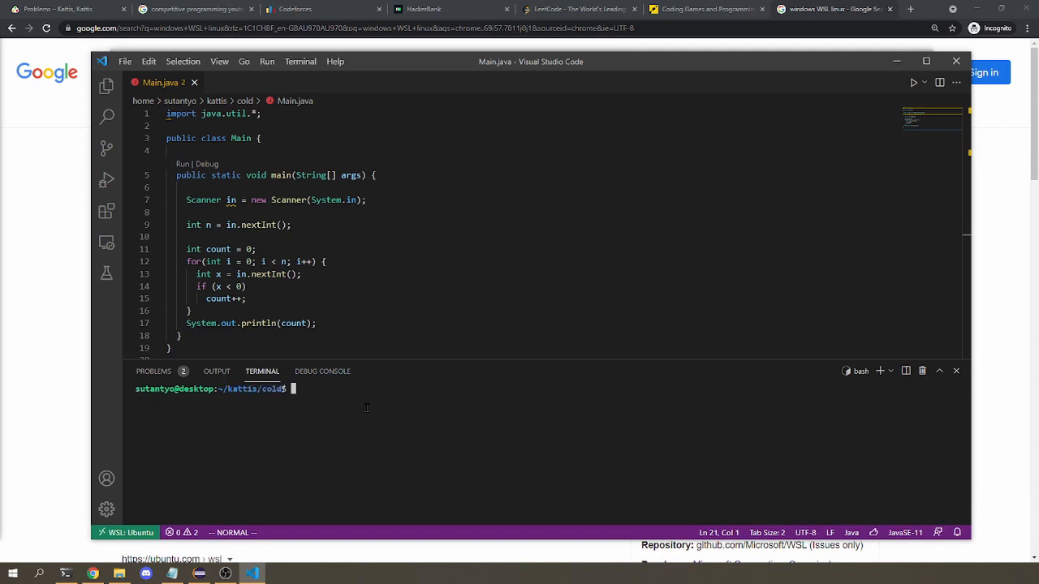
- Compile Main.java with javac and run java Main < in.txt, printing 1
type("javac Ma")
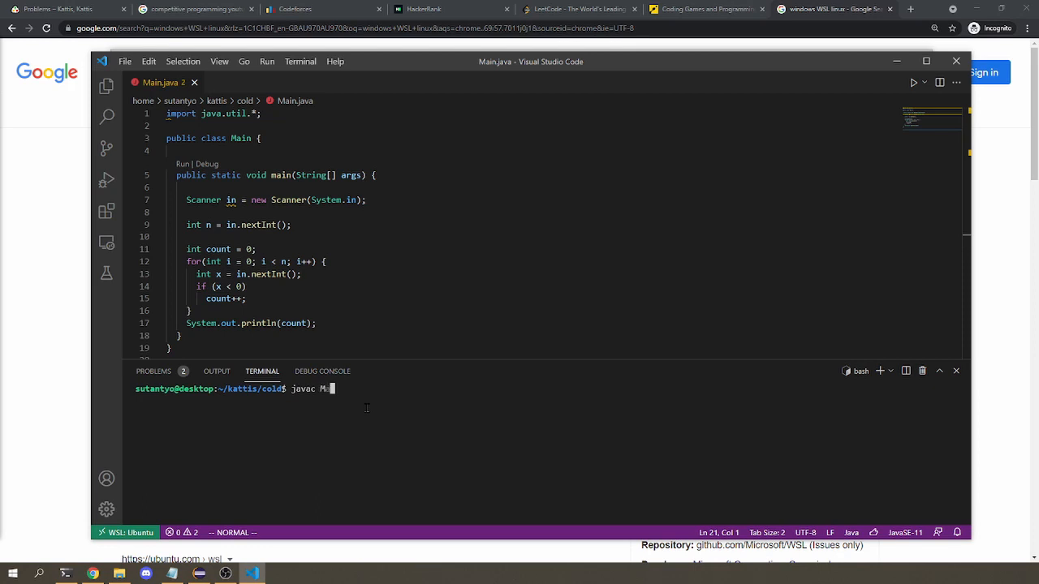
key("Return")
type("java Main < in.")
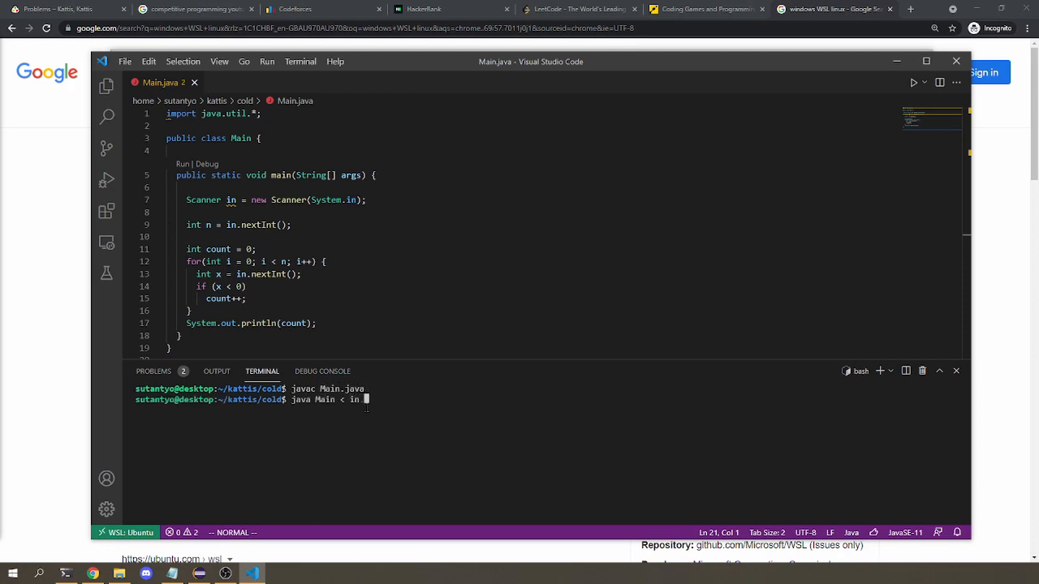
key("Return")
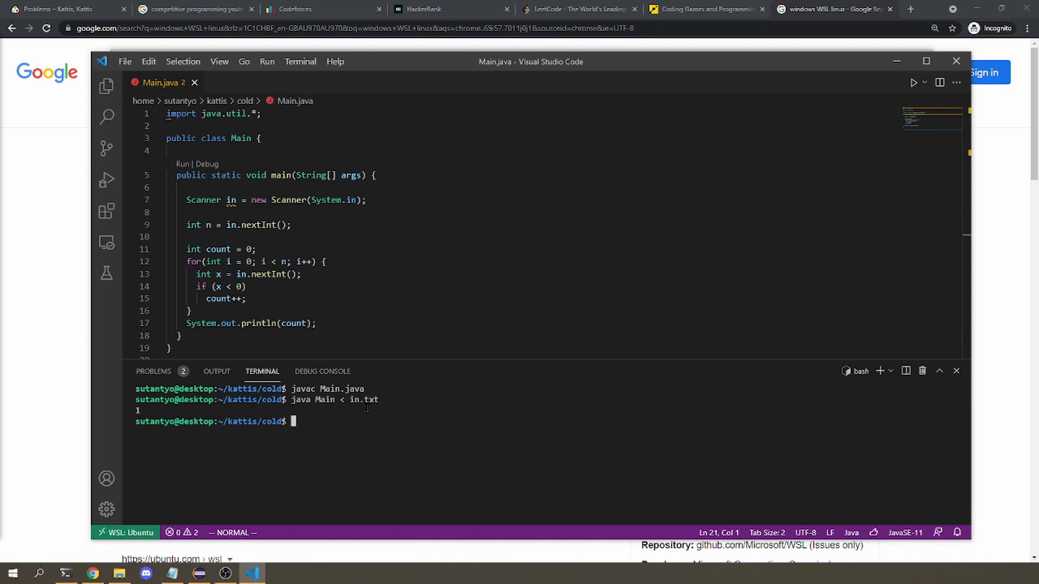
left_click(57, 9)
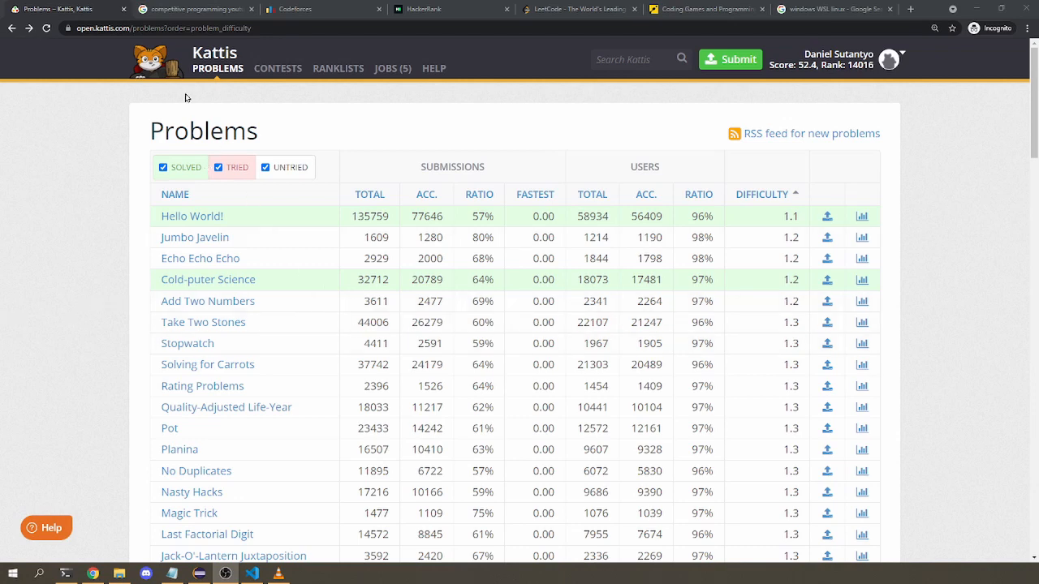
mouse_move(668, 306)
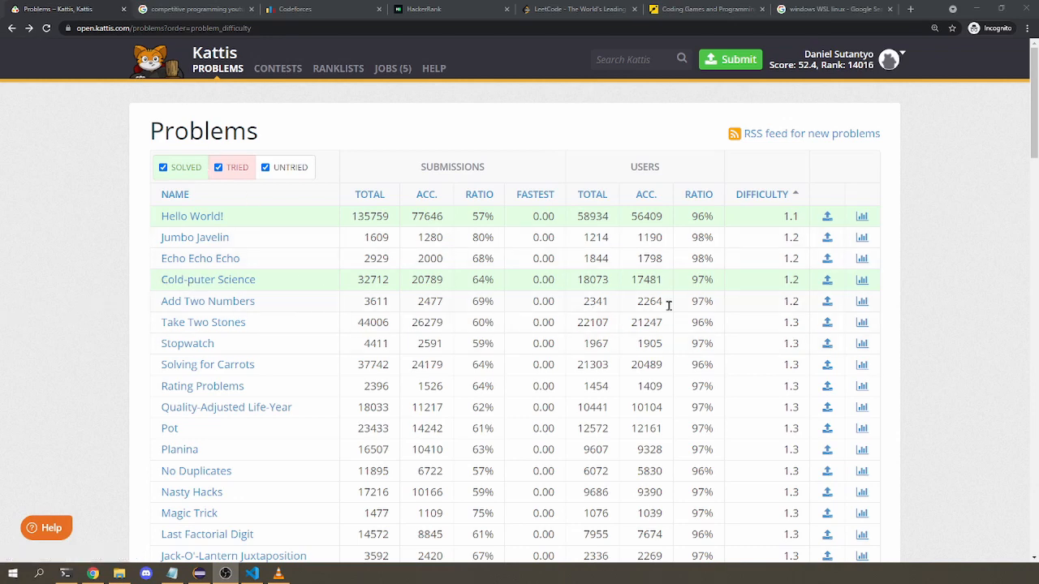
mouse_move(625, 408)
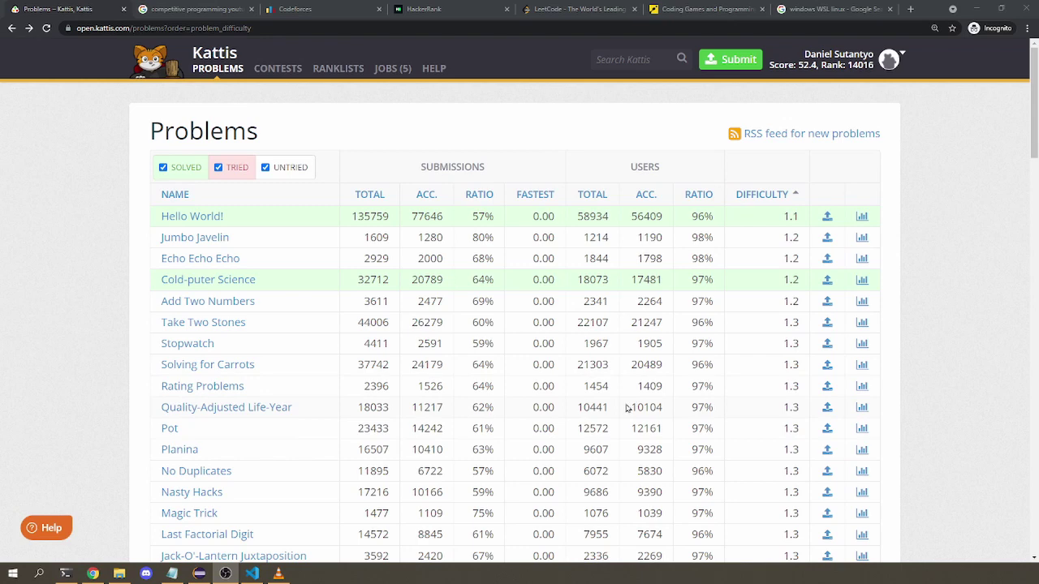
mouse_move(263, 321)
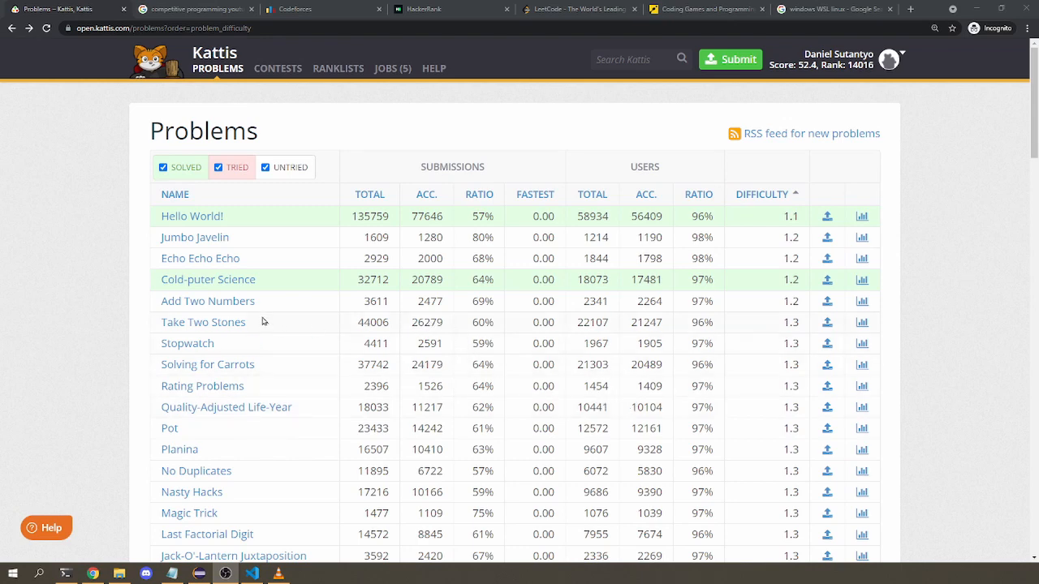
mouse_move(67, 285)
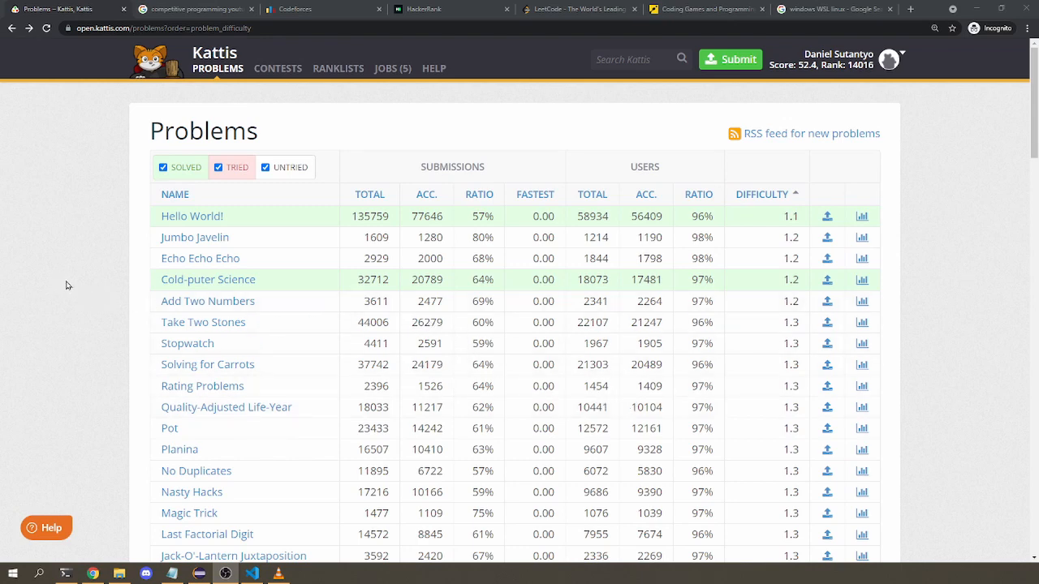
mouse_move(87, 300)
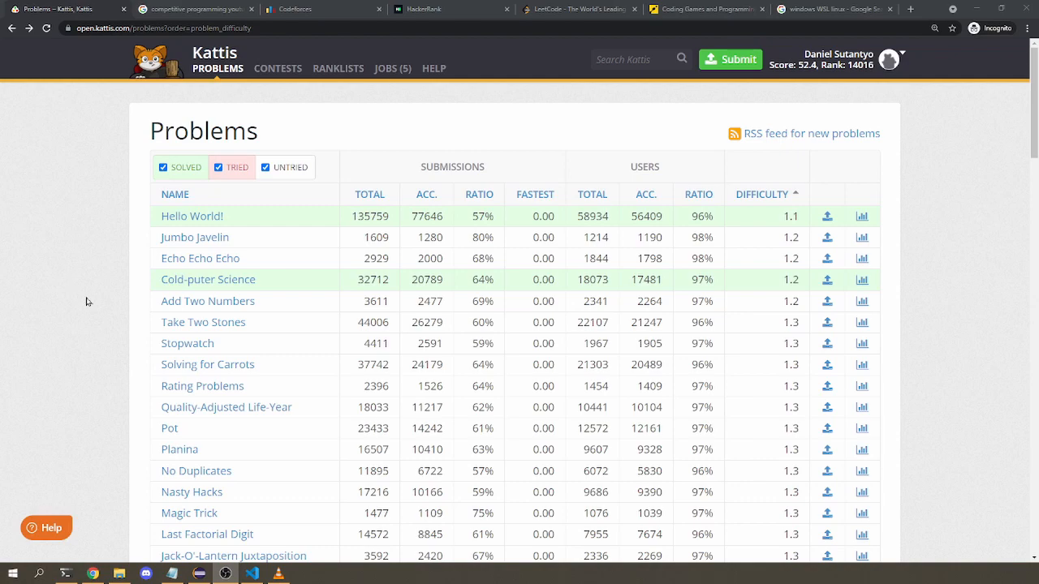